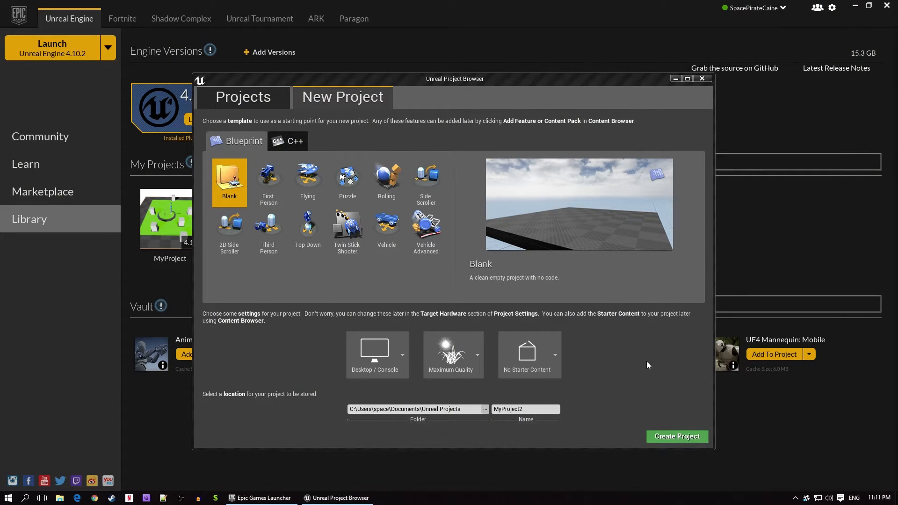
mouse_move(568, 264)
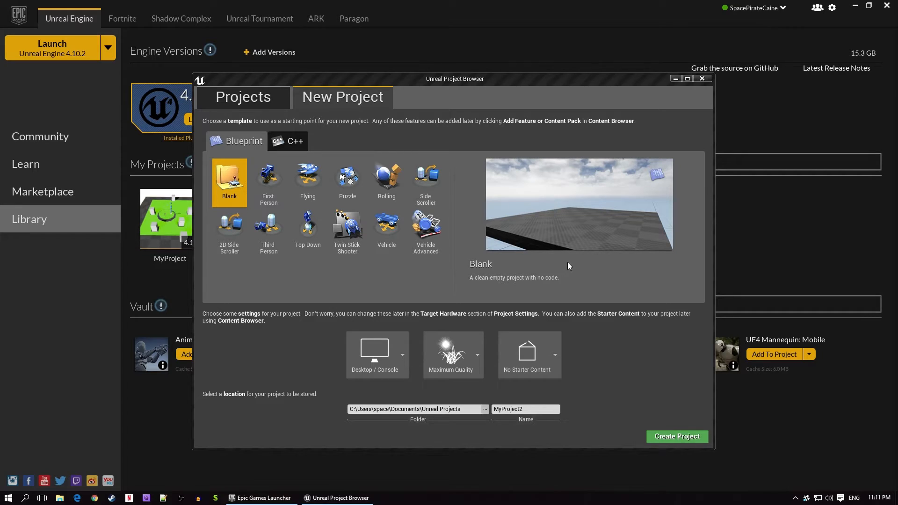
mouse_move(386, 290)
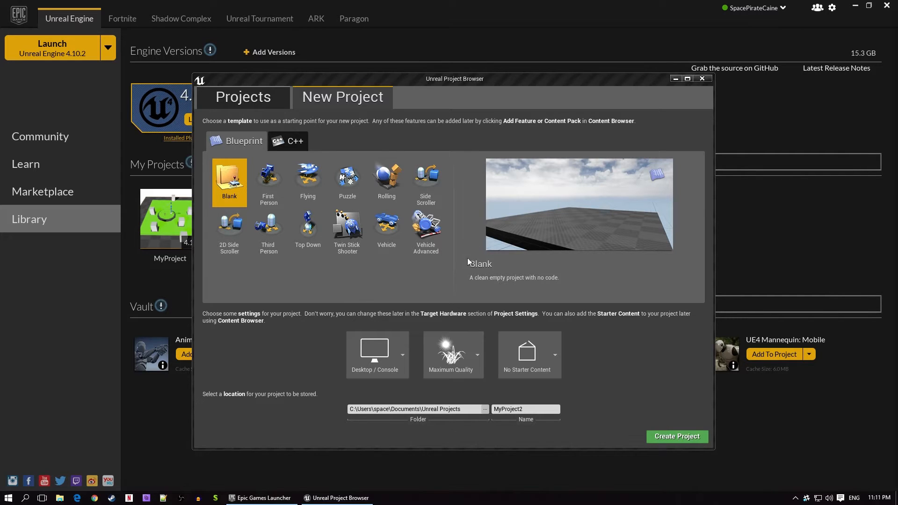
mouse_move(330, 282)
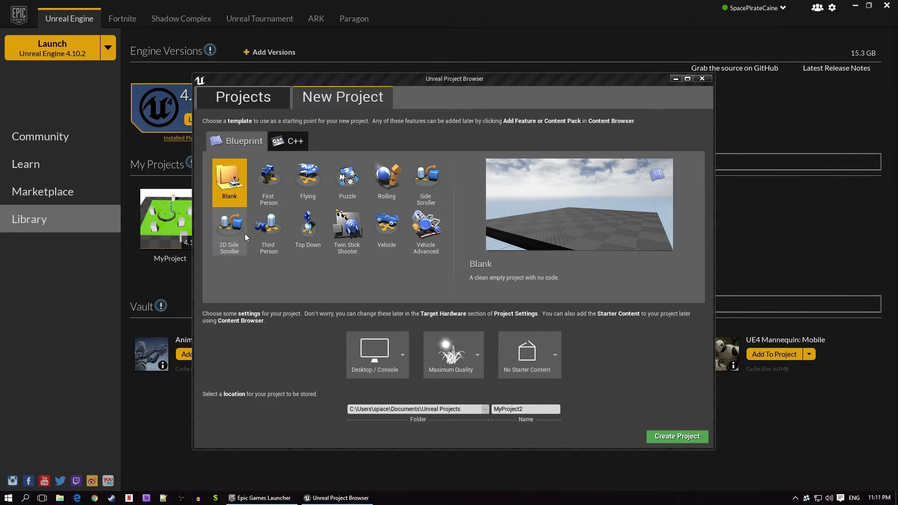
Preview the First Person, Puzzle and Top Down templates and read their descriptions.
click(268, 183)
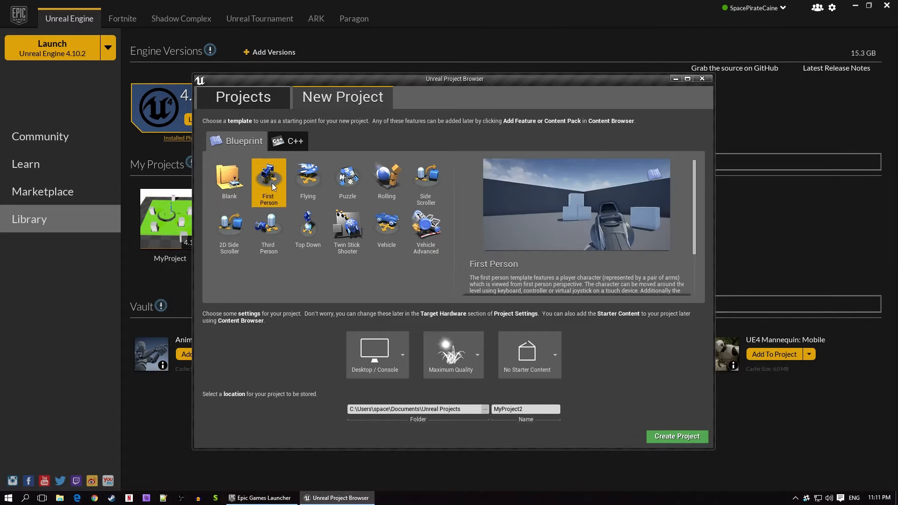
mouse_move(308, 184)
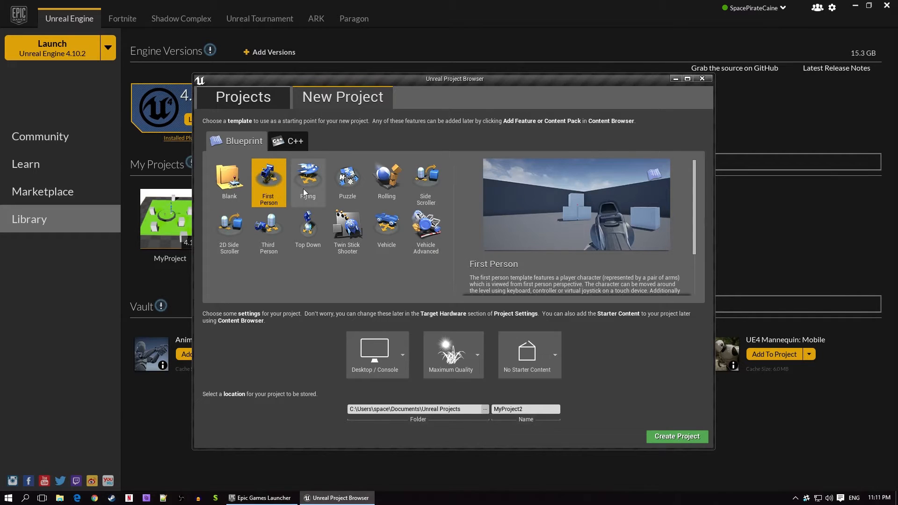
mouse_move(351, 189)
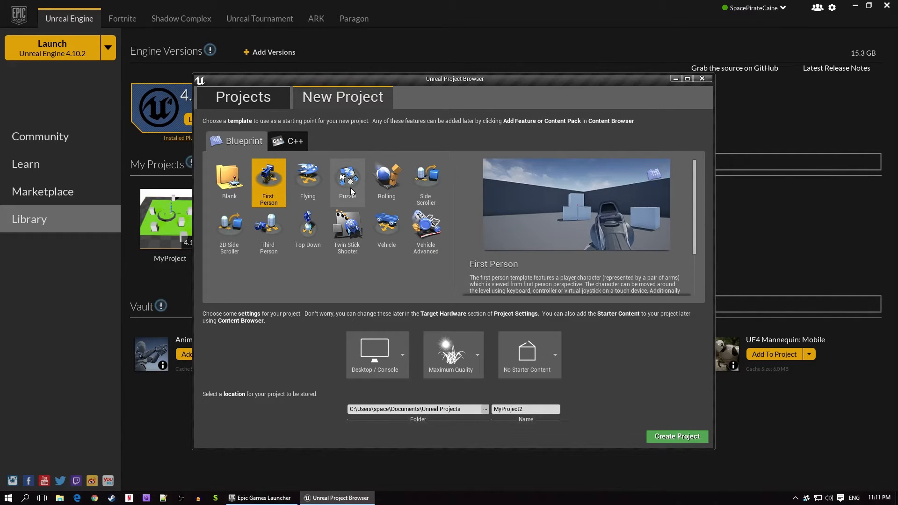
click(346, 182)
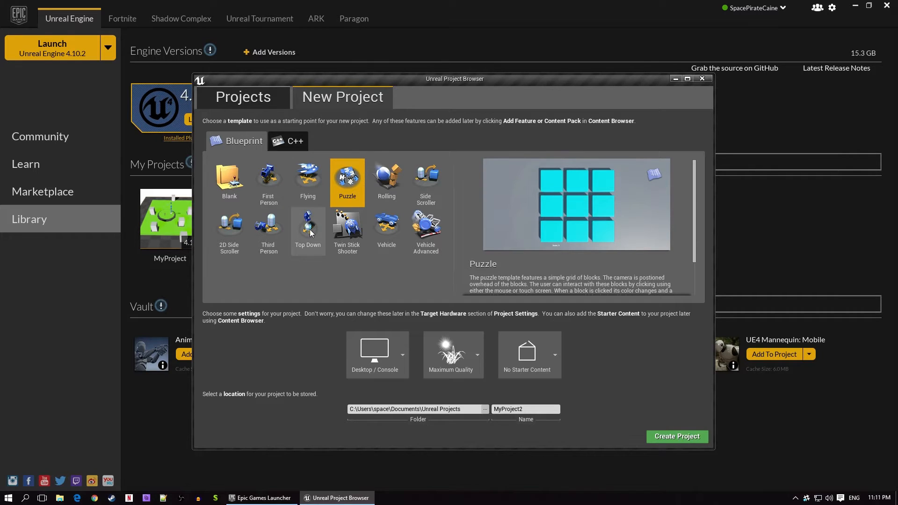
click(307, 230)
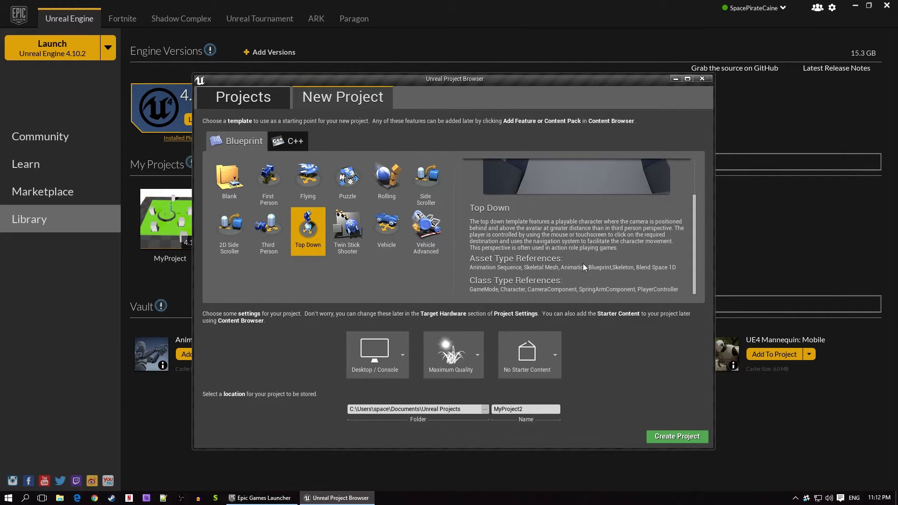
mouse_move(440, 265)
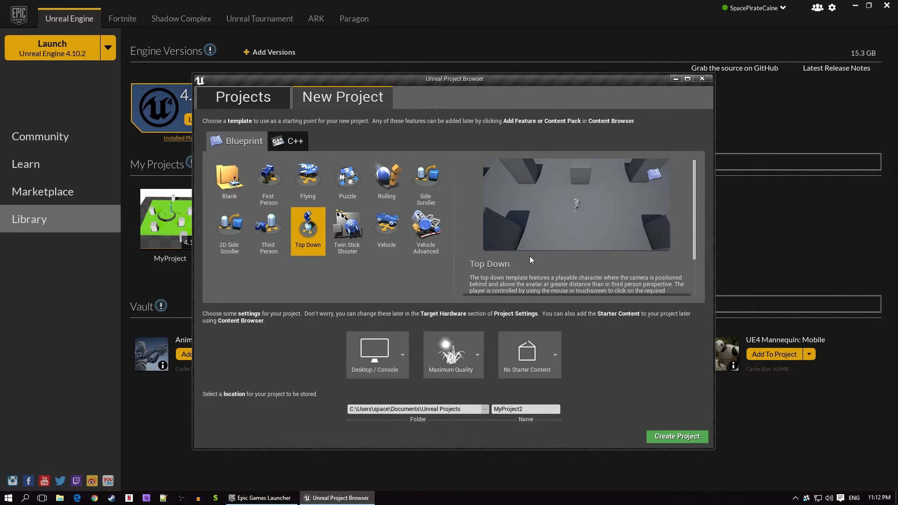
mouse_move(359, 289)
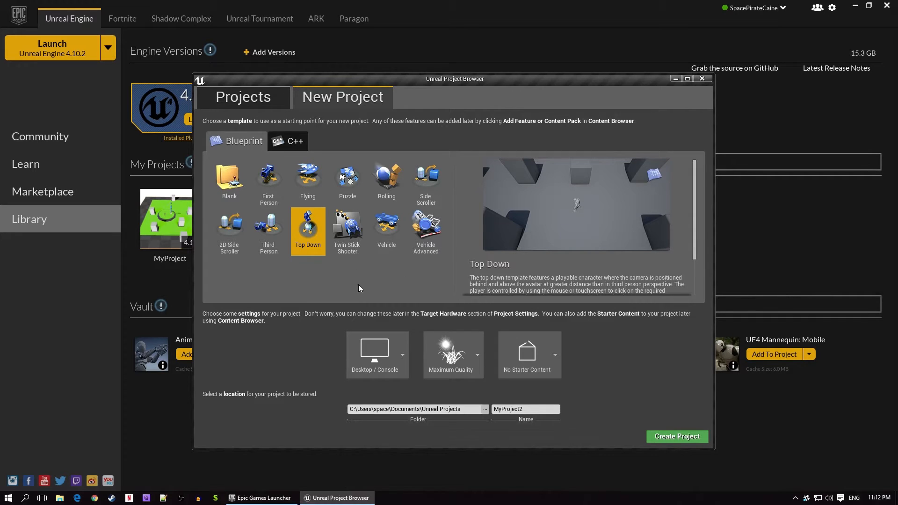
mouse_move(334, 294)
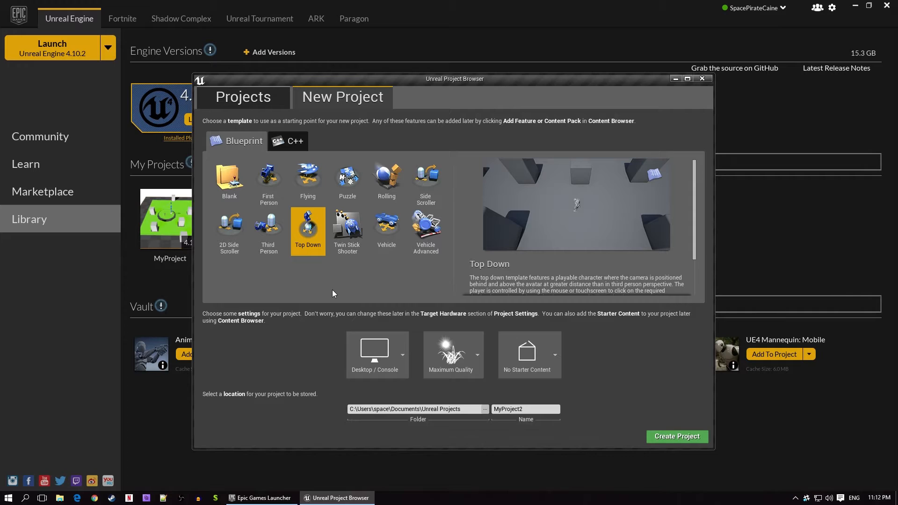
mouse_move(335, 286)
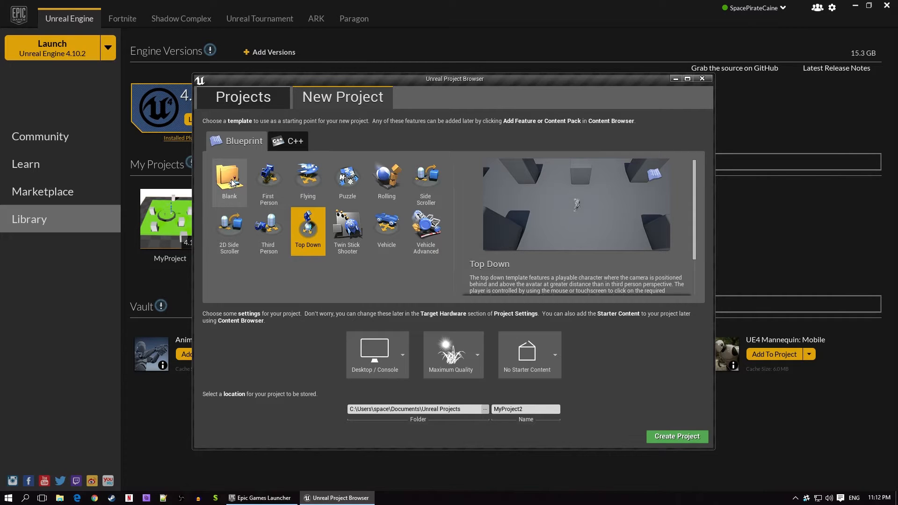
Create the Blank Blueprint project MacroGameEssentials with no starter content.
click(229, 180)
text(acroGameEssentials)
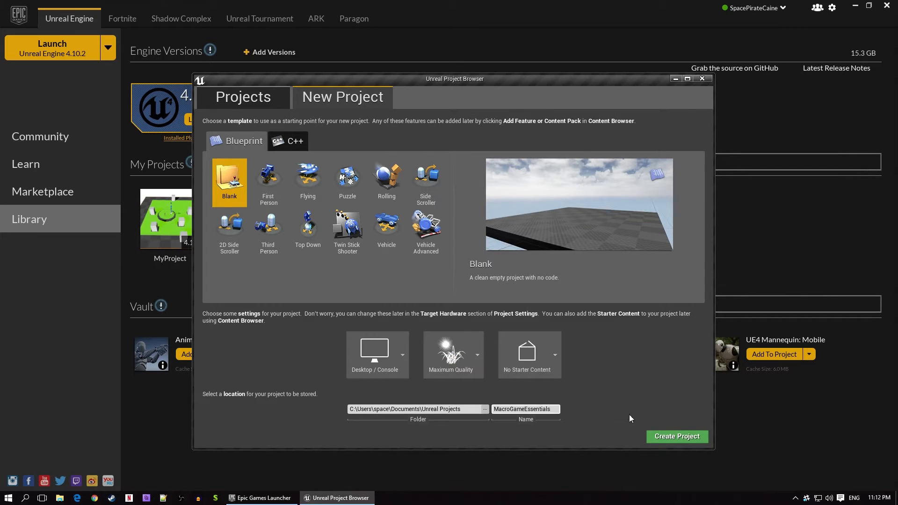
click(677, 436)
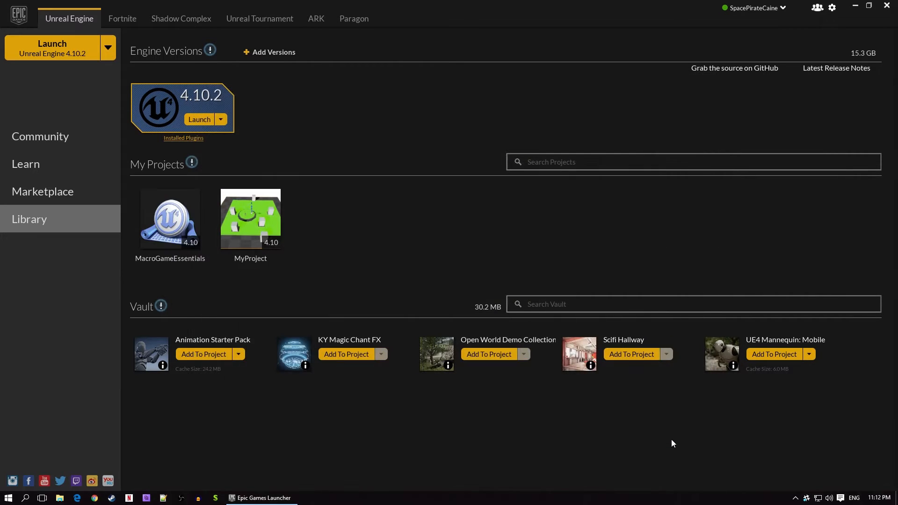
Launch the MacroGameEssentials project from the launcher's My Projects list.
double_click(170, 219)
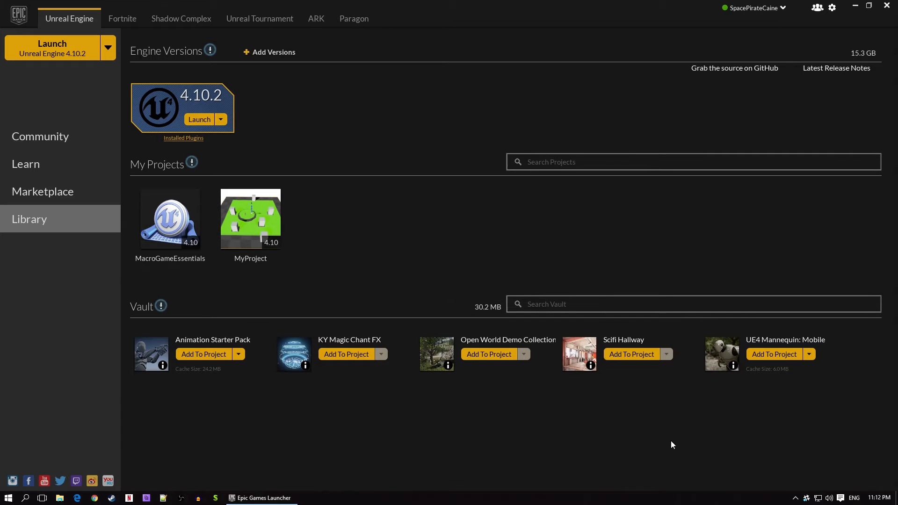
double_click(170, 219)
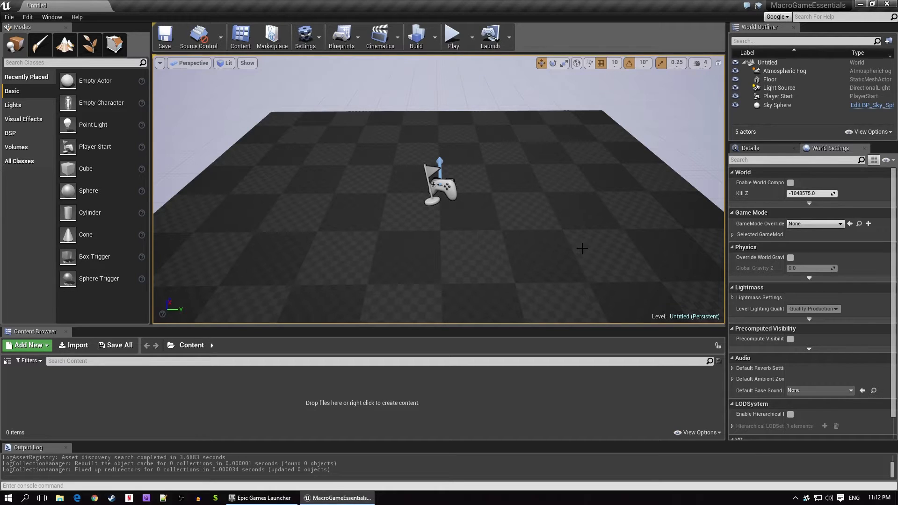
mouse_move(621, 252)
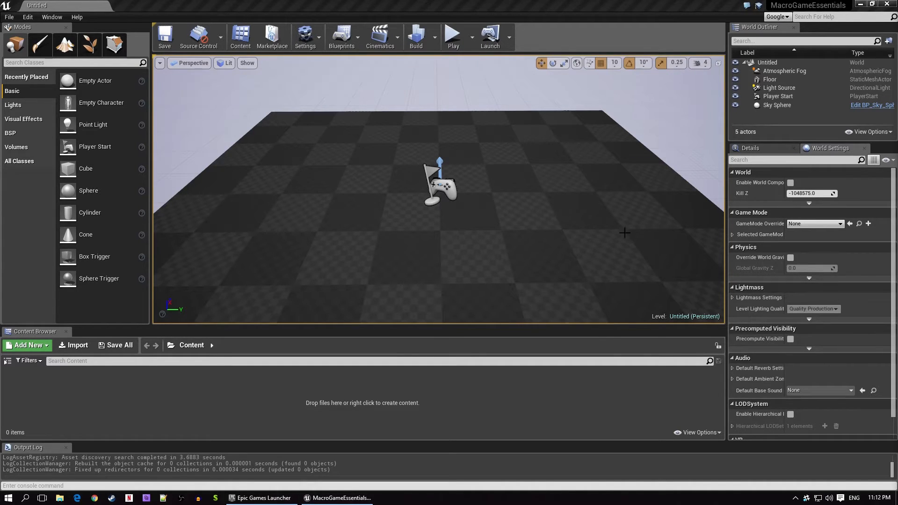
mouse_move(593, 219)
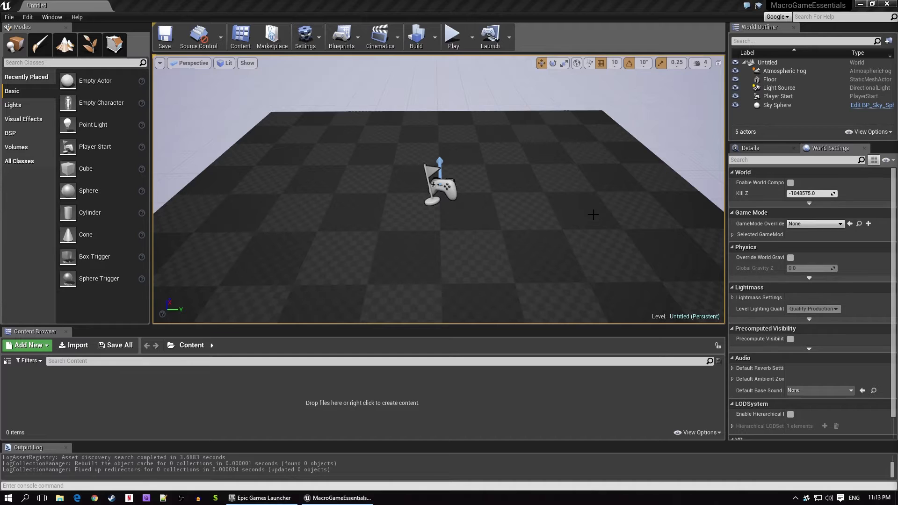
mouse_move(594, 203)
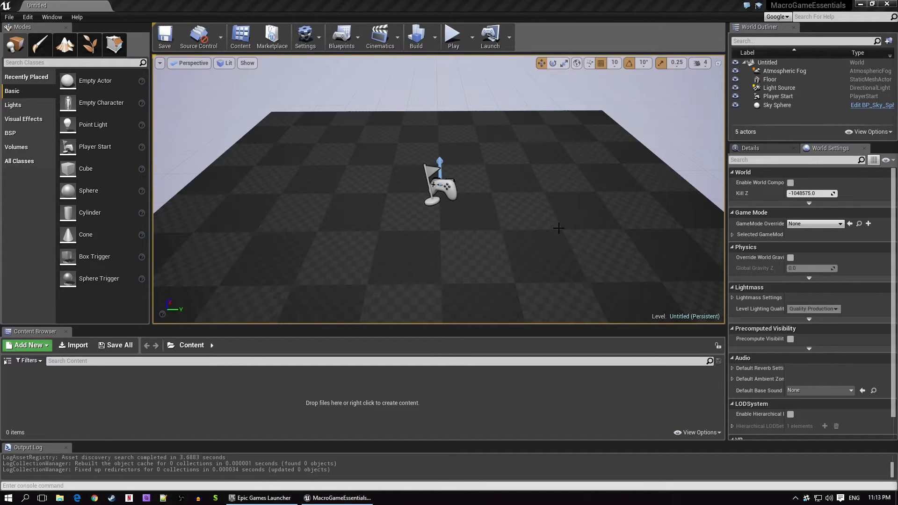
mouse_move(553, 219)
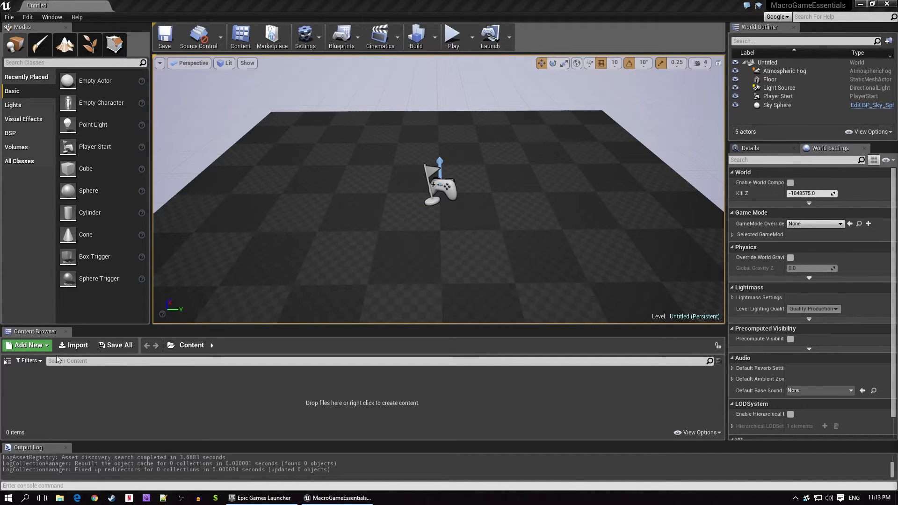
Display the Content Browser's folder tree showing the empty Content folder.
click(8, 362)
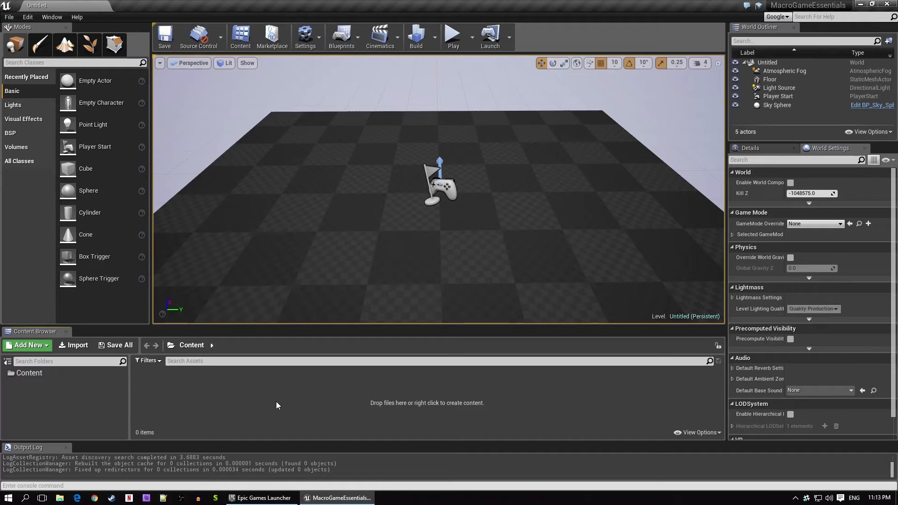
mouse_move(269, 407)
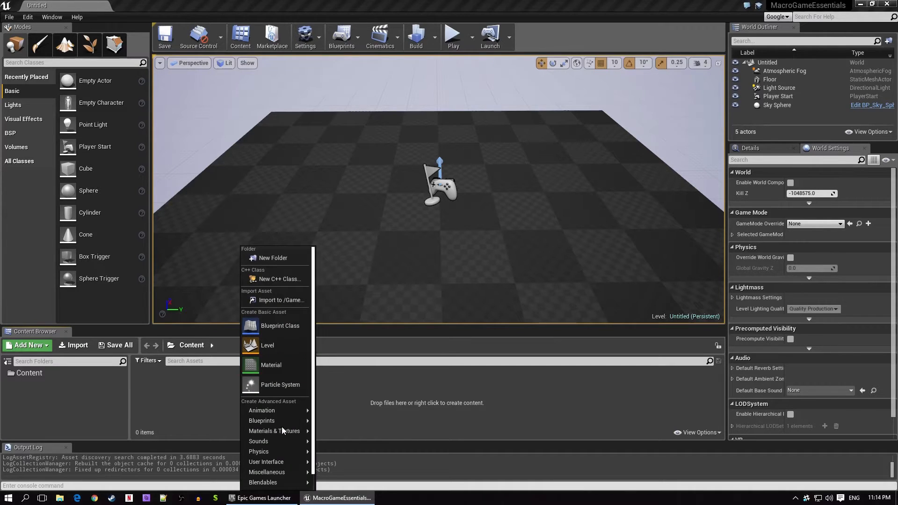
mouse_move(266, 346)
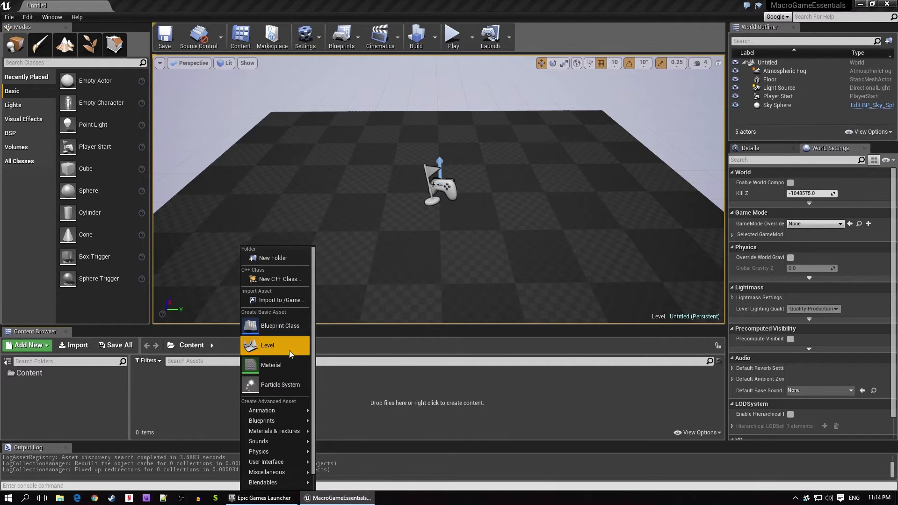
mouse_move(279, 326)
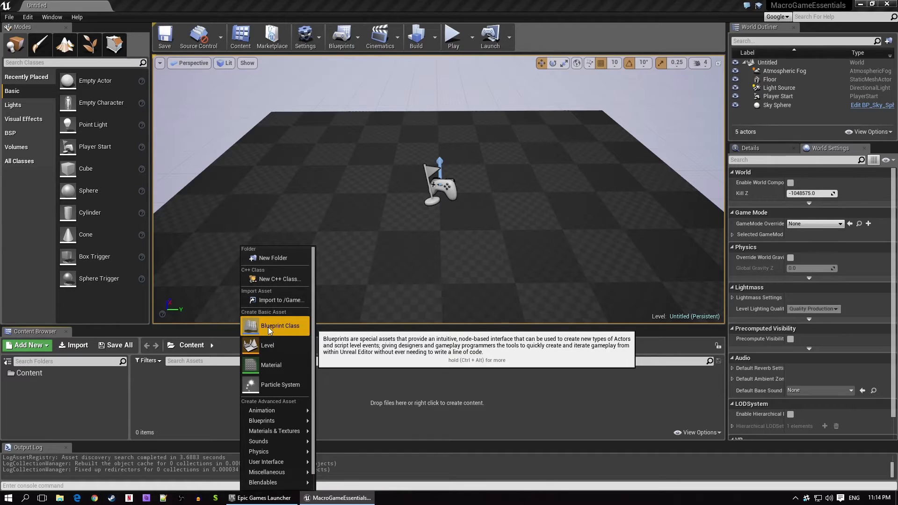
Start a new Blueprint Class in the Content folder, reaching the parent-class chooser.
click(279, 326)
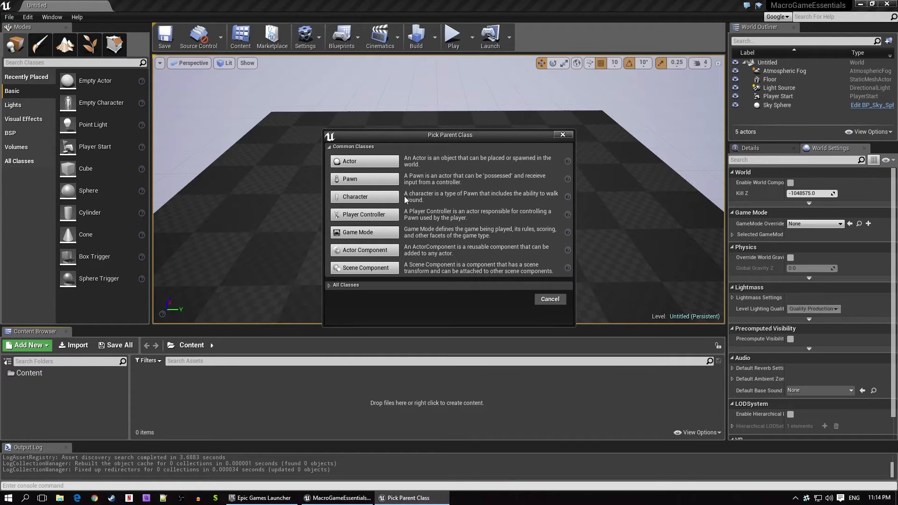
mouse_move(404, 238)
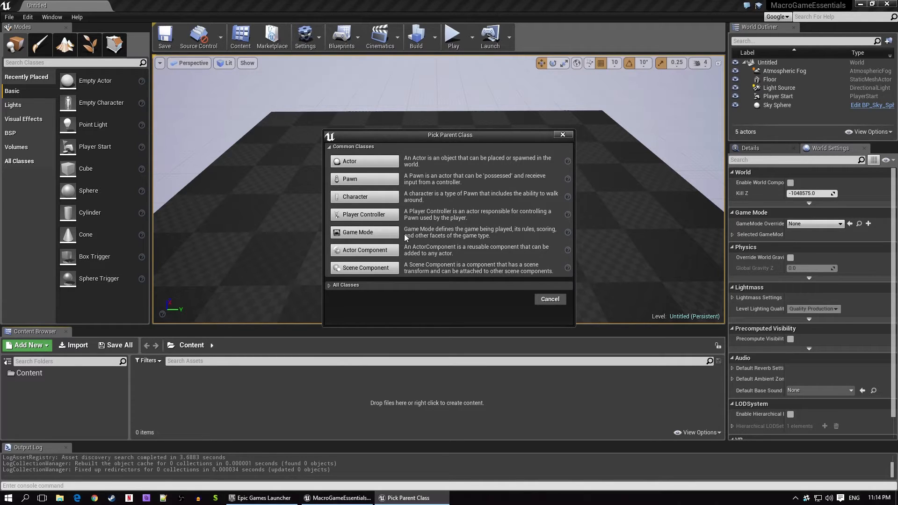
mouse_move(356, 196)
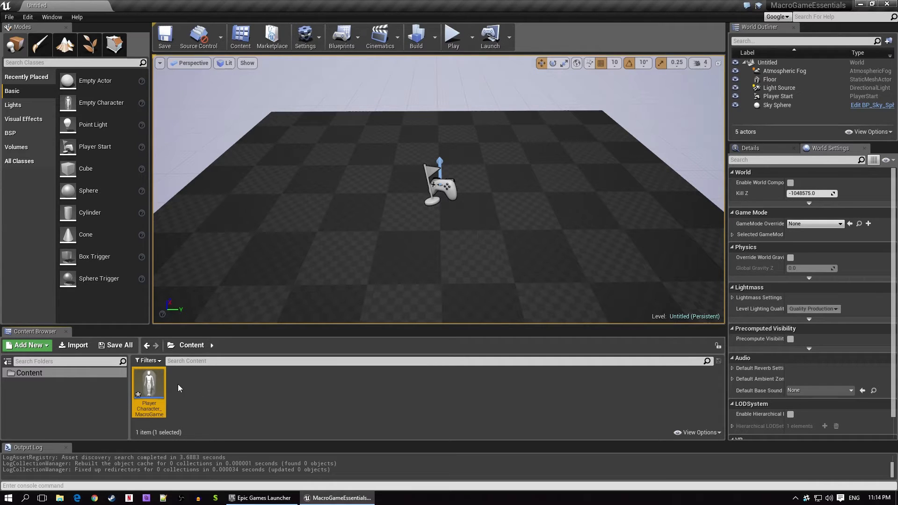
mouse_move(183, 405)
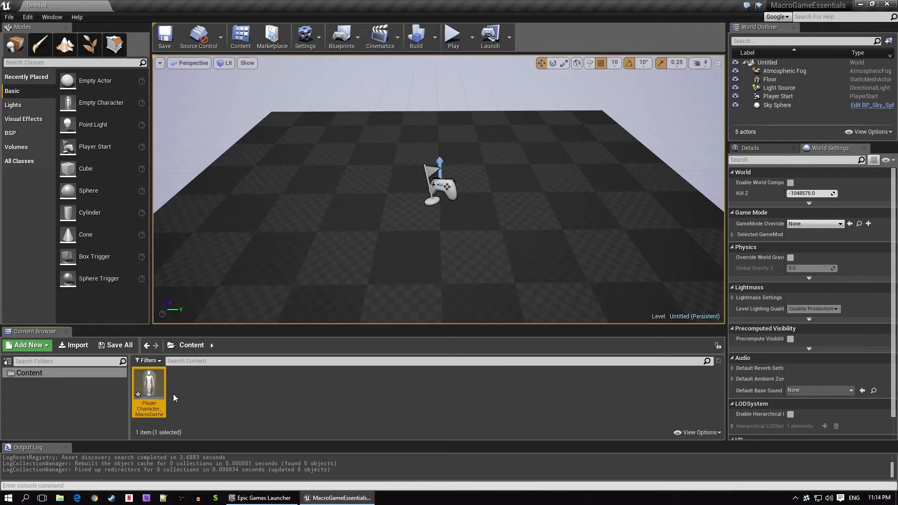
Create the Player Controller blueprint PlayerController_MacroGame and open it for editing.
click(27, 345)
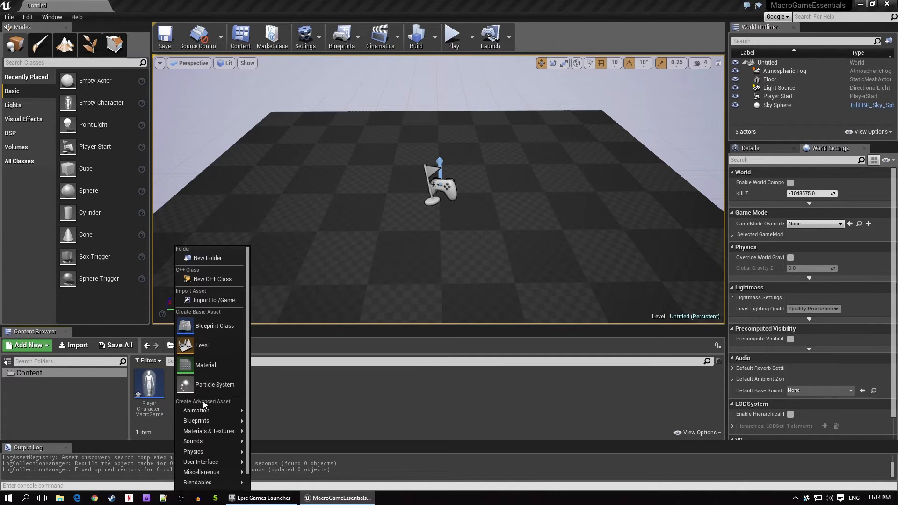
click(214, 325)
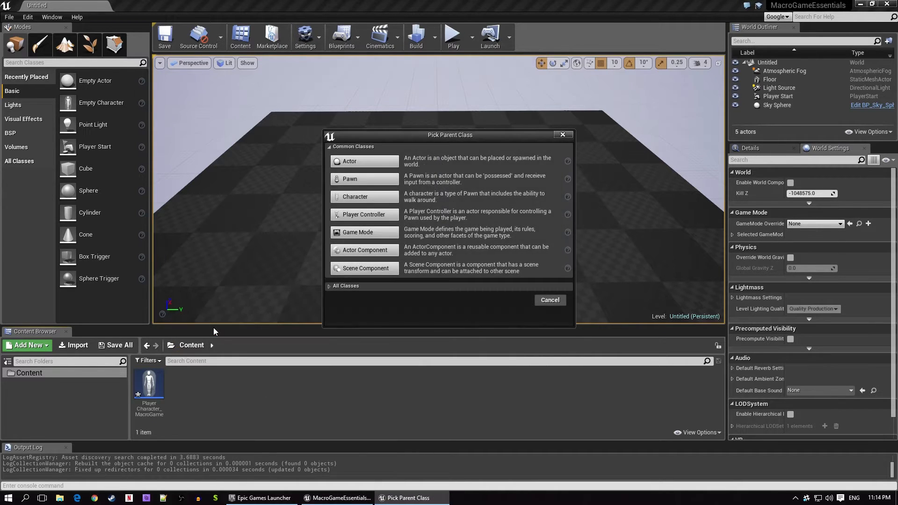
mouse_move(363, 214)
text(Player Controller_MacroGame)
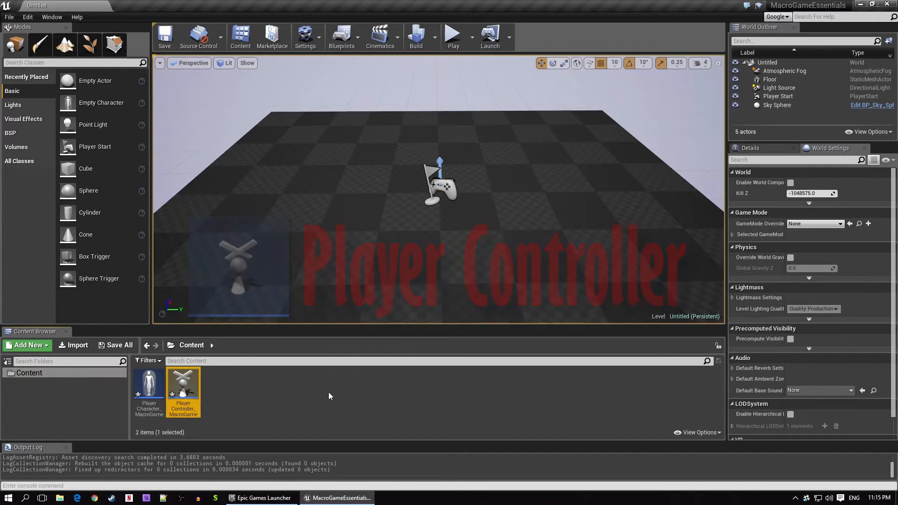
double_click(183, 384)
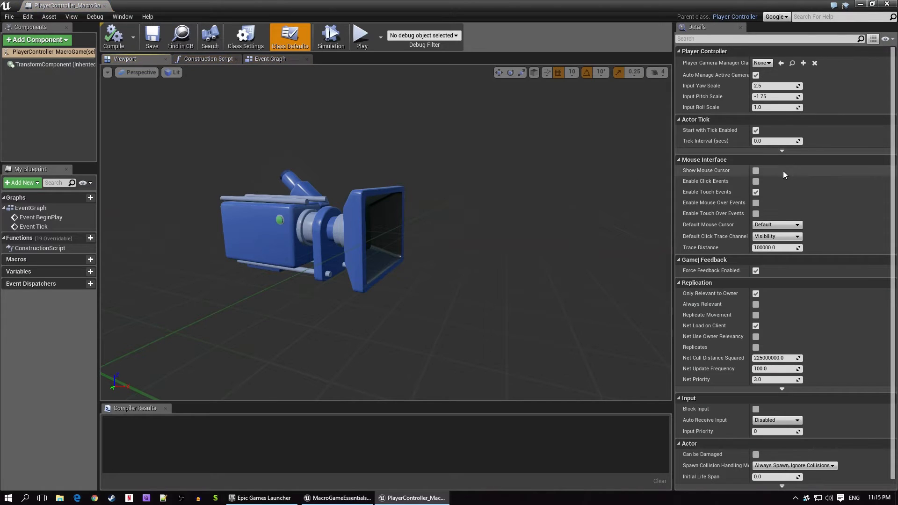
Enable Show Mouse Cursor and click/mouse-over events in PlayerController_MacroGame, then return to the level.
click(756, 171)
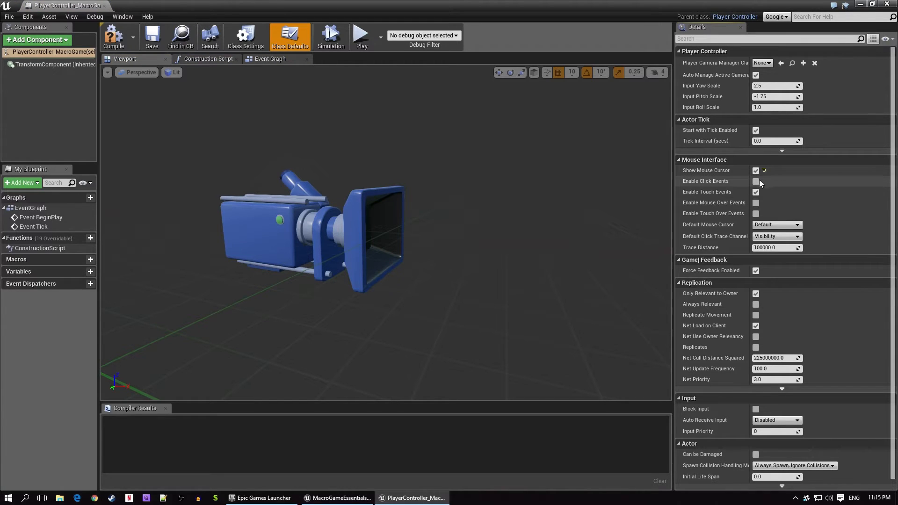
click(756, 181)
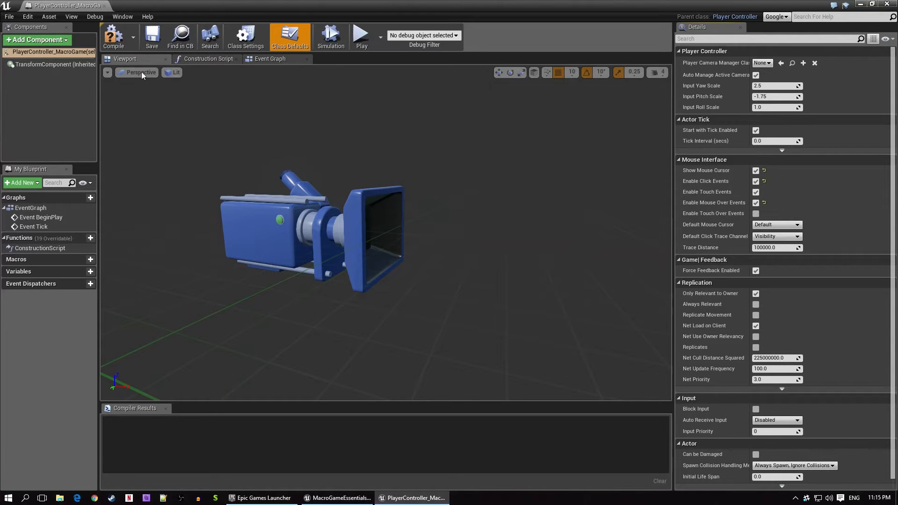
click(113, 36)
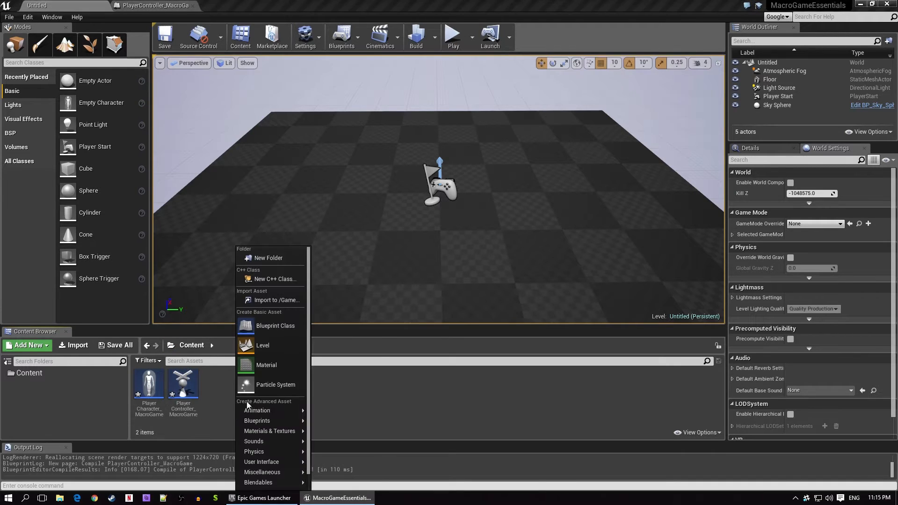
Create GameMode_MacroGame with PlayerCharacter_MacroGame pawn and PlayerController_MacroGame controller, and save it.
click(275, 326)
text(GameMode_MacroGame)
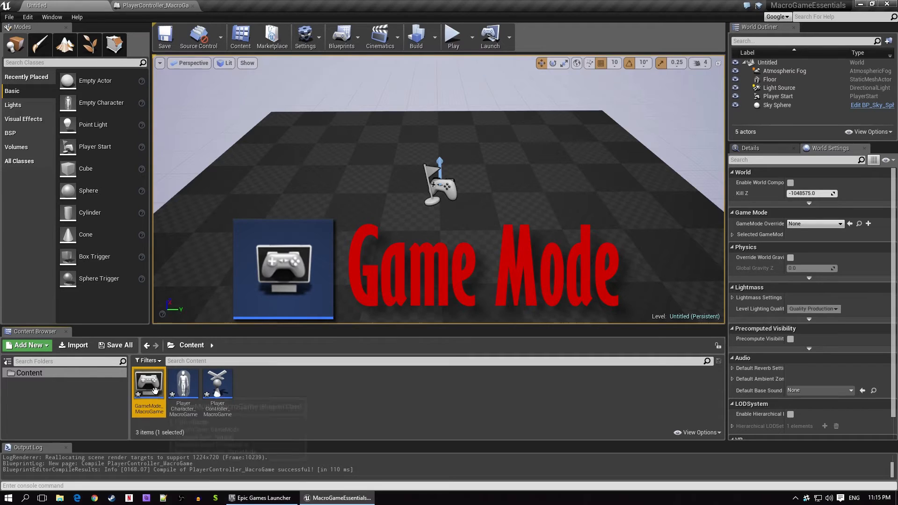
double_click(149, 383)
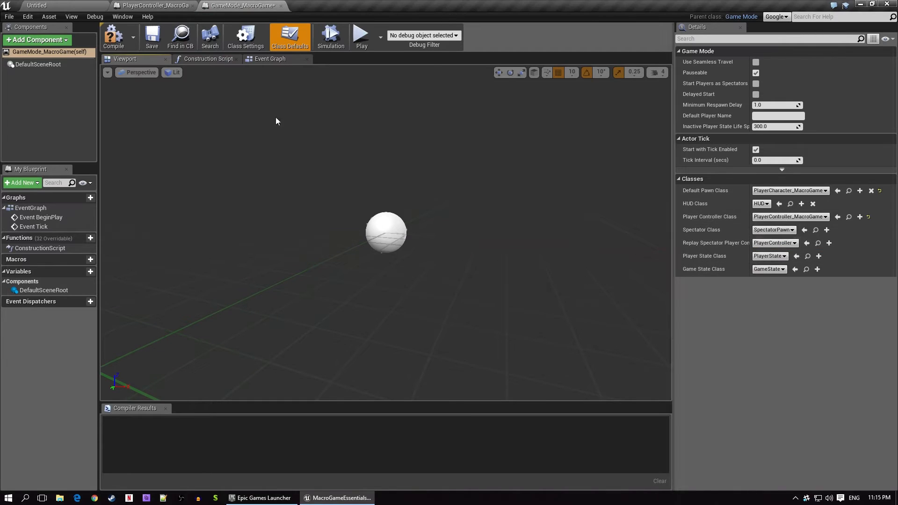
click(113, 38)
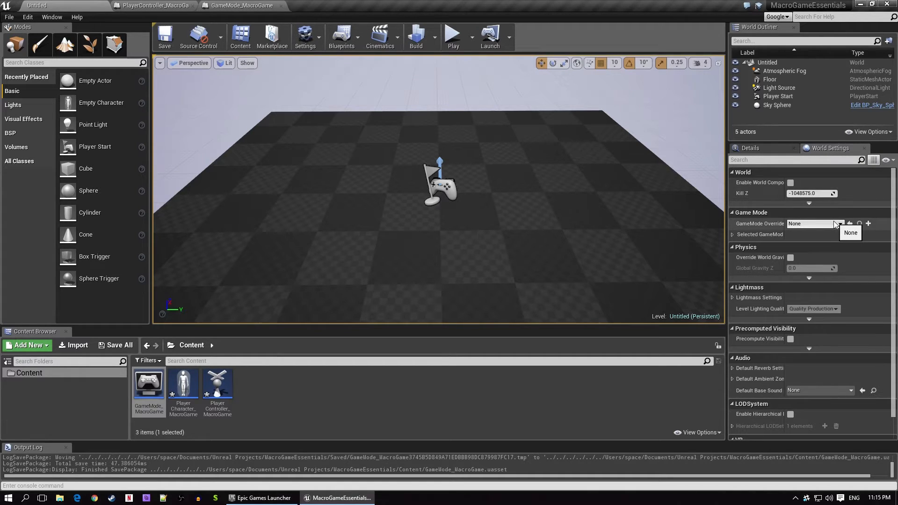
Override the level's game mode with GameMode_MacroGame in World Settings and start Play.
click(813, 223)
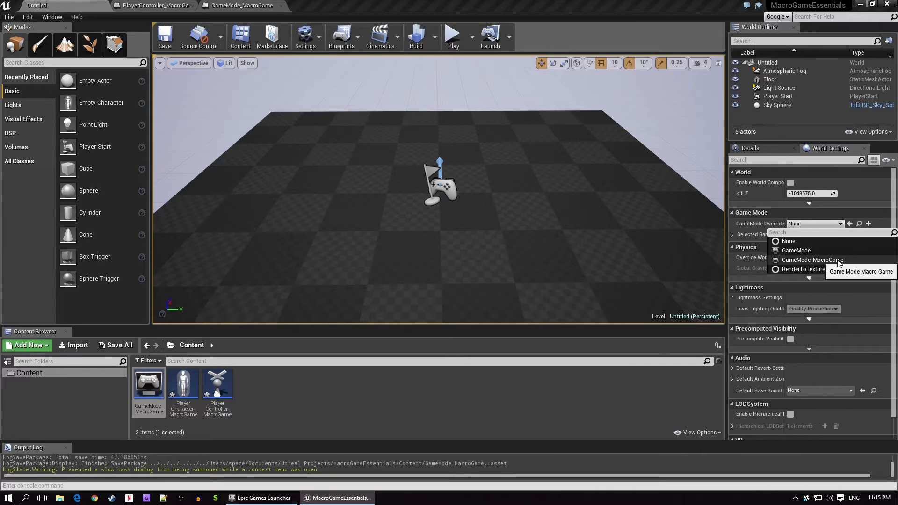
click(812, 259)
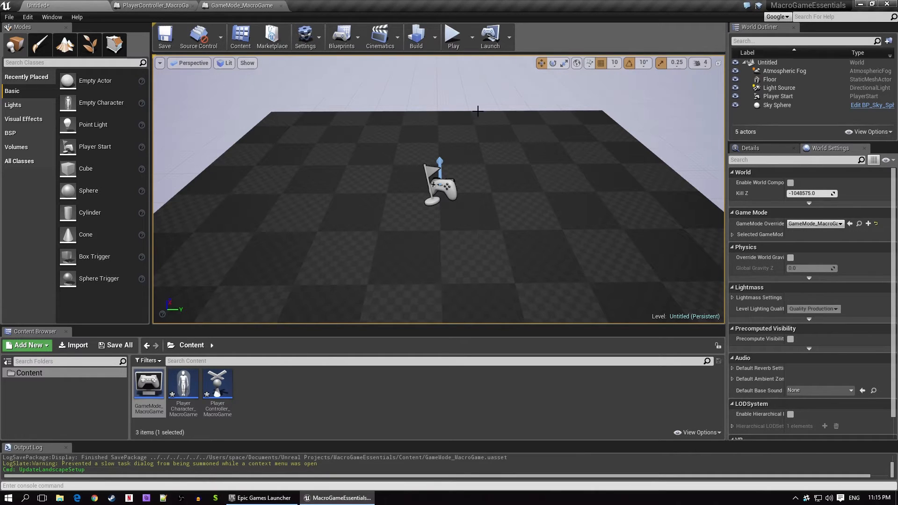
click(453, 33)
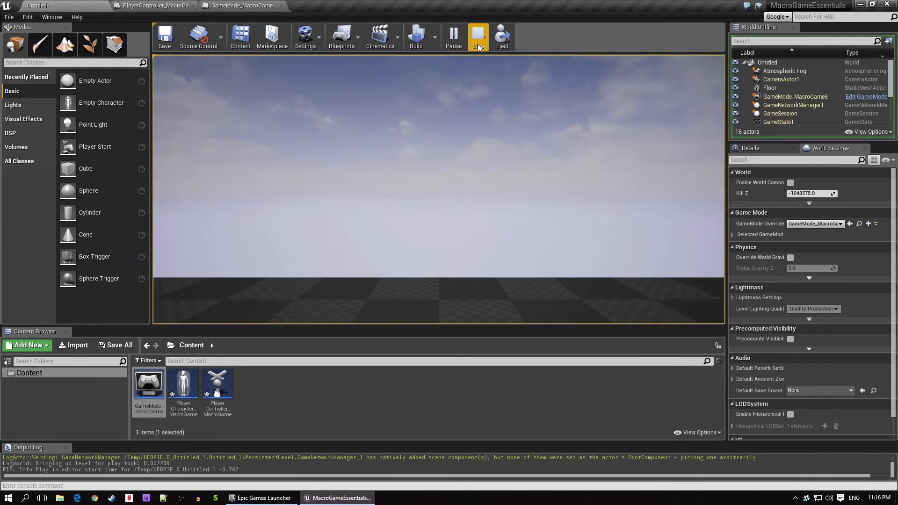
Test and stop the play session, then open PlayerCharacter_MacroGame in the Blueprint editor.
click(478, 37)
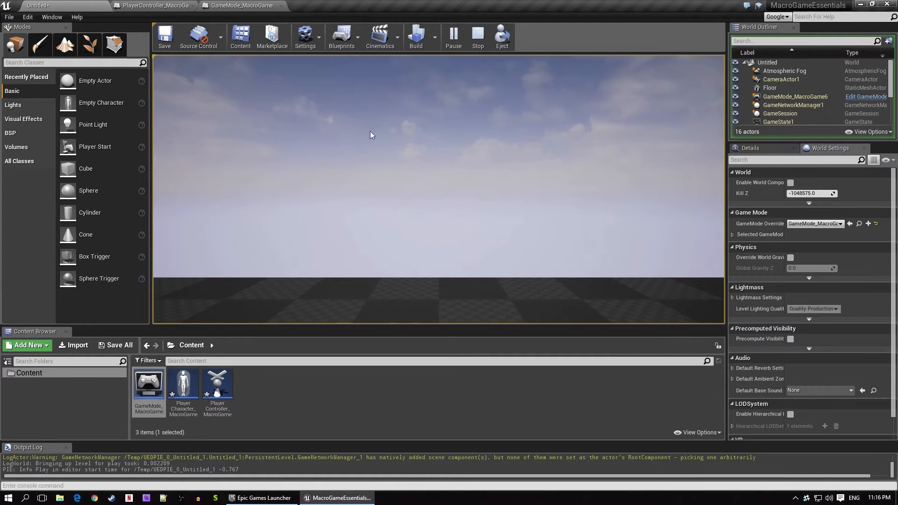
mouse_move(505, 197)
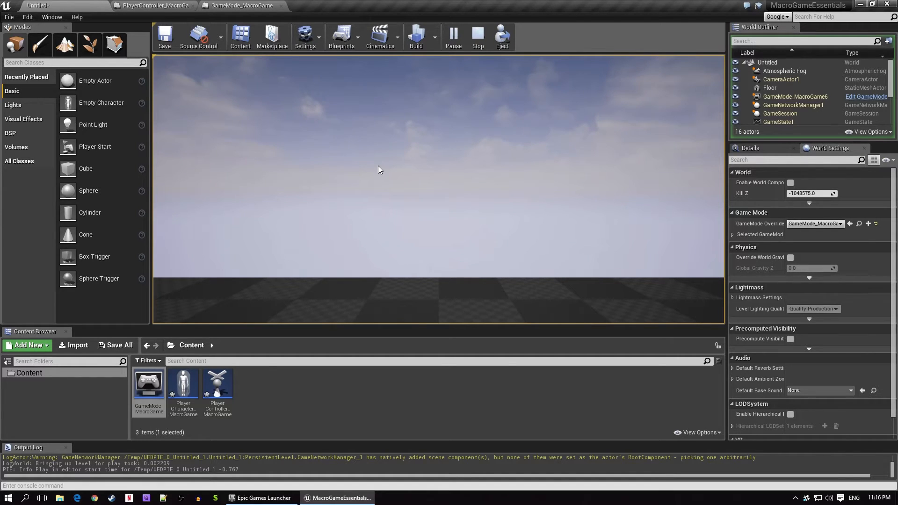
mouse_move(420, 187)
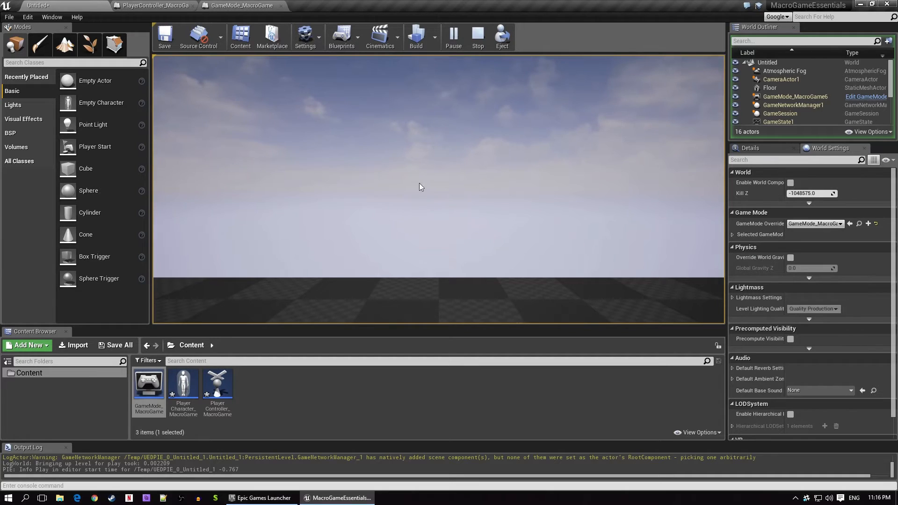
mouse_move(441, 175)
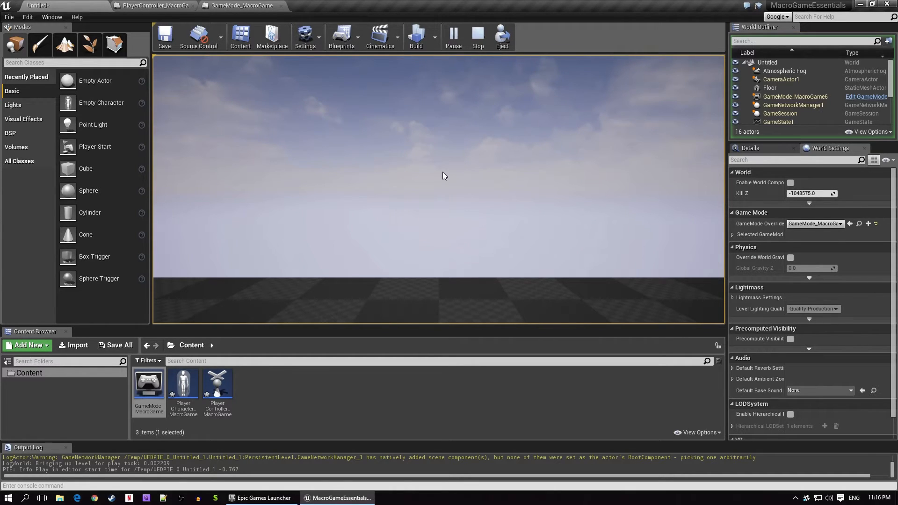
mouse_move(484, 139)
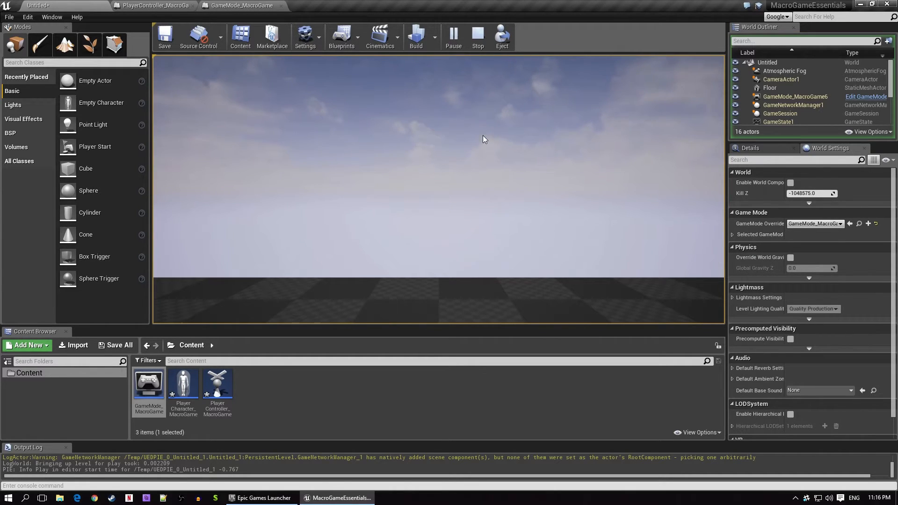
mouse_move(479, 36)
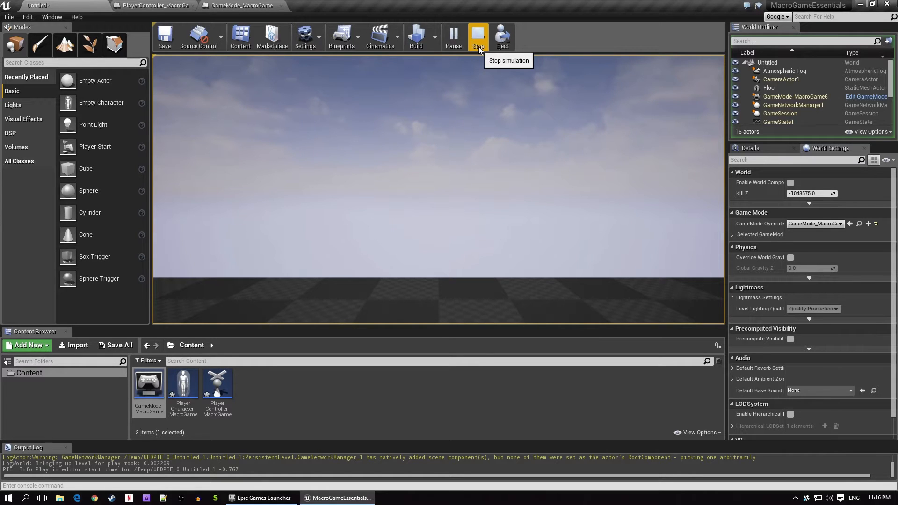
click(478, 36)
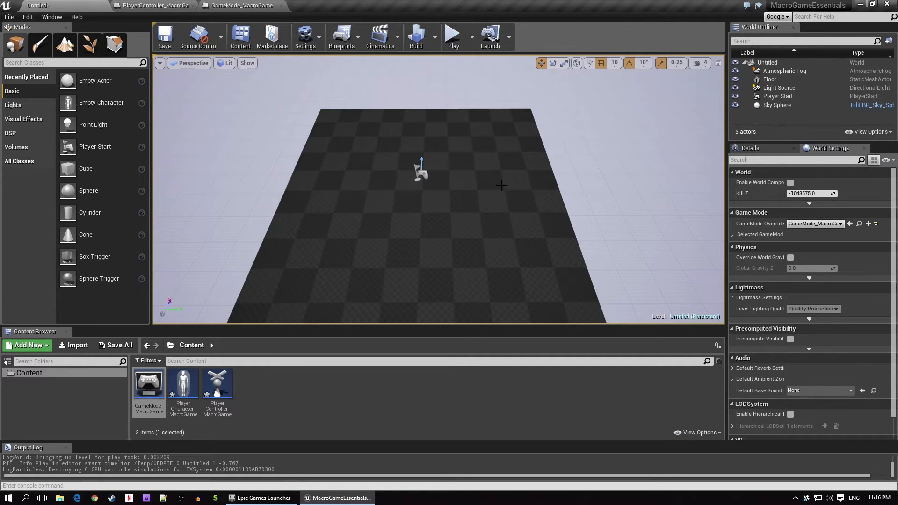
click(422, 189)
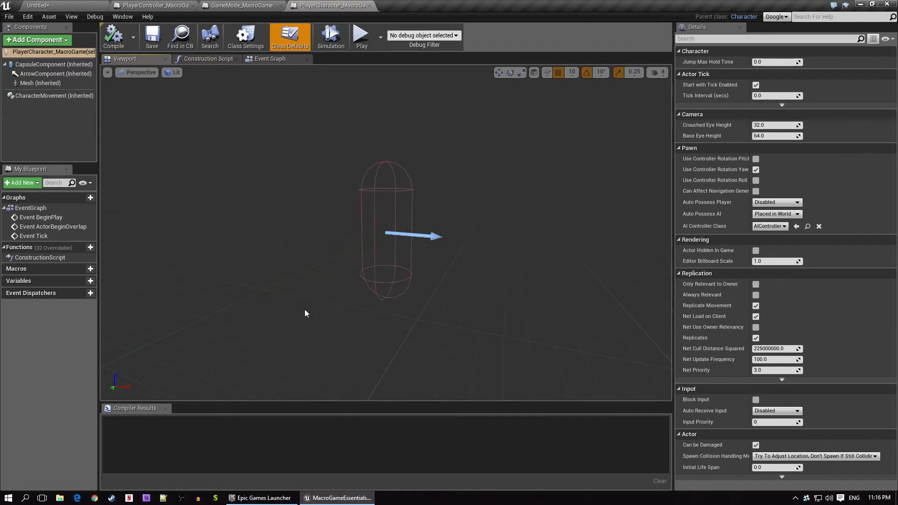
mouse_move(394, 140)
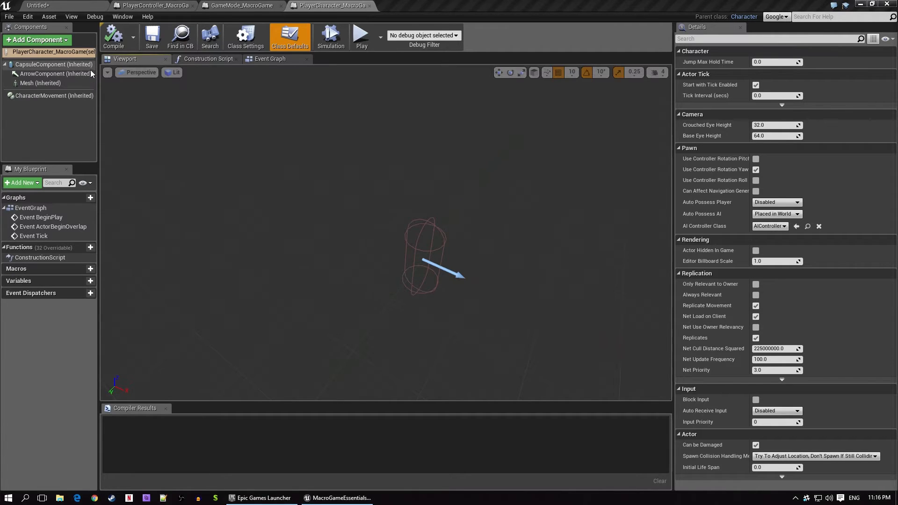
mouse_move(49, 73)
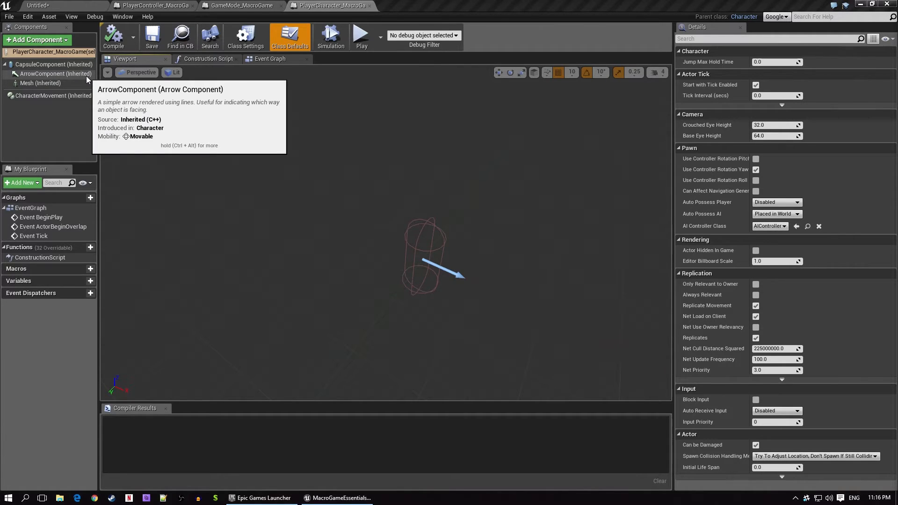
mouse_move(39, 83)
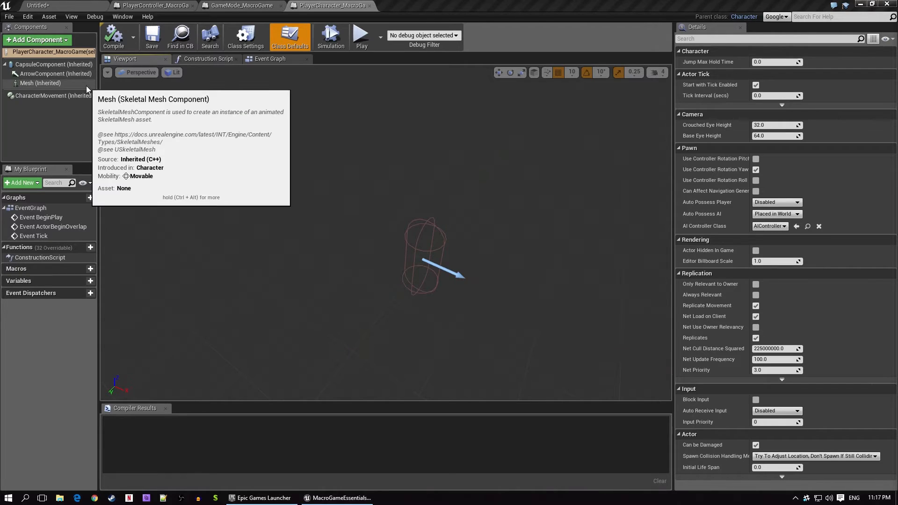
mouse_move(111, 100)
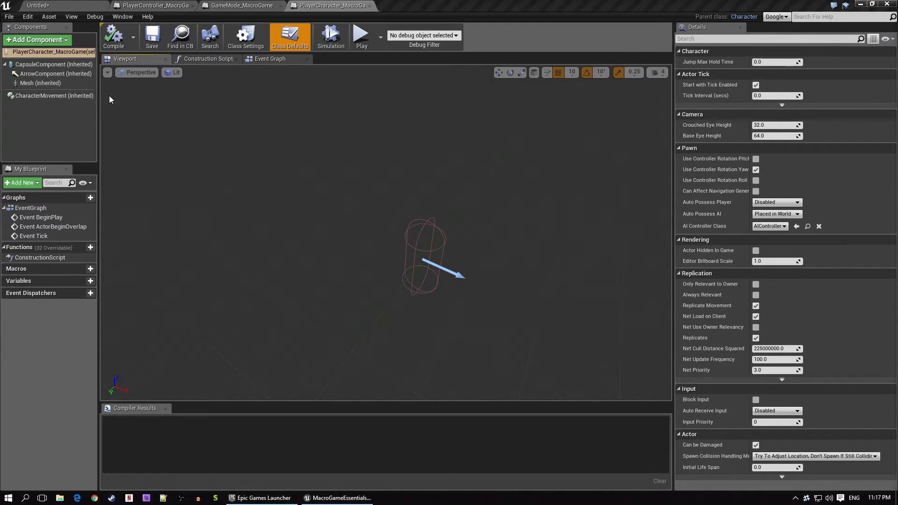
mouse_move(54, 96)
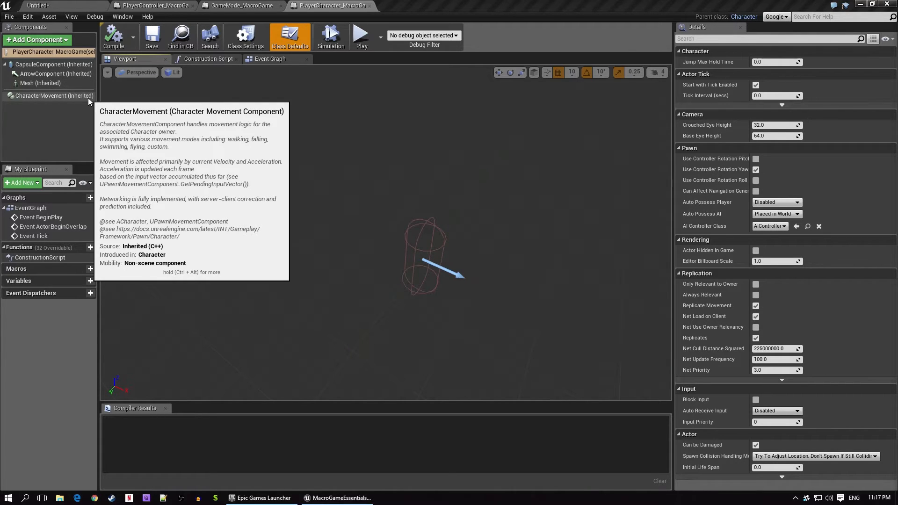
mouse_move(274, 125)
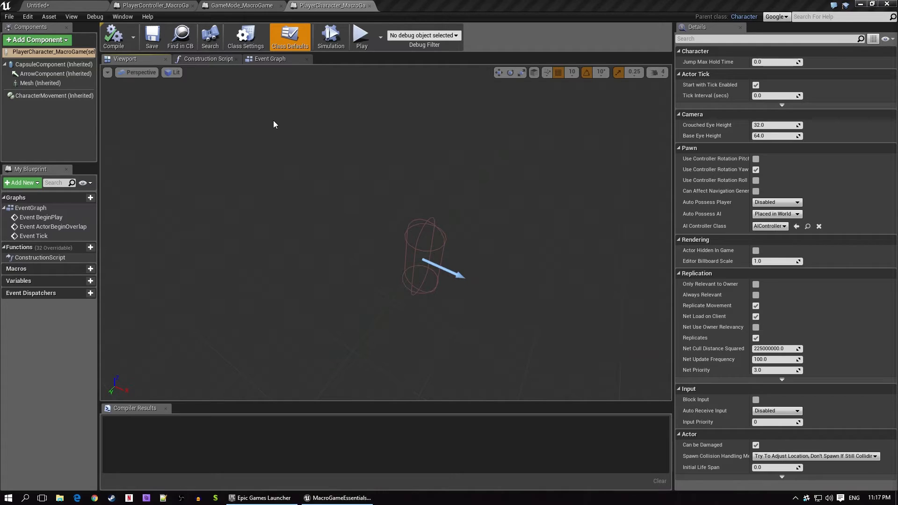
mouse_move(361, 290)
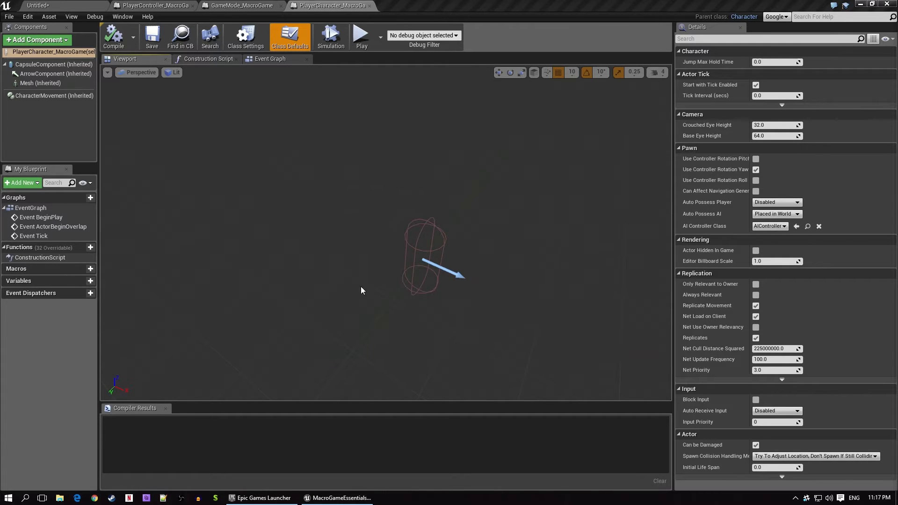
mouse_move(366, 295)
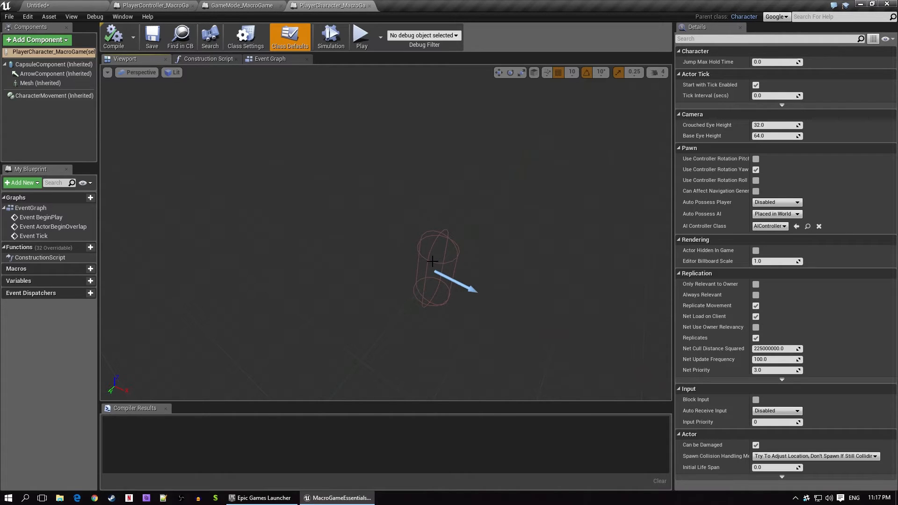
Review the CapsuleComponent's Collision Presets by filtering its Details with 'coll'.
click(54, 65)
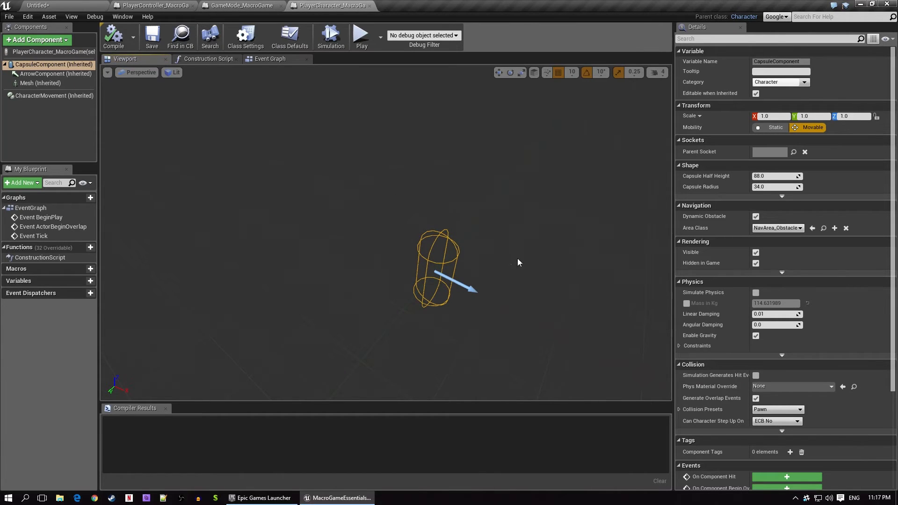
click(770, 38)
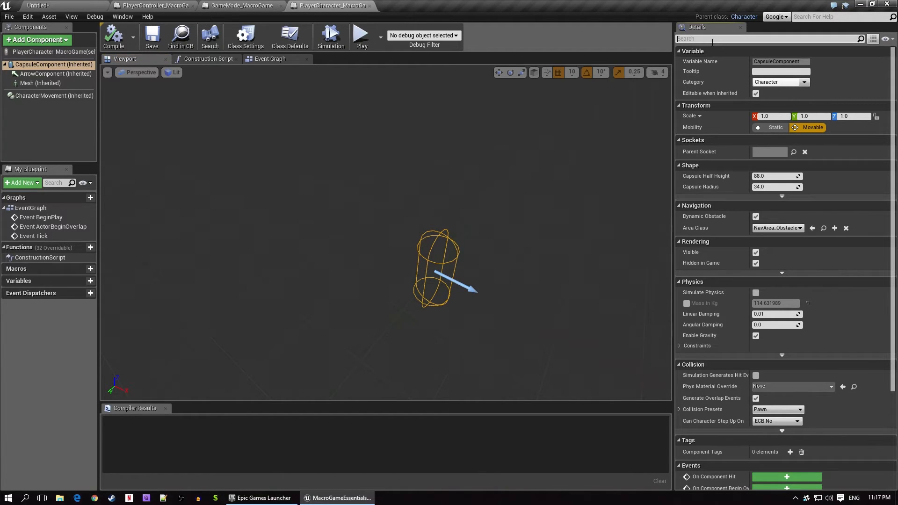
text(collis)
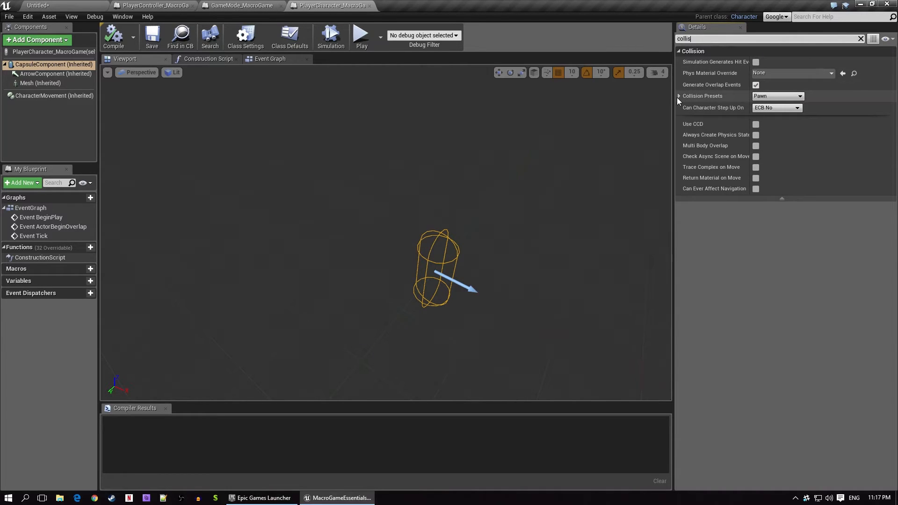
click(777, 96)
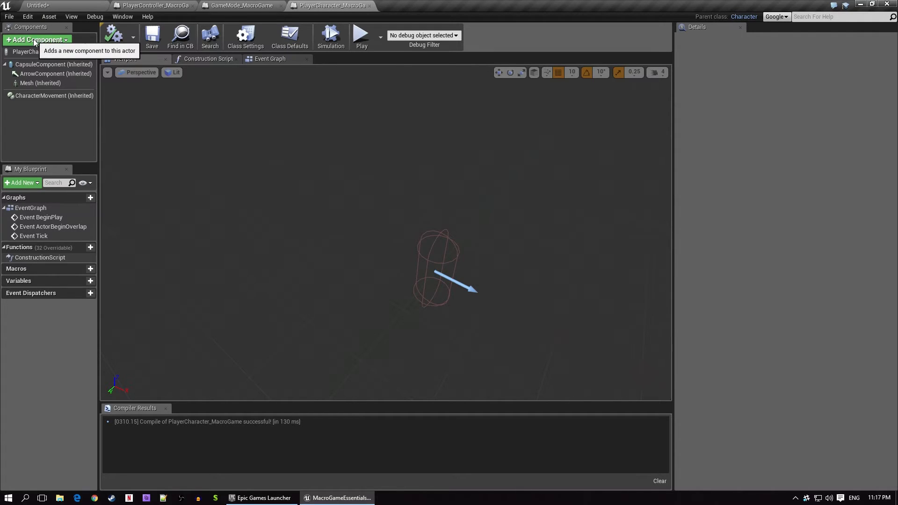
Add a SpringArm component and then a Camera component to the character.
text(spl)
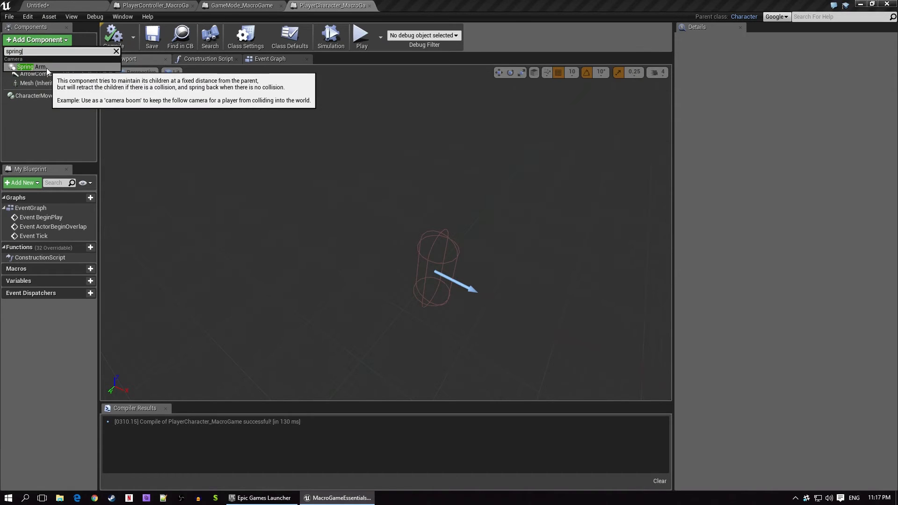
click(25, 66)
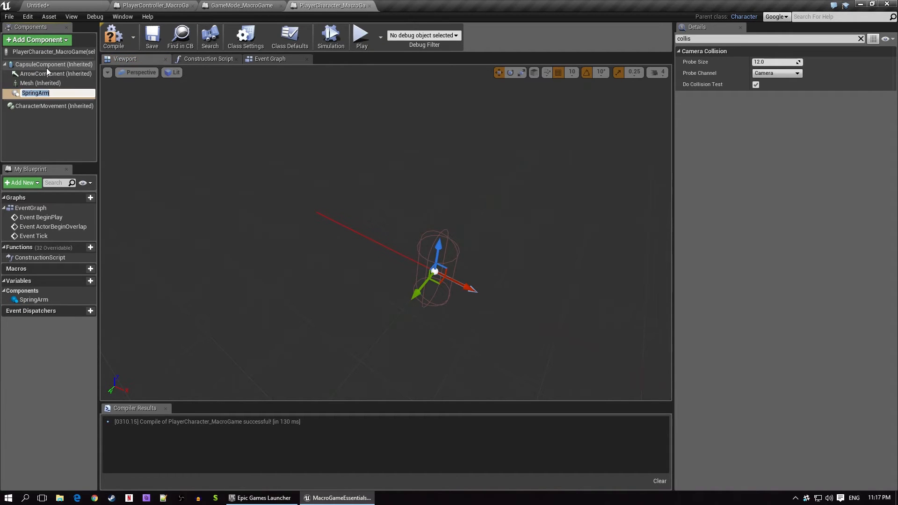
mouse_move(37, 39)
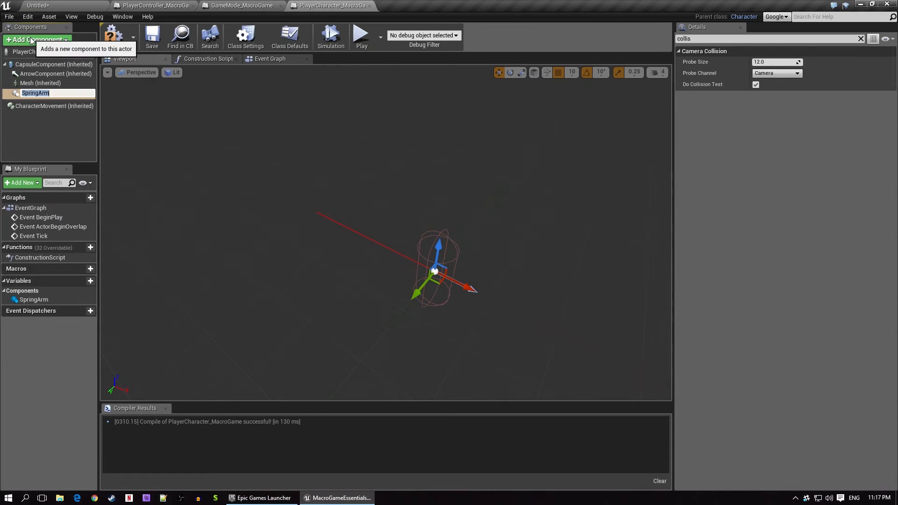
text(camera)
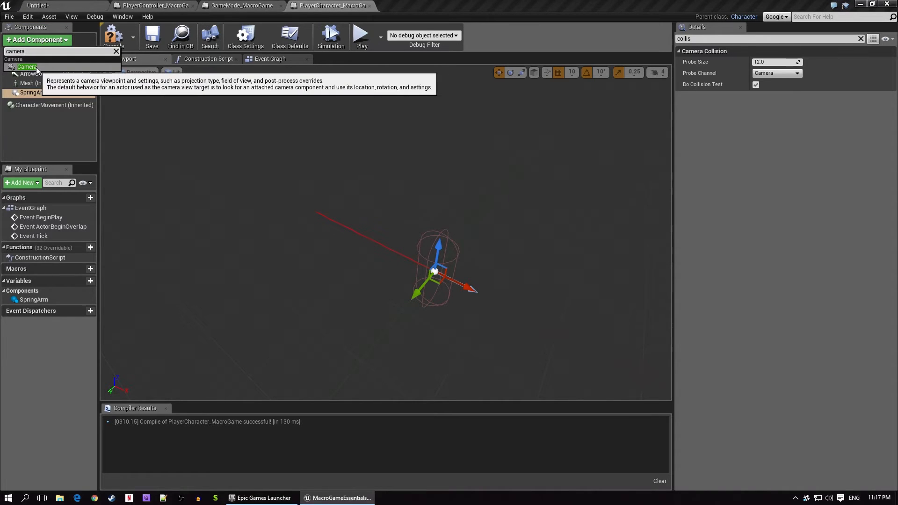
click(26, 67)
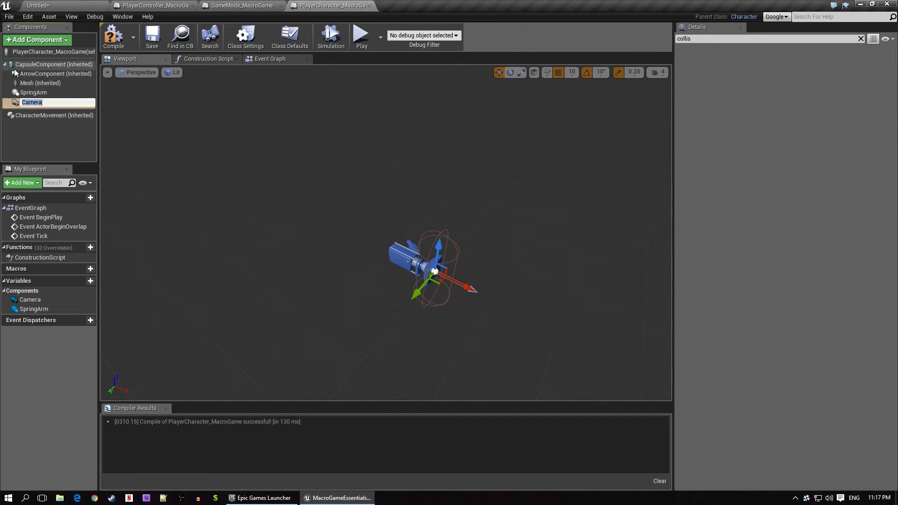
Parent the Camera under the SpringArm and recompile the blueprint.
drag(32, 102, 54, 94)
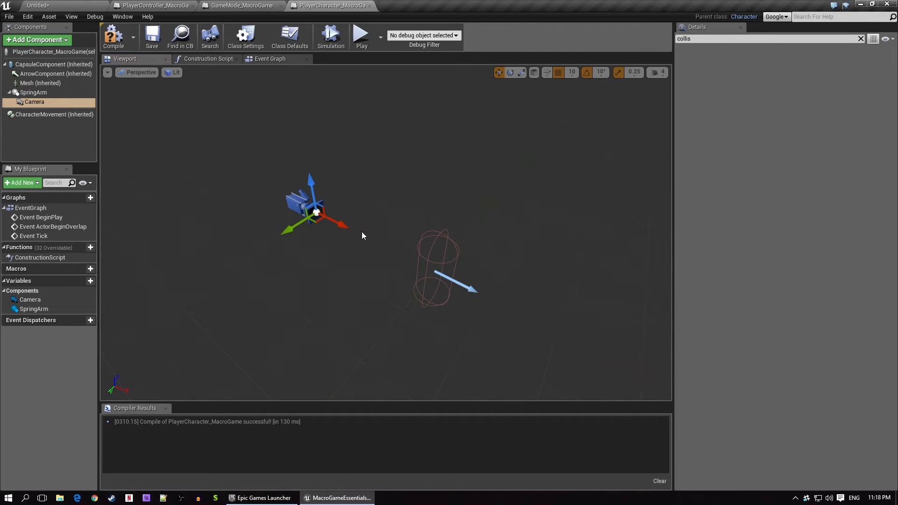
mouse_move(292, 178)
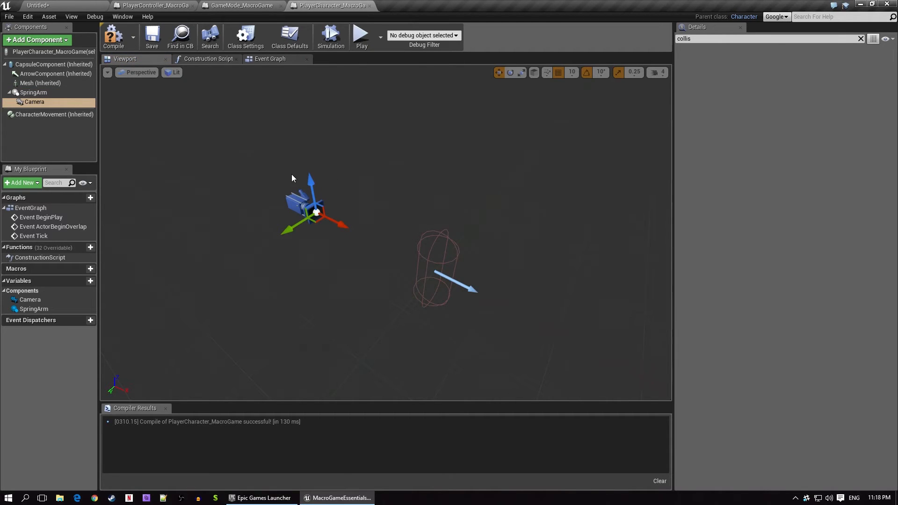
click(34, 93)
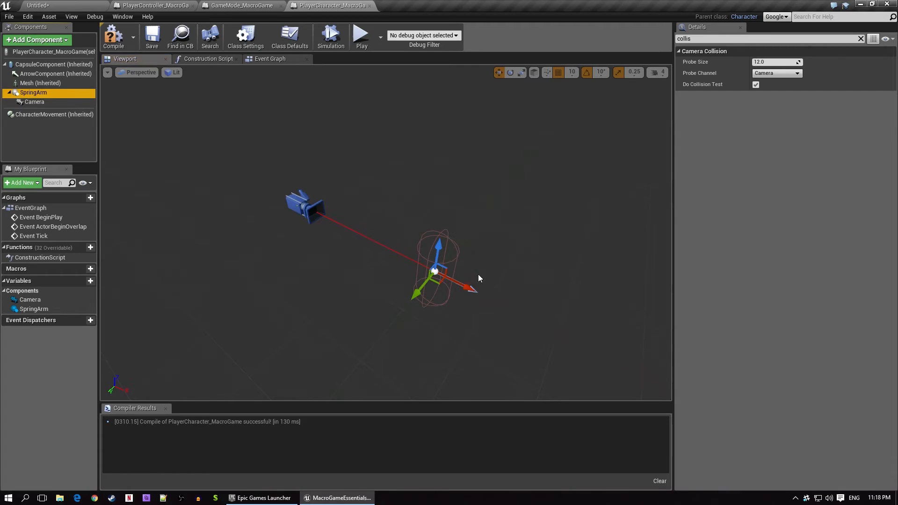
mouse_move(329, 114)
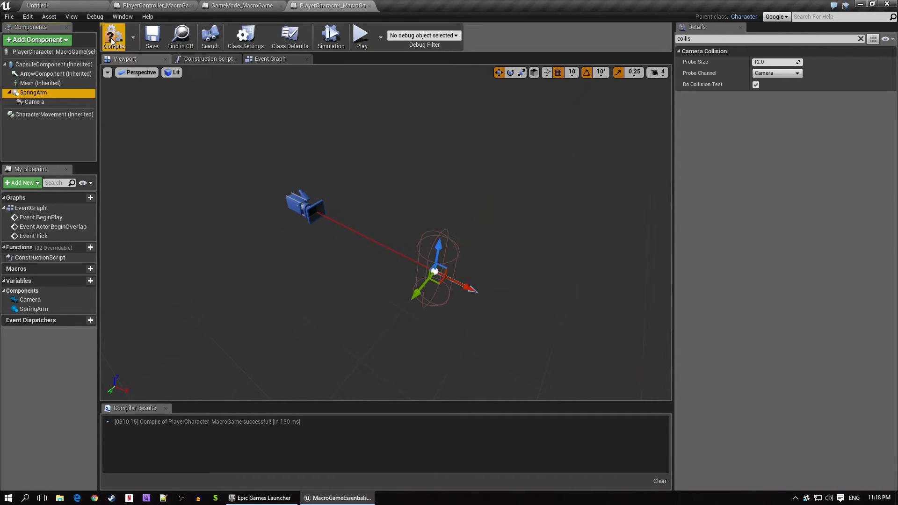
click(113, 35)
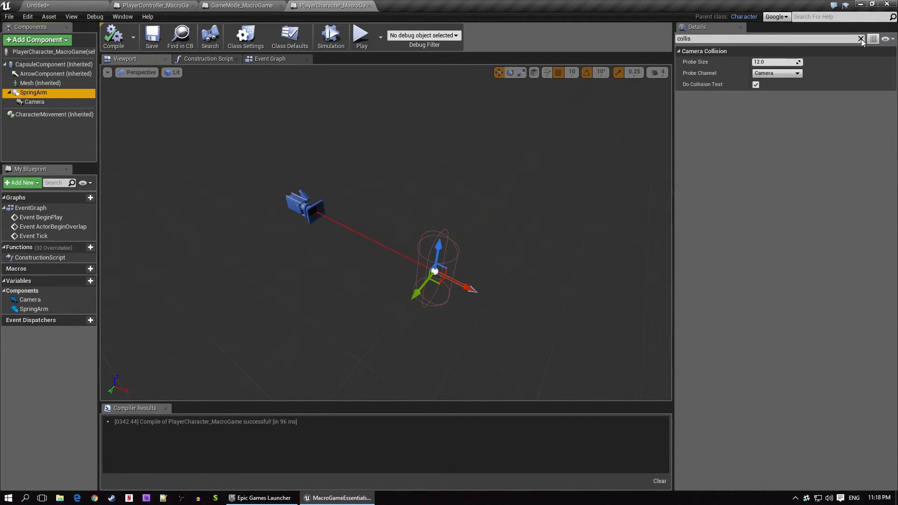
Set the SpringArm's Target Arm Length to 2500 and recompile.
click(861, 38)
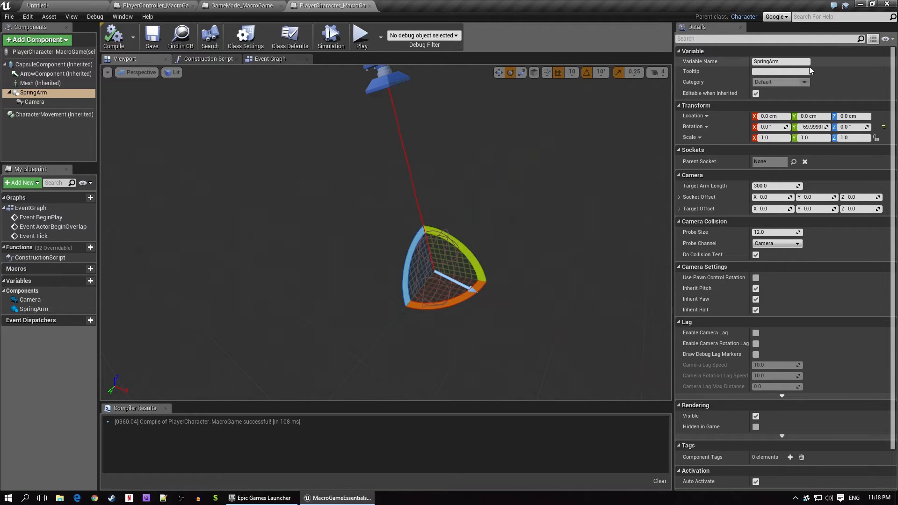
click(780, 62)
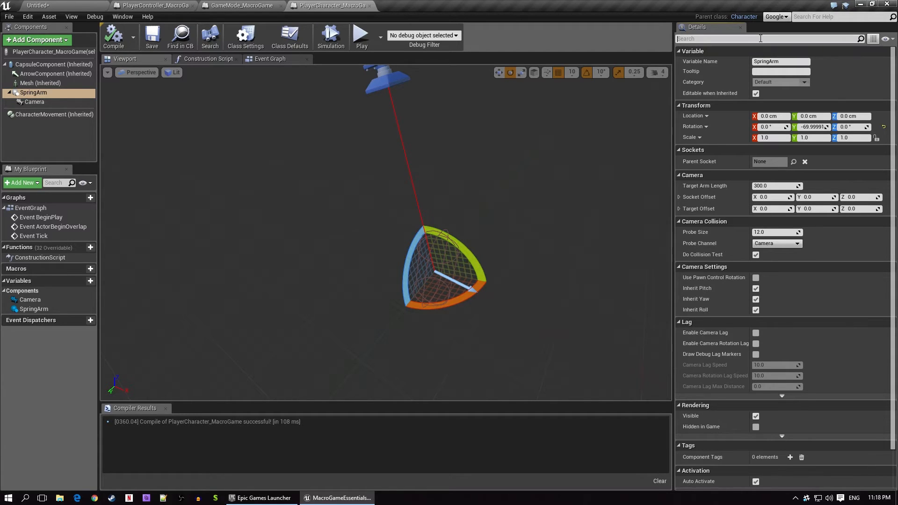
text(arm)
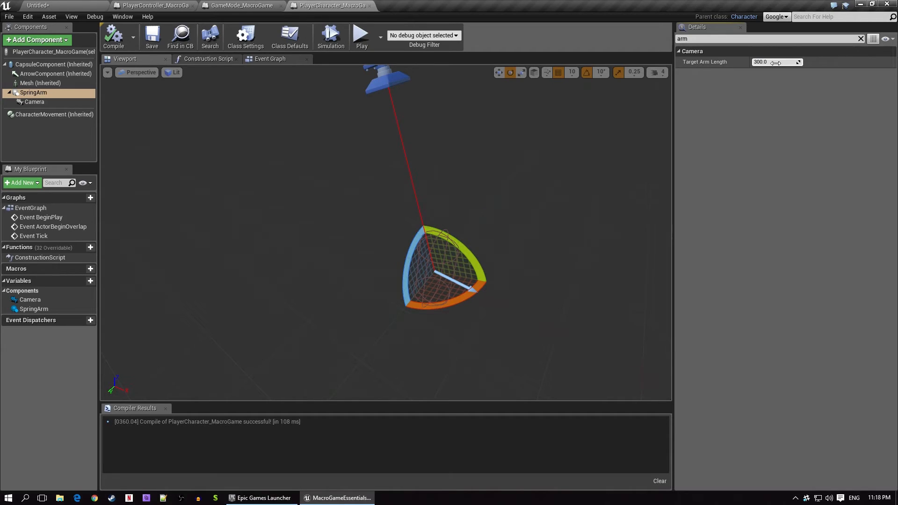
click(777, 62)
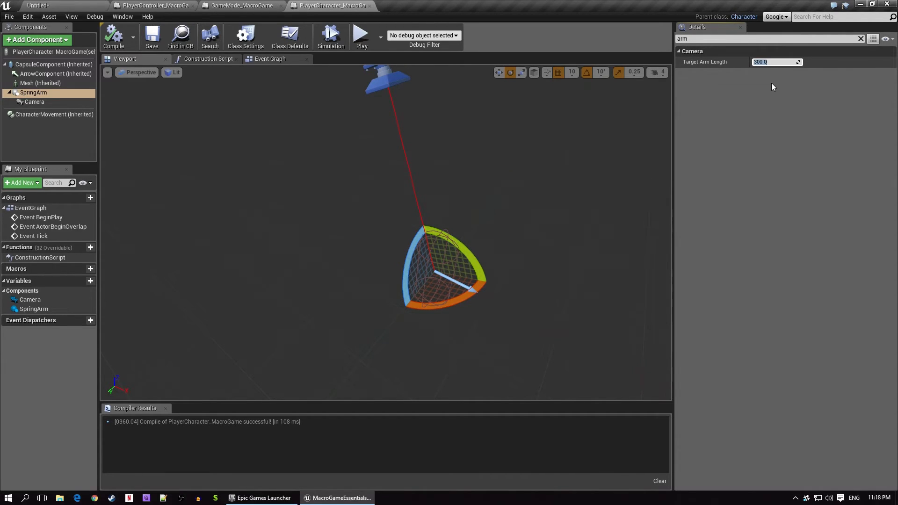
mouse_move(776, 62)
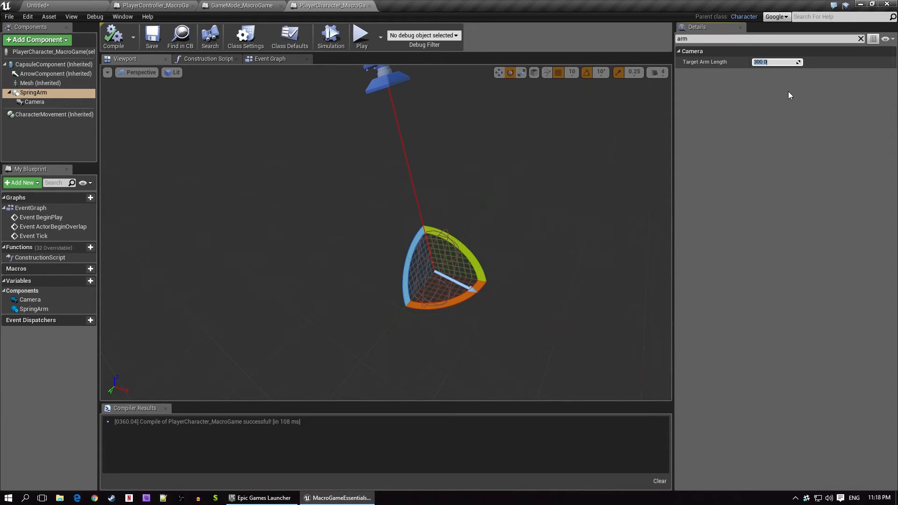
text(2500)
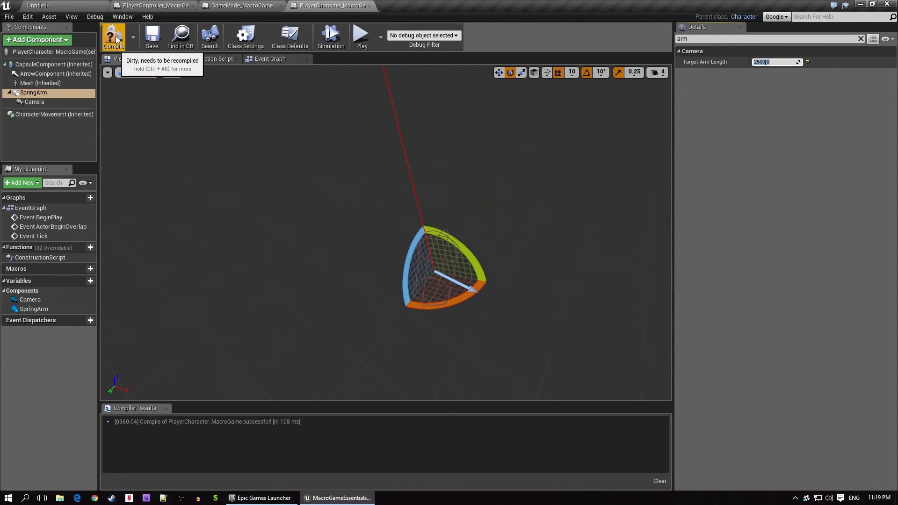
click(114, 35)
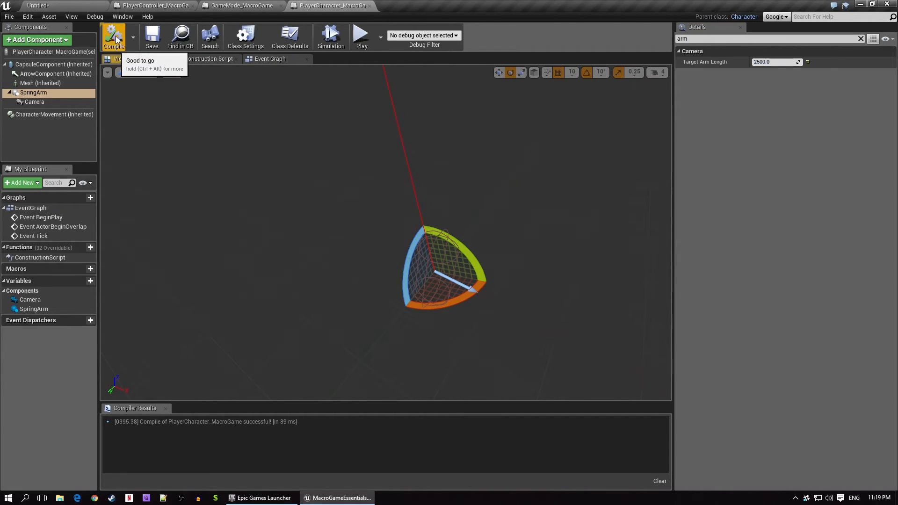
mouse_move(539, 317)
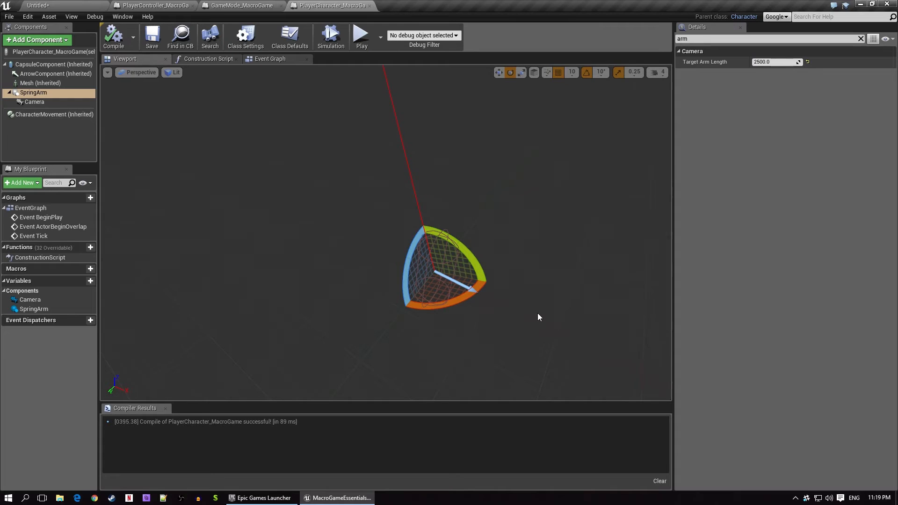
mouse_move(171, 124)
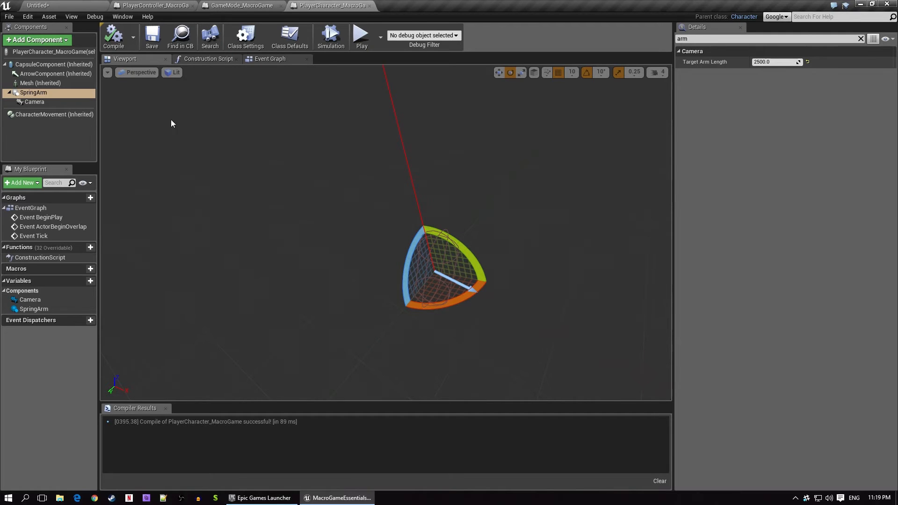
Drop PlayerCharacter_MacroGame onto the floor in the level, play test it, and stop.
click(37, 5)
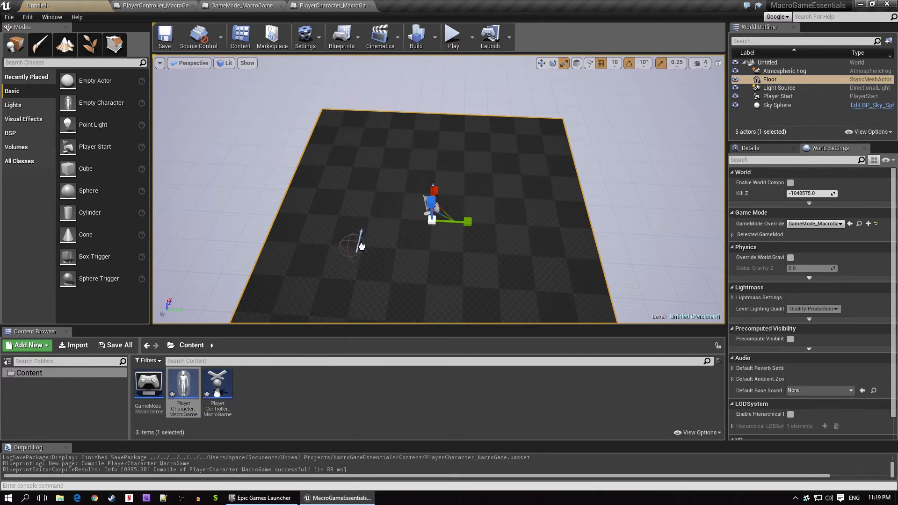
drag(183, 381, 407, 166)
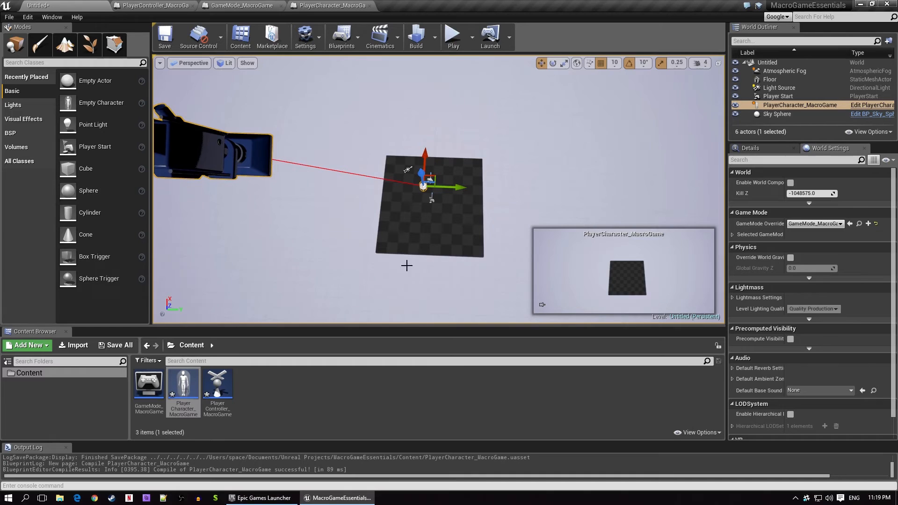
click(453, 36)
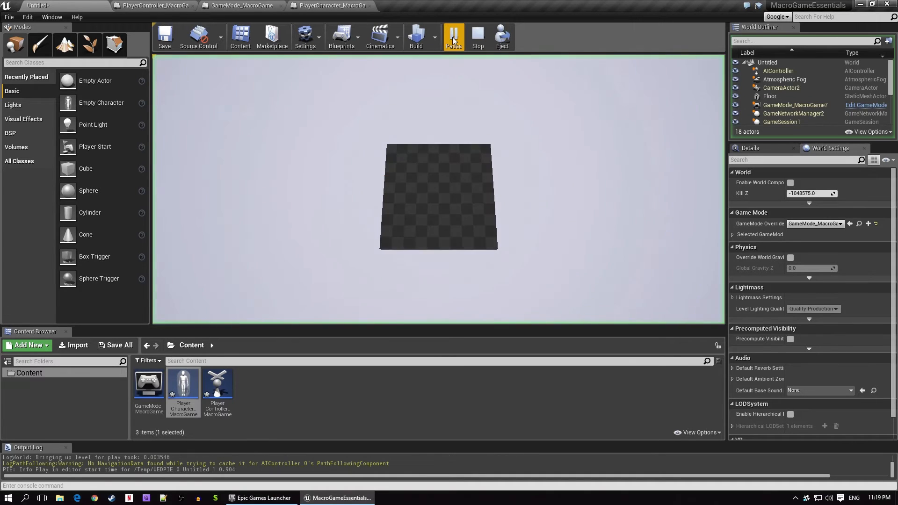
click(453, 35)
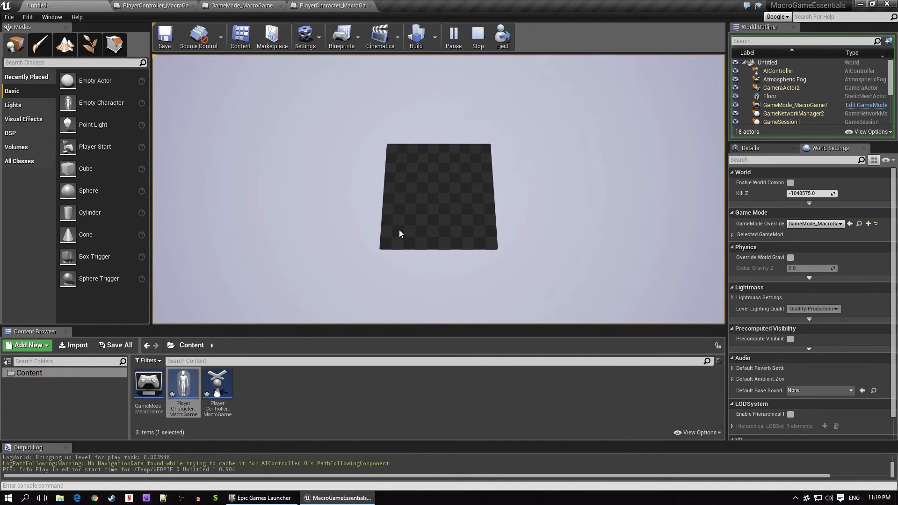
click(478, 37)
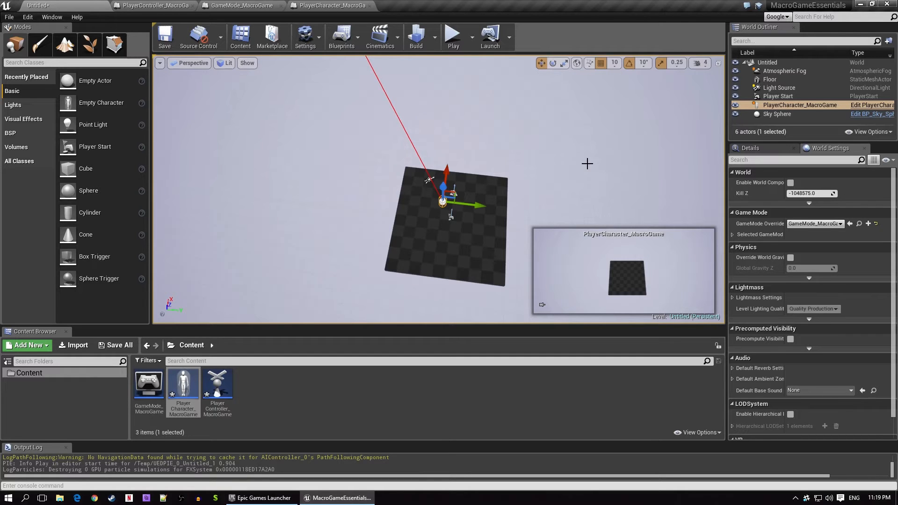
mouse_move(182, 381)
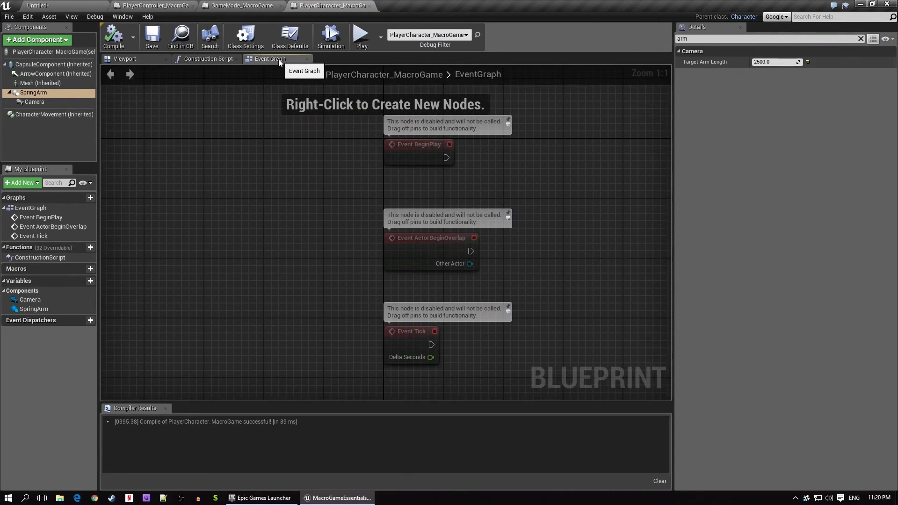
scroll(down, 3)
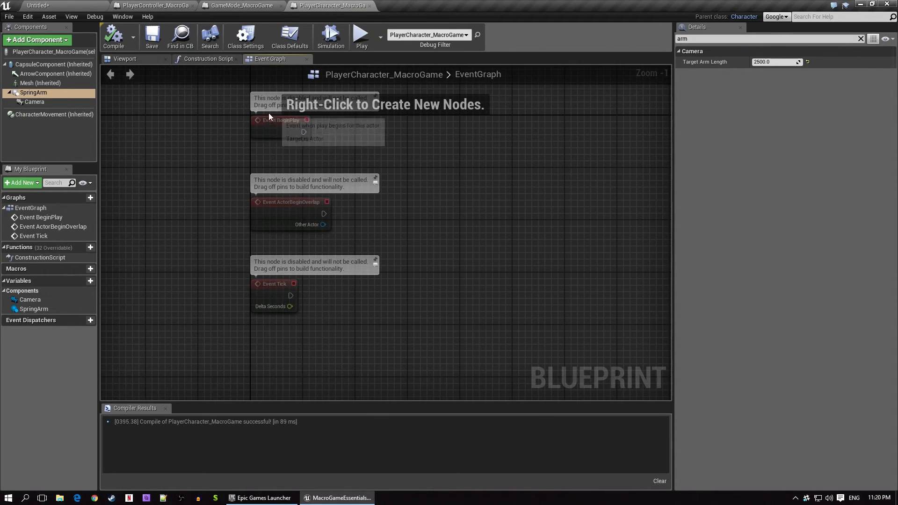
click(281, 121)
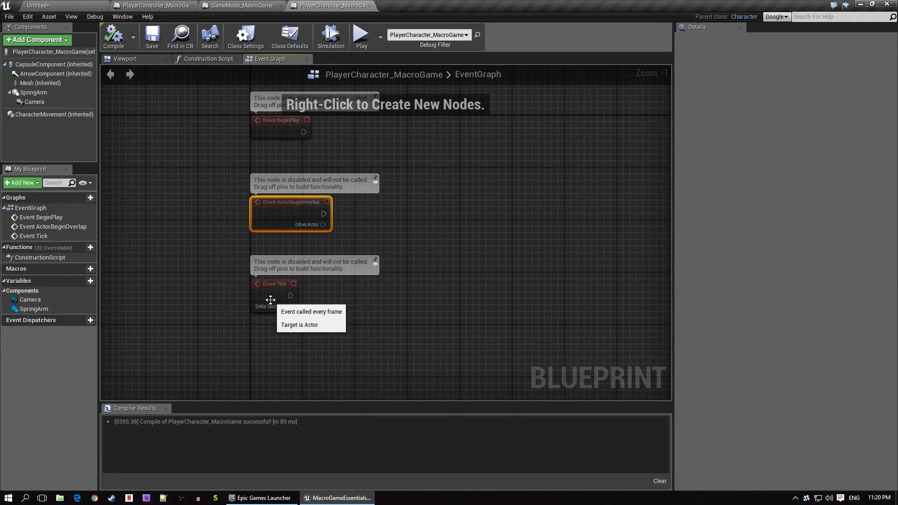
click(276, 284)
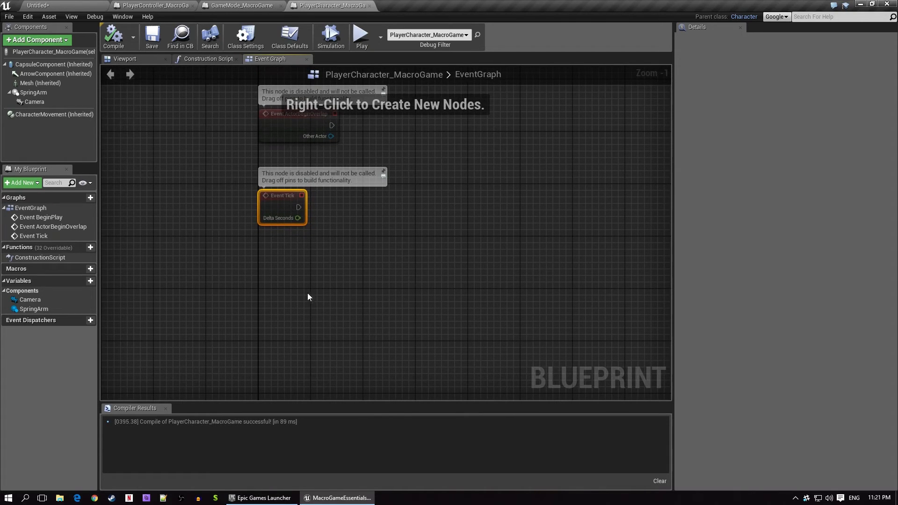
mouse_move(298, 290)
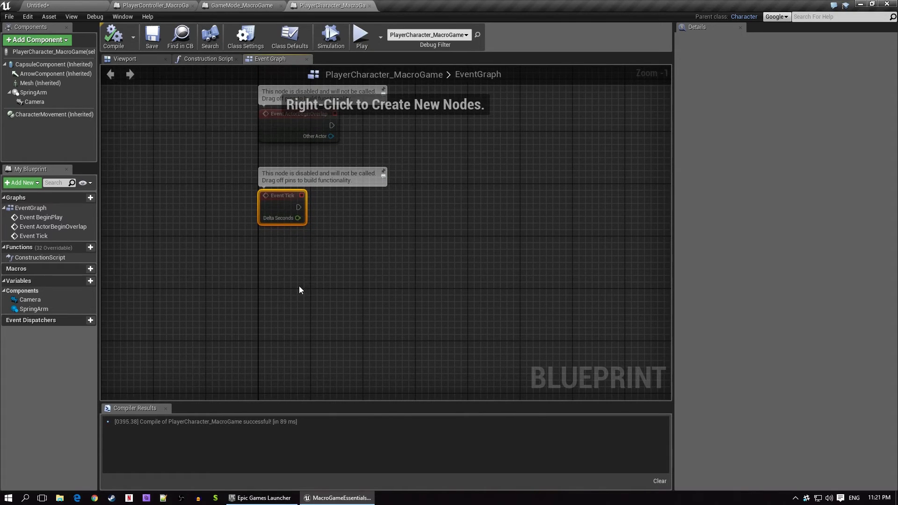
mouse_move(295, 285)
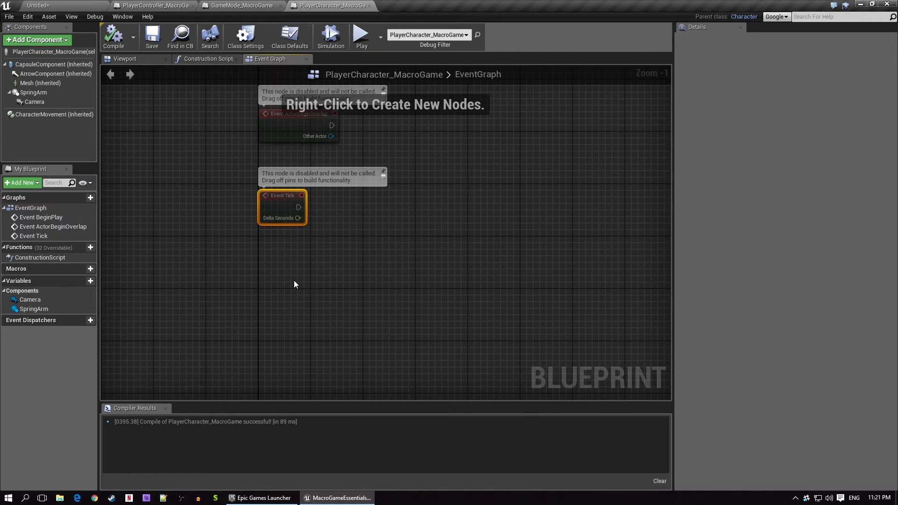
right_click(274, 274)
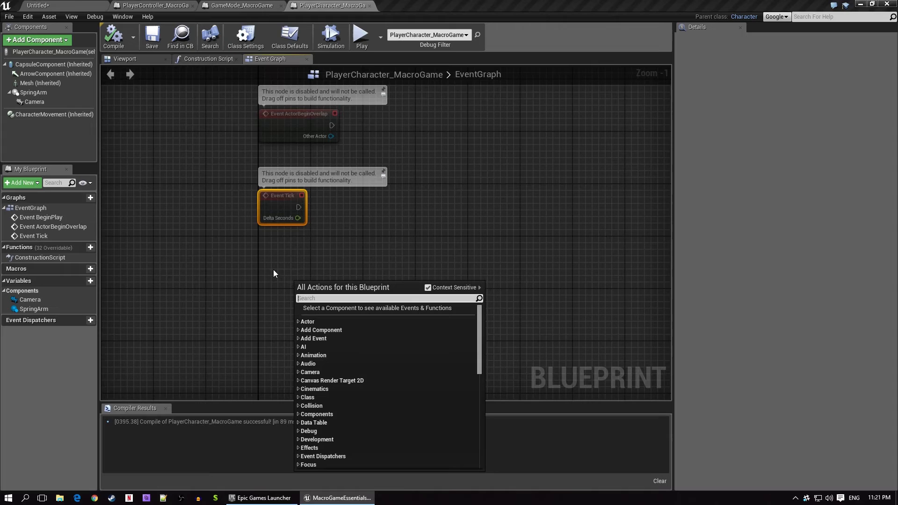
click(274, 273)
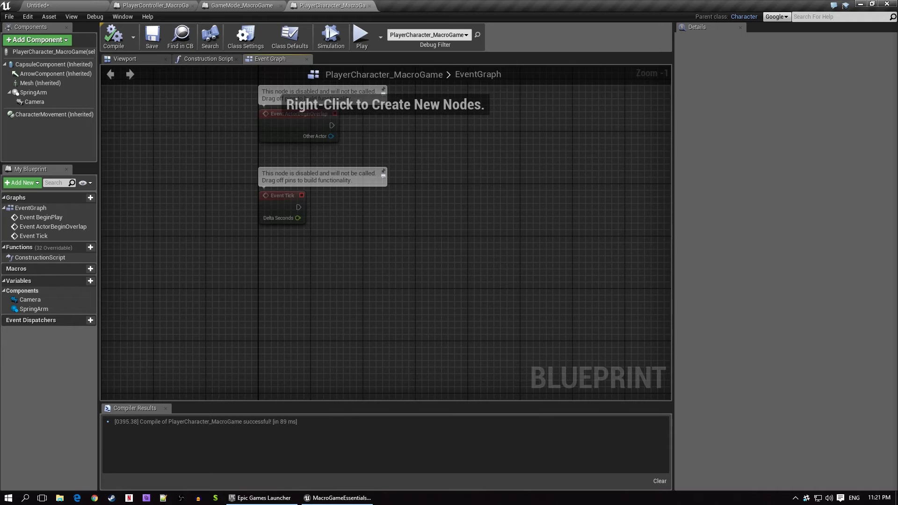
mouse_move(816, 283)
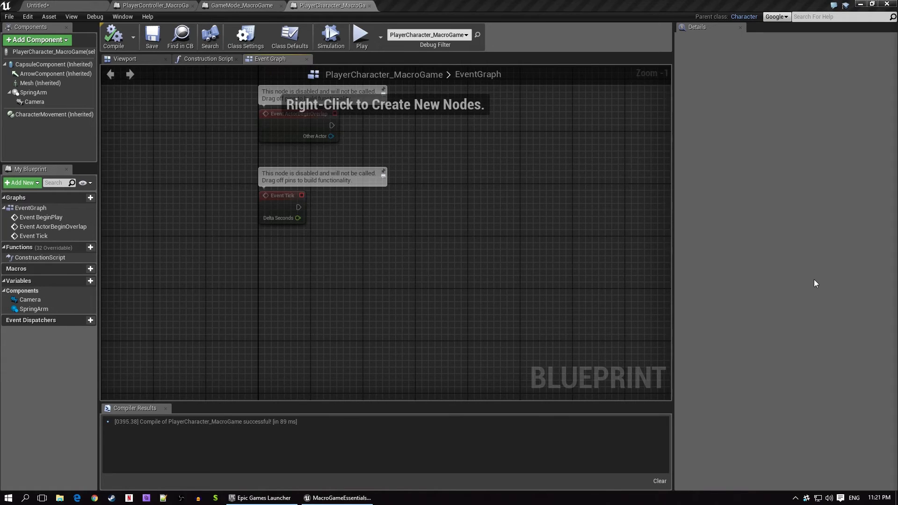
mouse_move(376, 283)
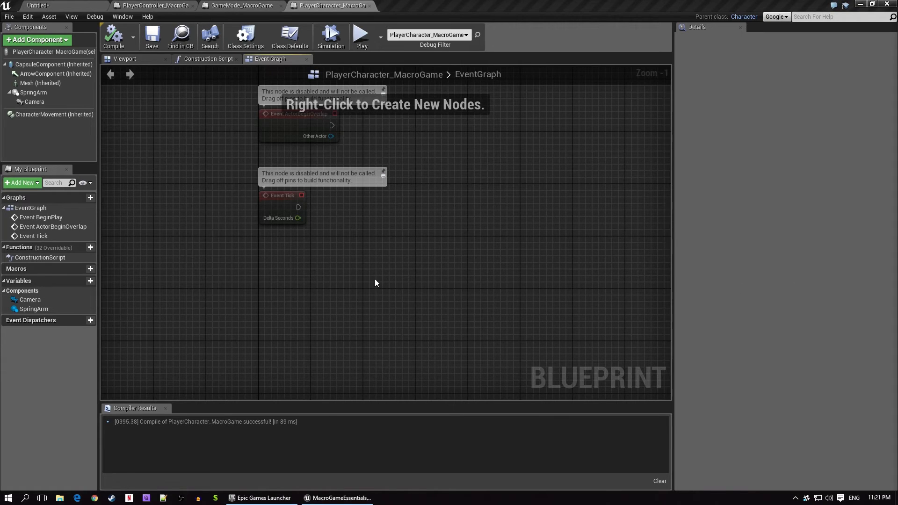
mouse_move(366, 311)
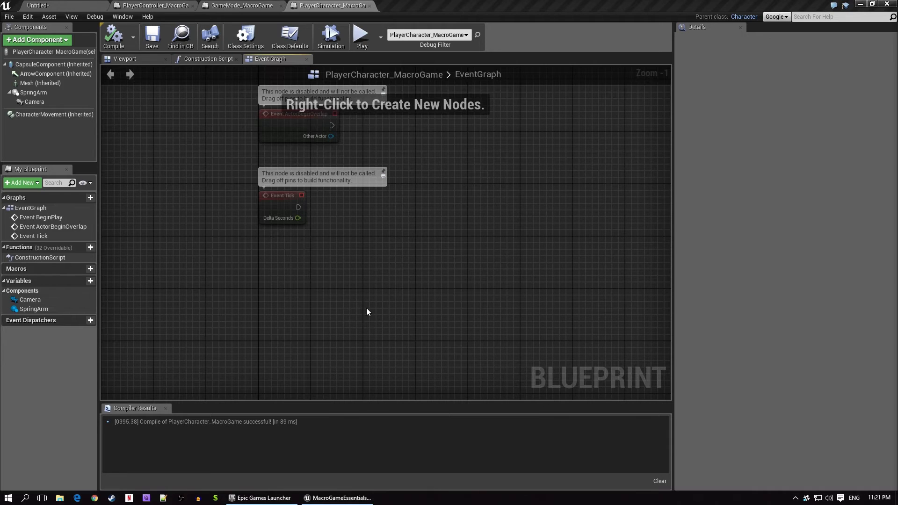
mouse_move(388, 258)
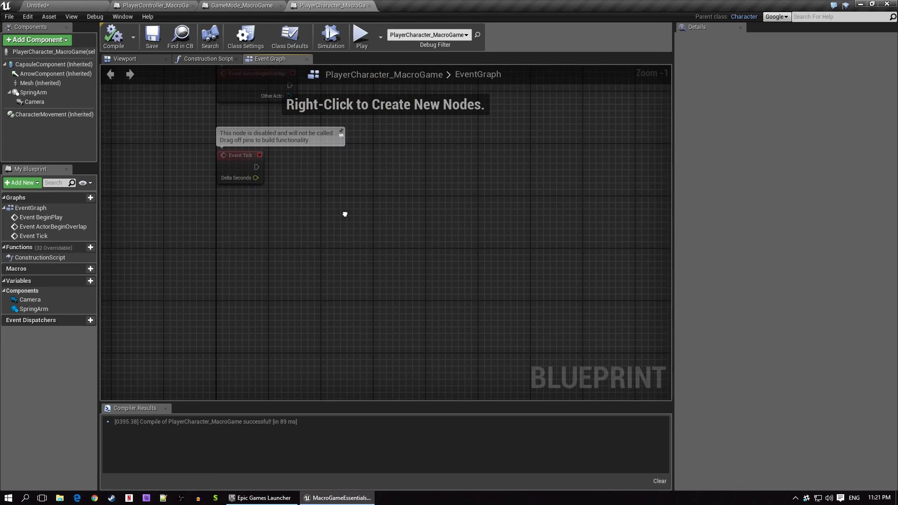
mouse_move(395, 300)
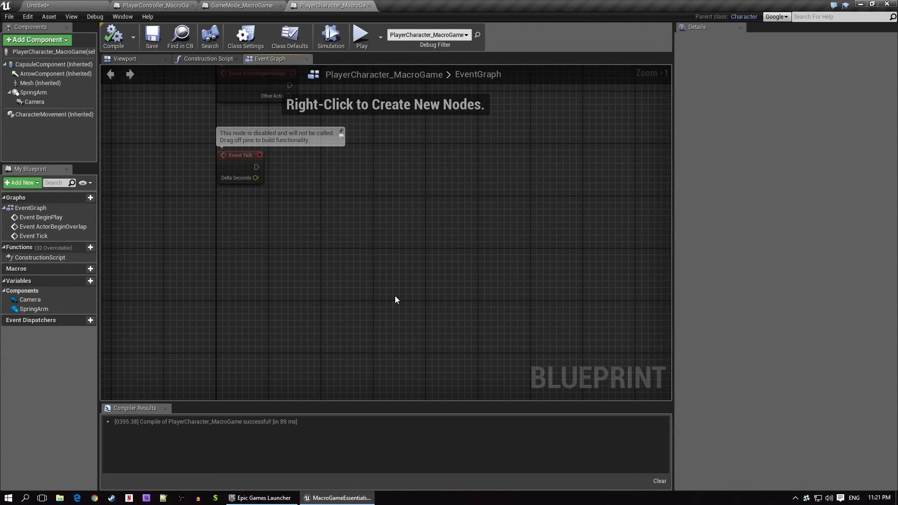
mouse_move(300, 247)
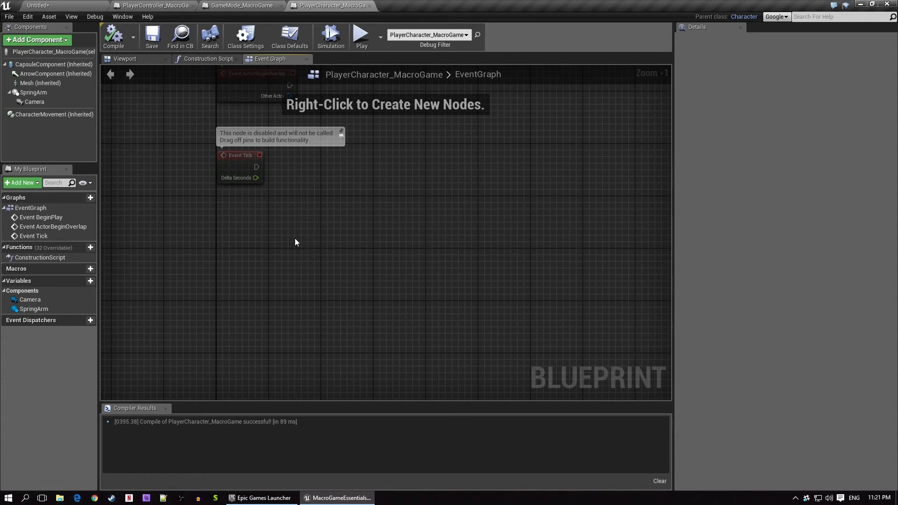
Add a Middle Mouse Button event node and search for the Acceleration axis event.
right_click(295, 242)
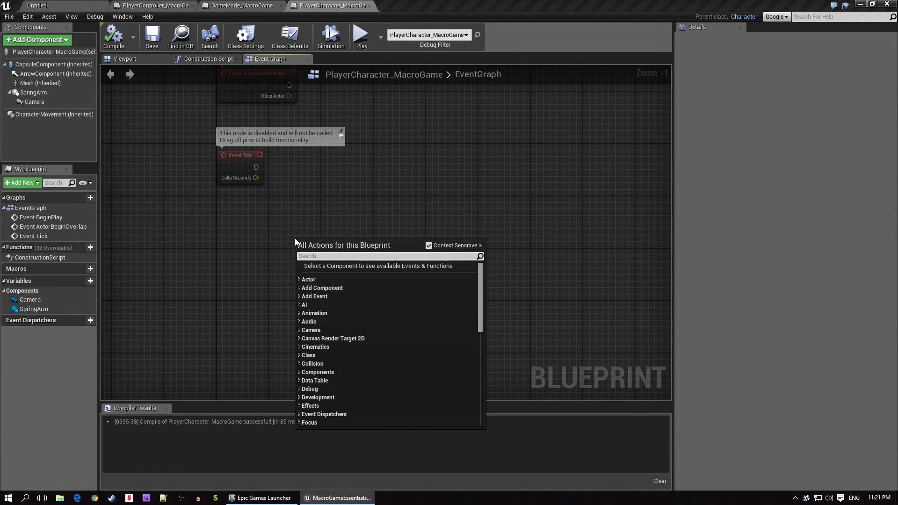
text(iddle)
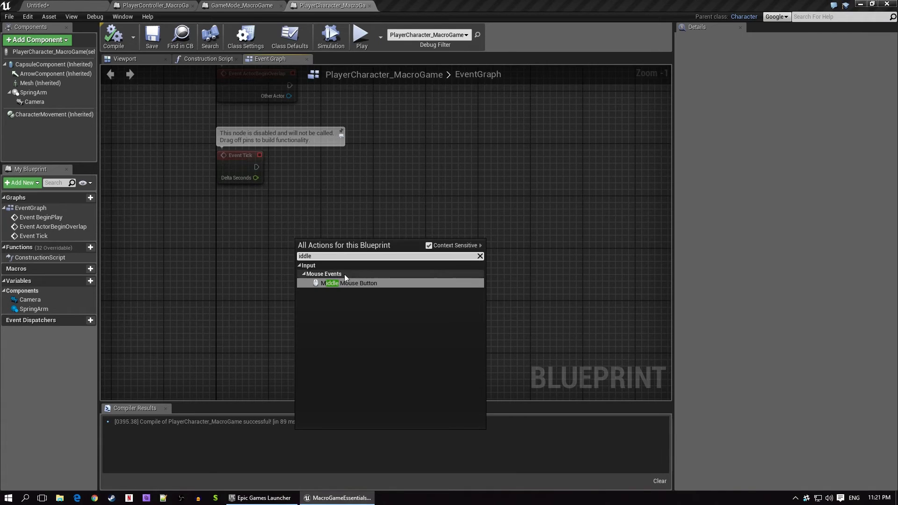
click(349, 282)
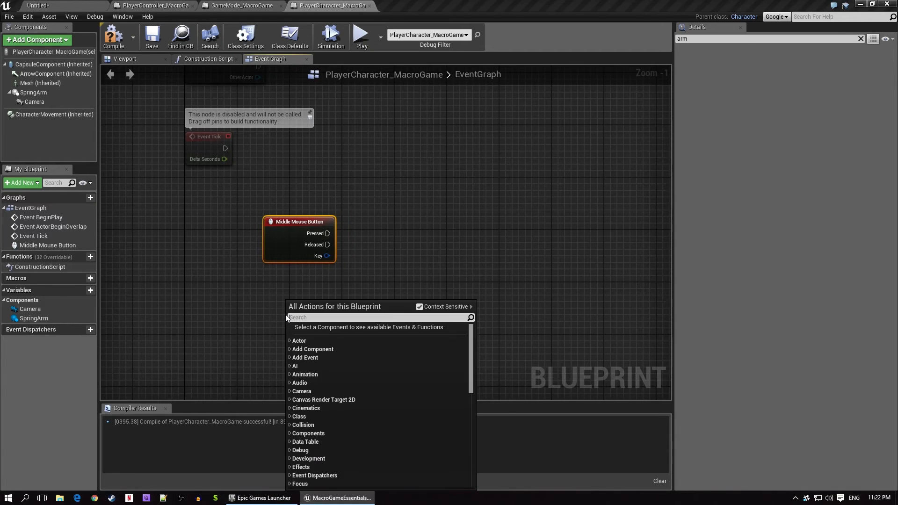
text(accele)
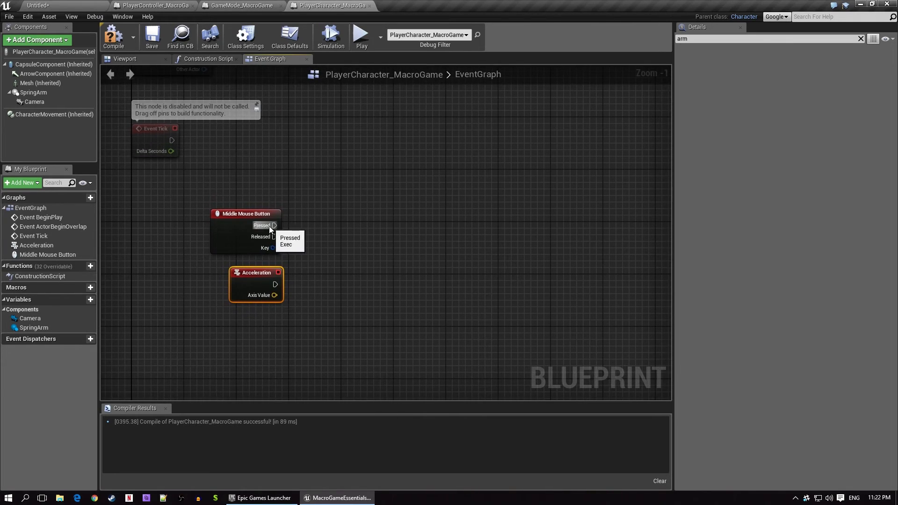
mouse_move(337, 229)
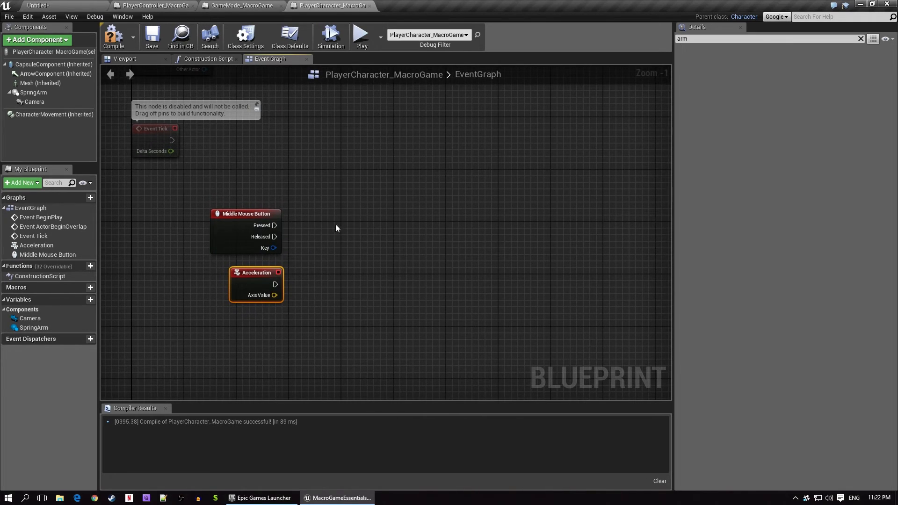
mouse_move(446, 233)
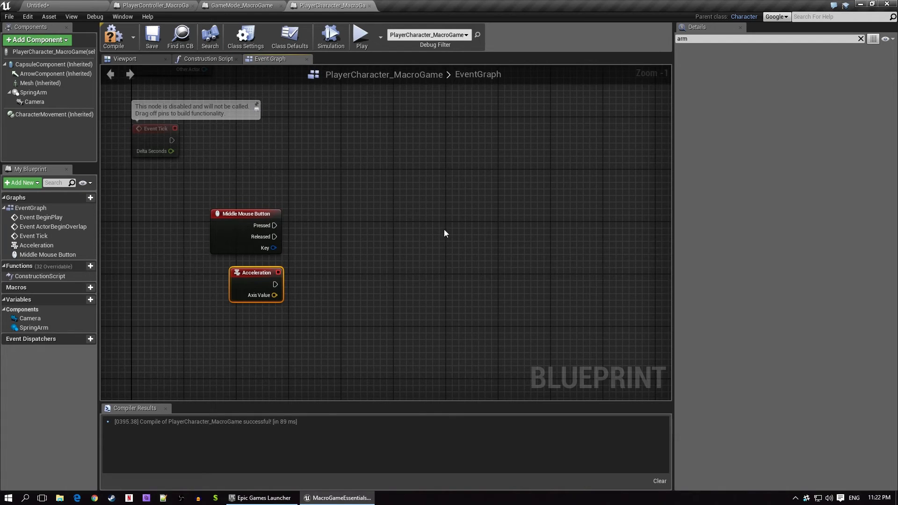
mouse_move(412, 234)
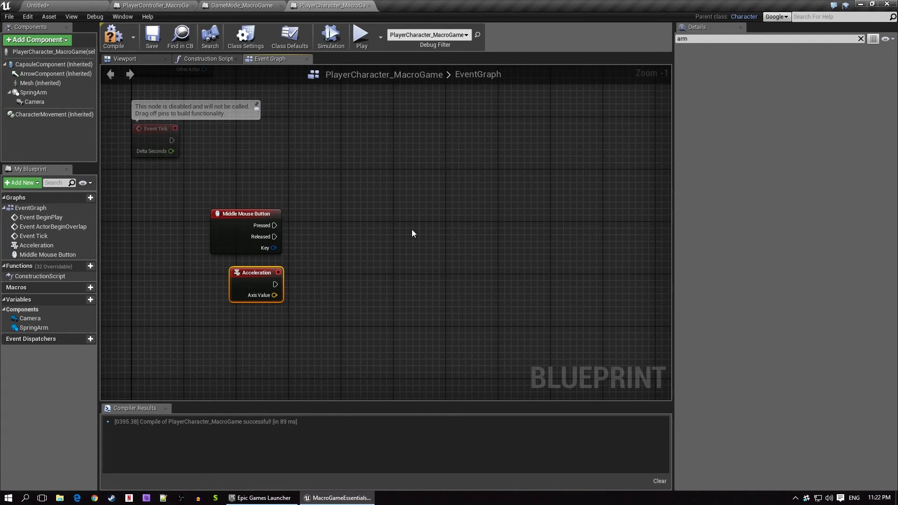
mouse_move(329, 252)
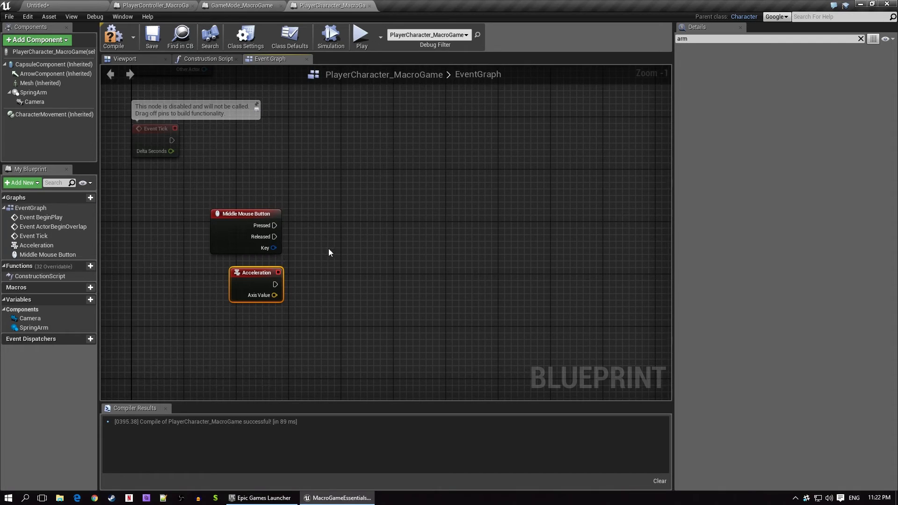
mouse_move(369, 254)
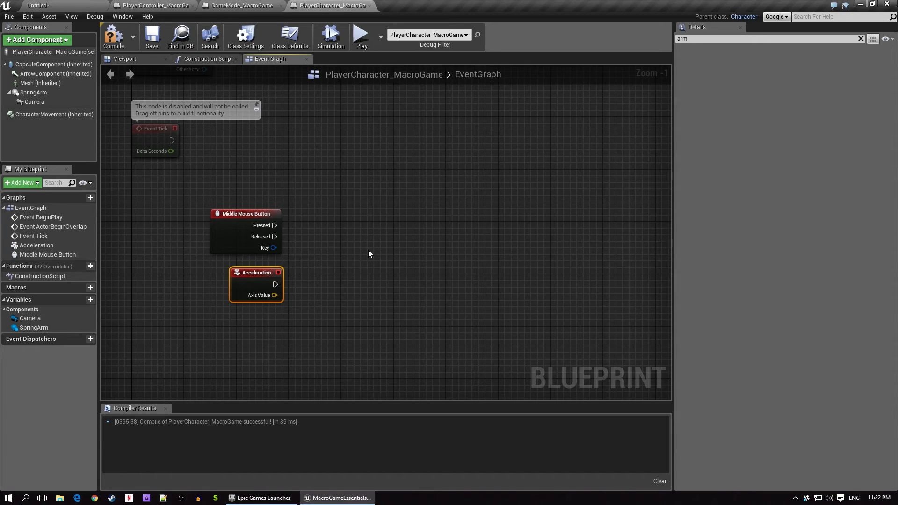
mouse_move(280, 286)
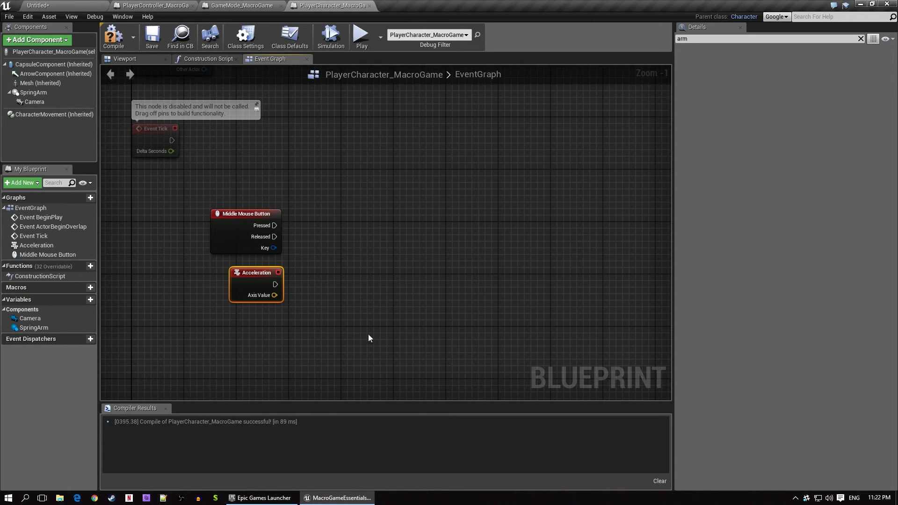
mouse_move(442, 279)
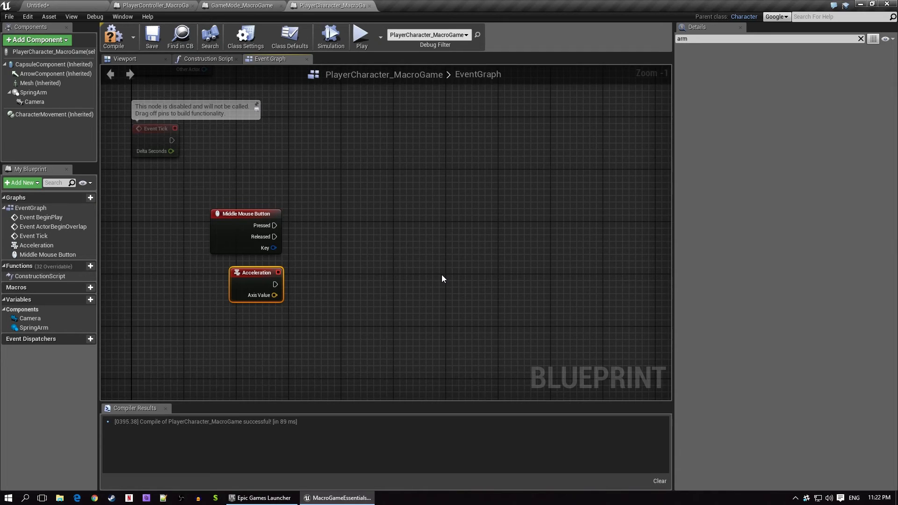
mouse_move(232, 369)
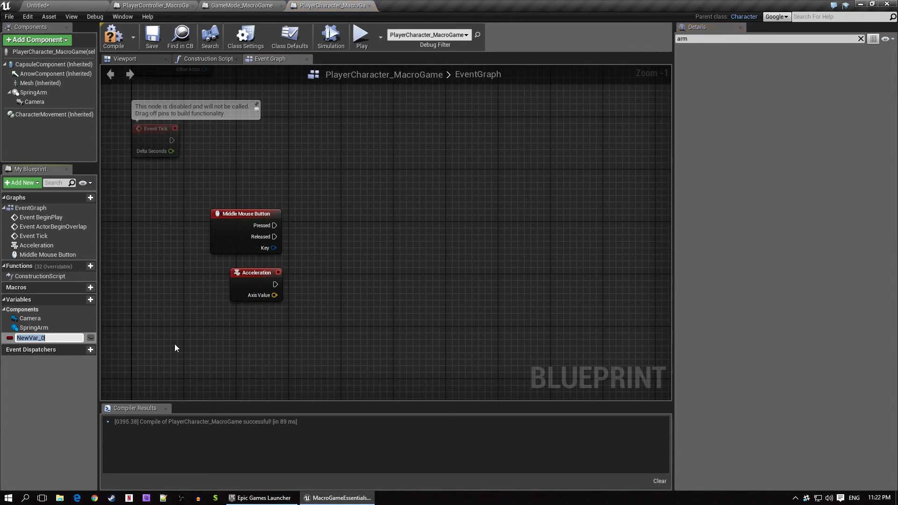
Create a Vector variable ClickedLocation and a Boolean variable MMBClicked.
text(ClickedLocal)
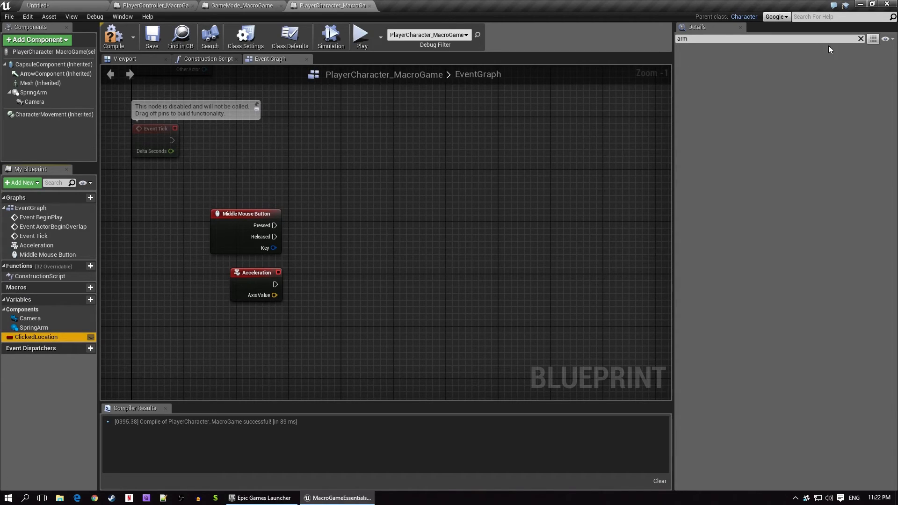
click(777, 72)
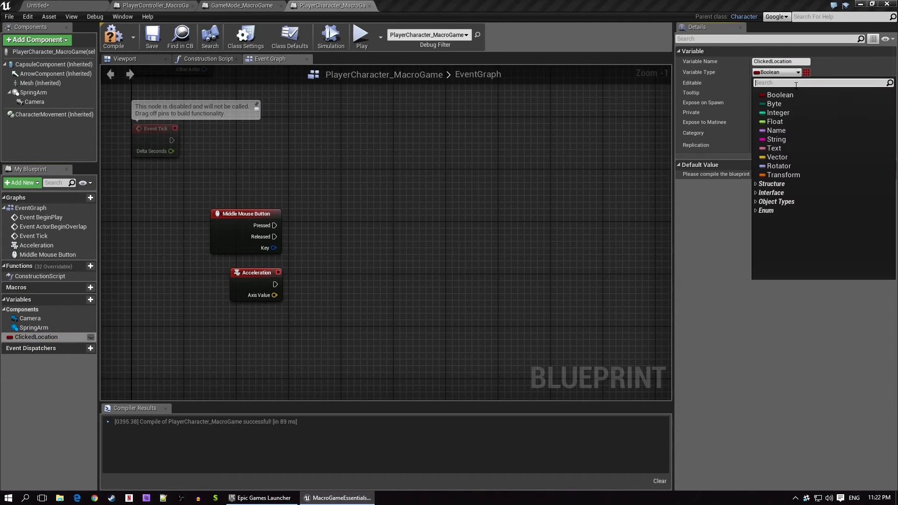
click(778, 157)
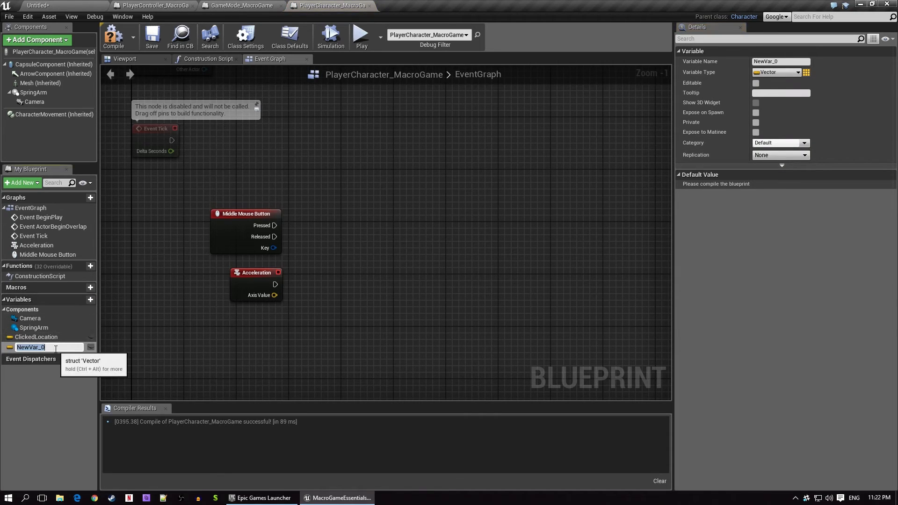
text(MMBClicked)
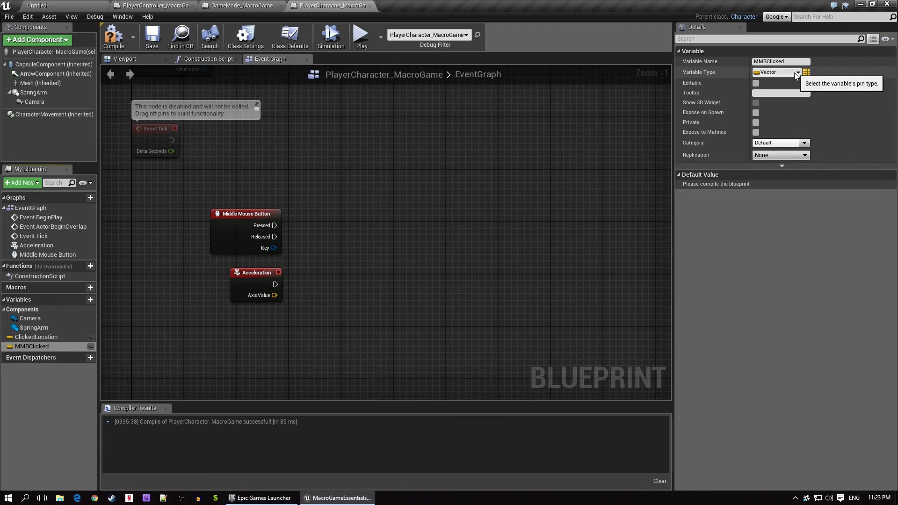
click(777, 72)
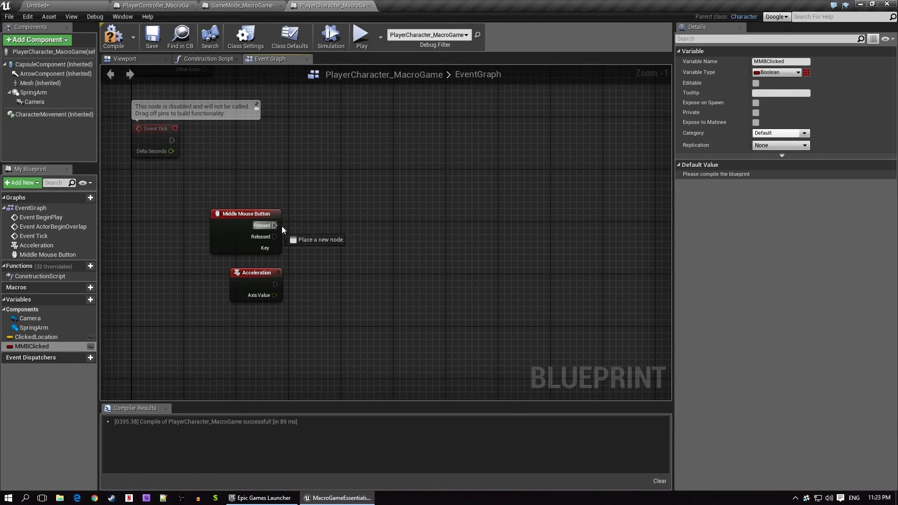
Set MMBClicked true on Pressed and false on Released with two Set MMBClicked nodes.
text(mmb)
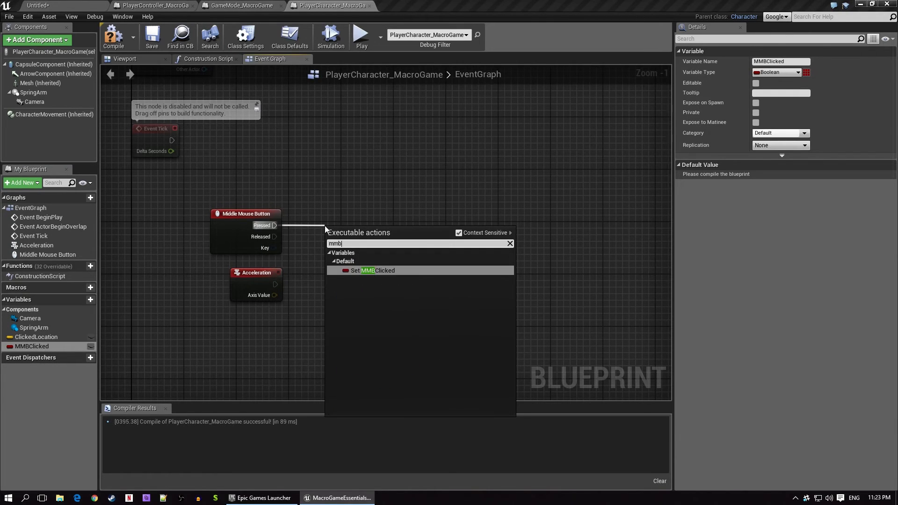
click(372, 269)
text(mmb)
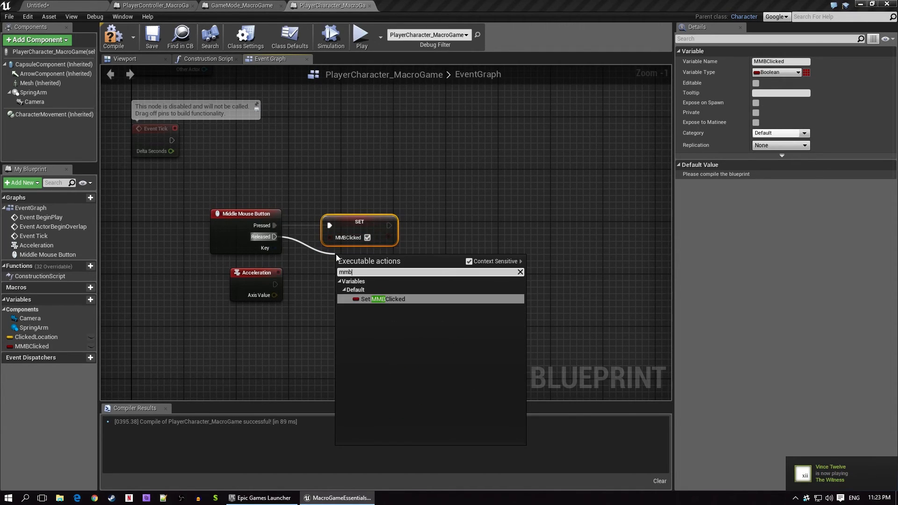
click(382, 298)
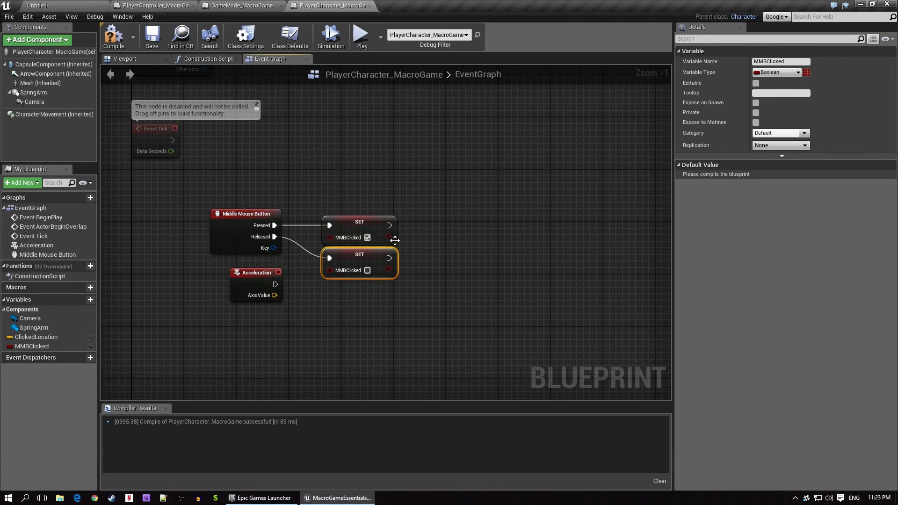
mouse_move(468, 279)
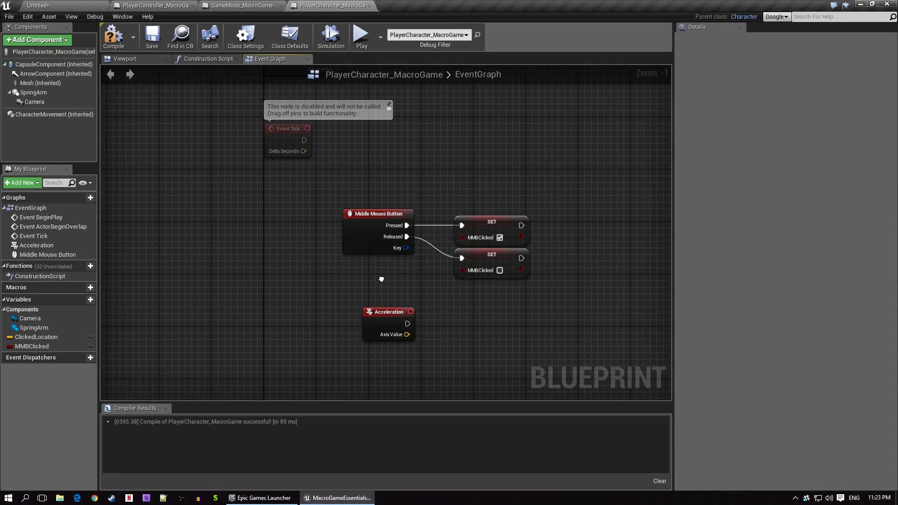
Get the Player Controller's hit result under cursor by channel and break it.
right_click(381, 279)
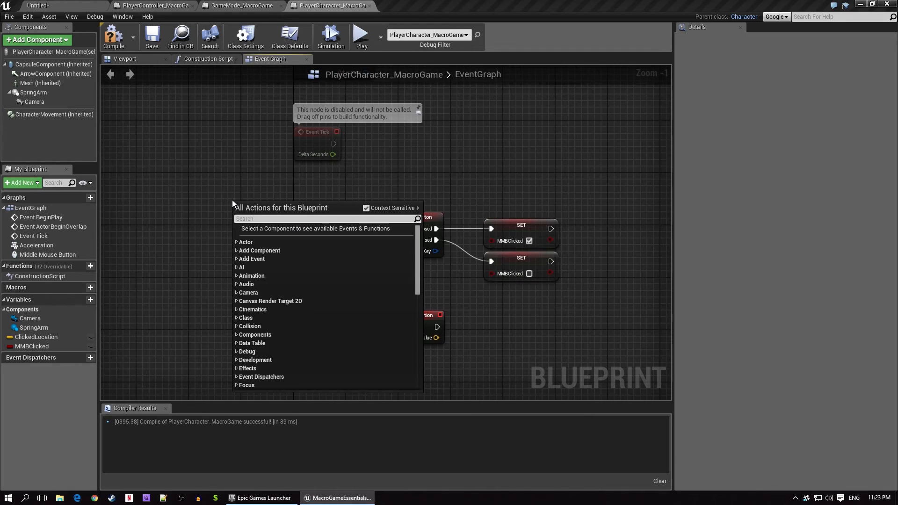
text(getplay)
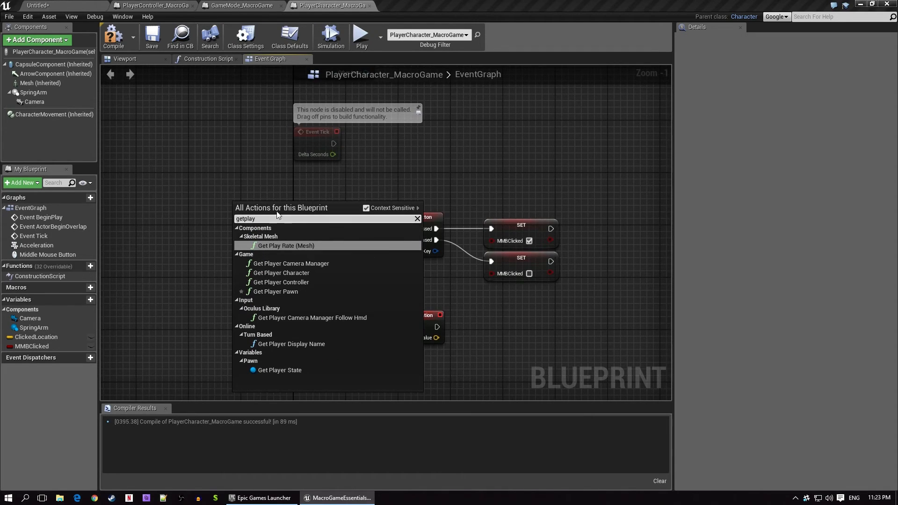
click(281, 282)
text(get hit r)
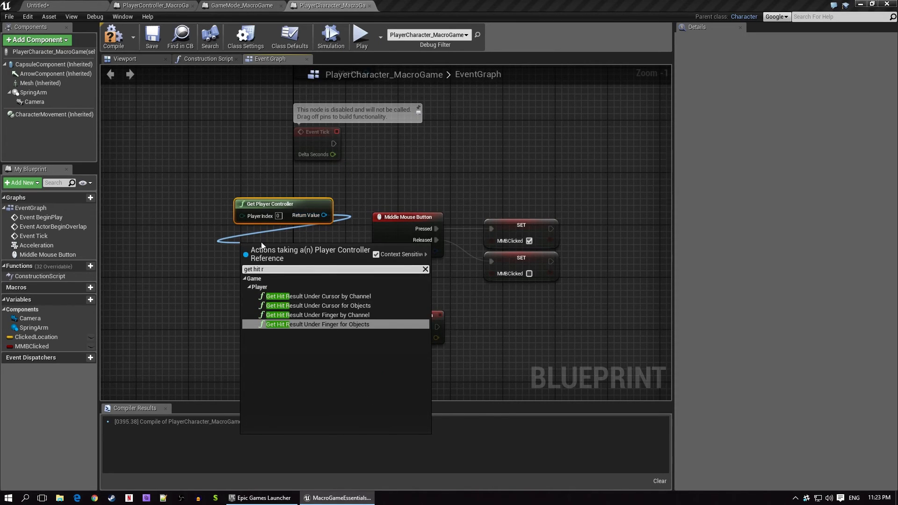
click(318, 297)
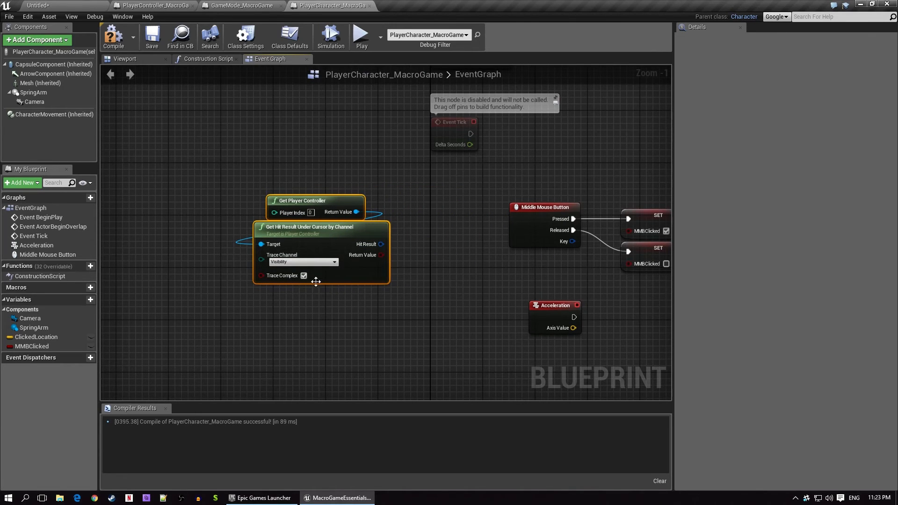
mouse_move(424, 265)
text(break)
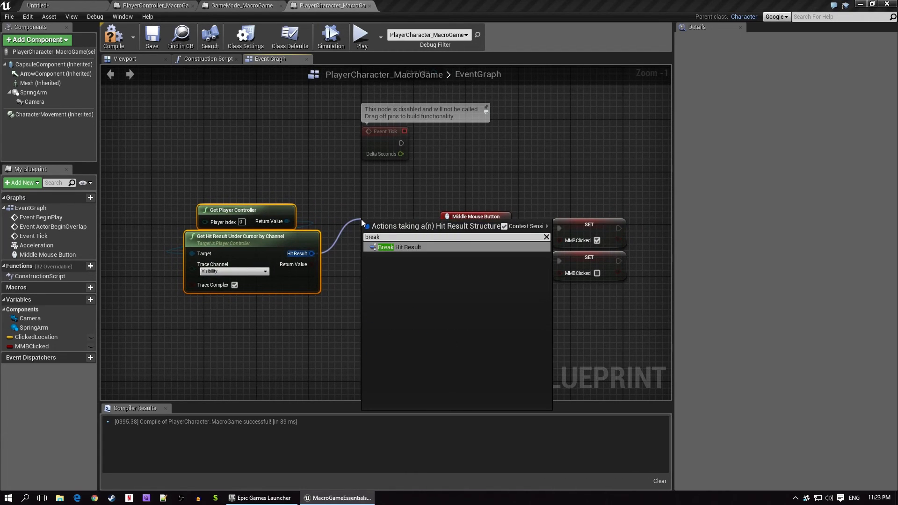
click(385, 247)
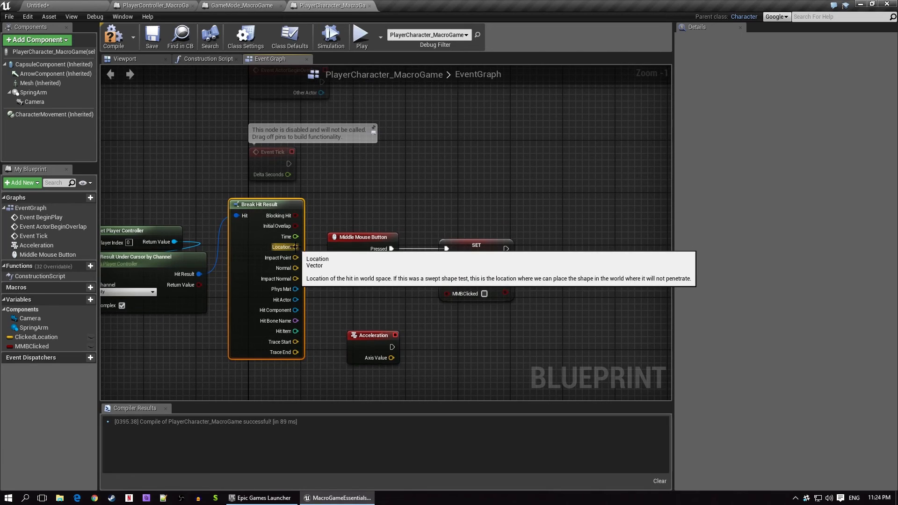
Add a reroute node on the Break Hit Result Location wire.
drag(297, 247, 343, 229)
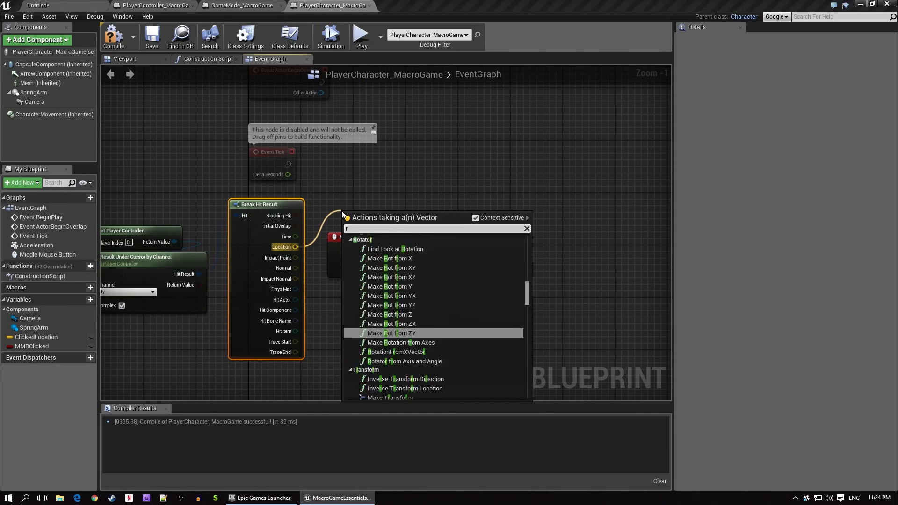
text(erou)
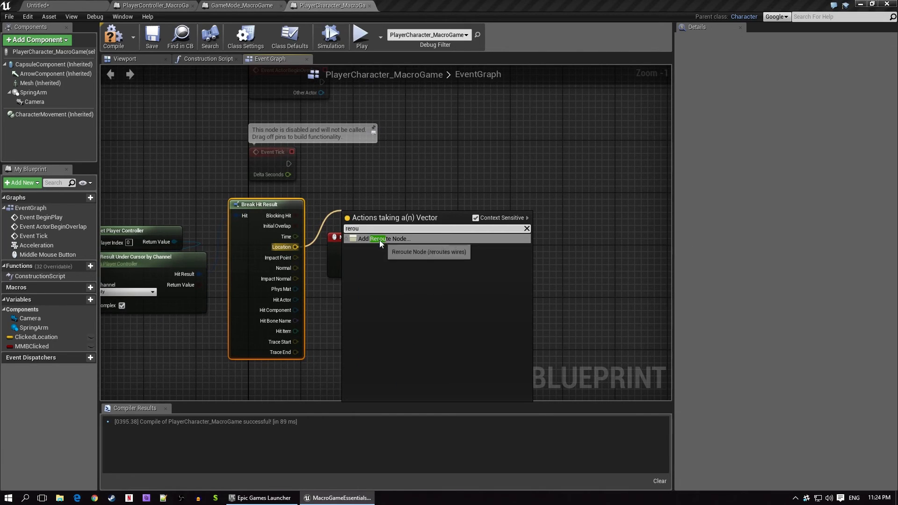
click(379, 238)
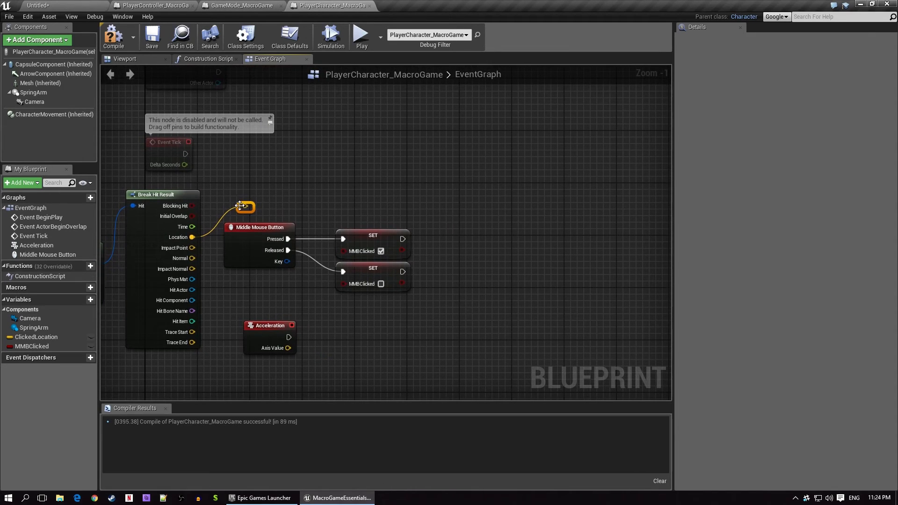
Feed the rerouted hit Location into a Set ClickedLocation node after the pressed set.
drag(245, 206, 450, 211)
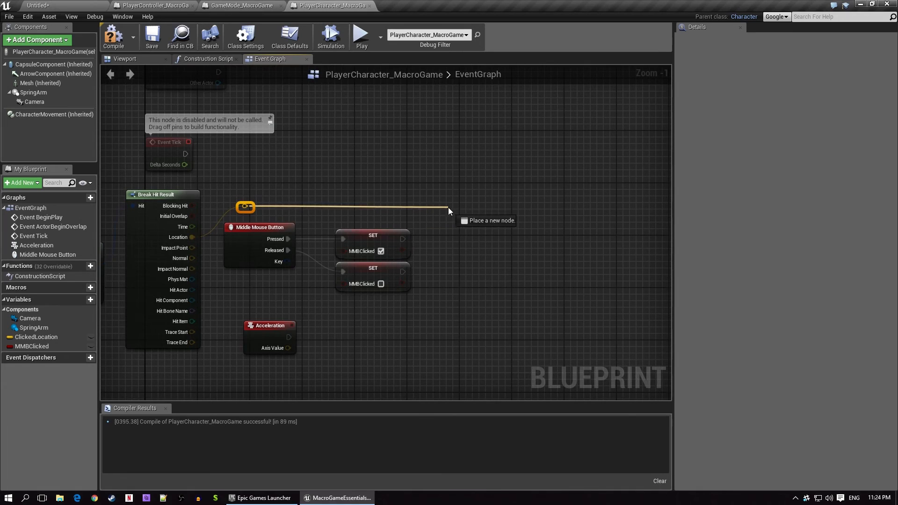
text(click)
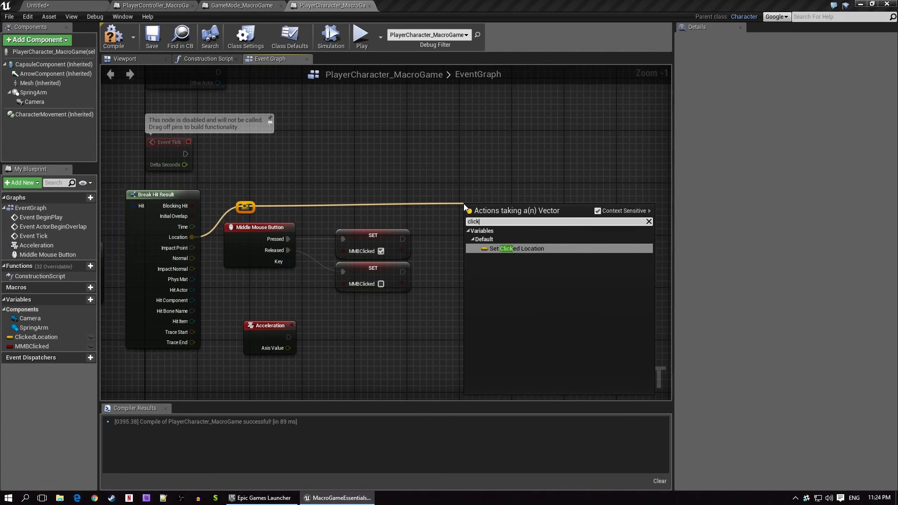
click(518, 248)
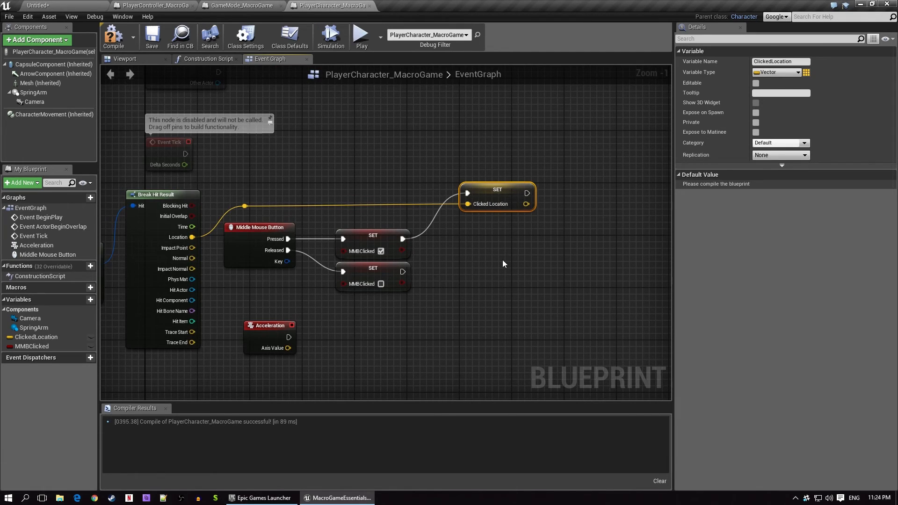
mouse_move(463, 244)
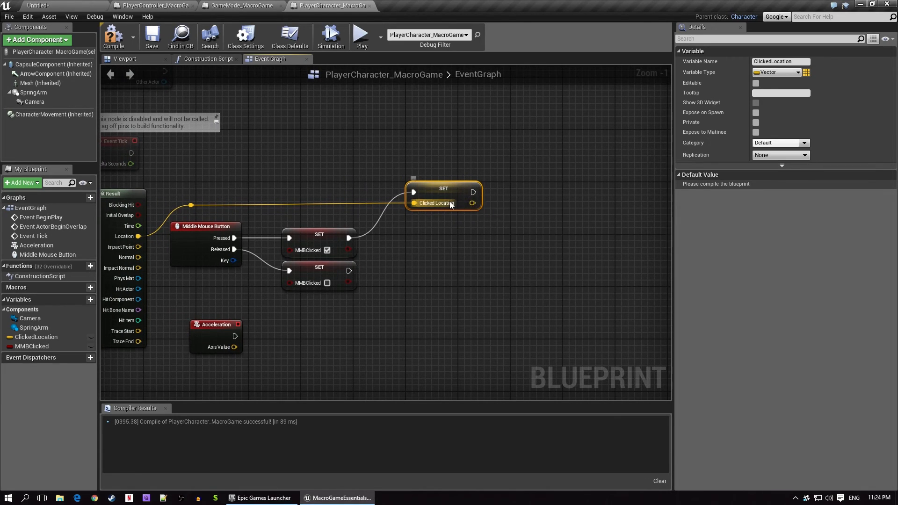
mouse_move(451, 203)
text(break)
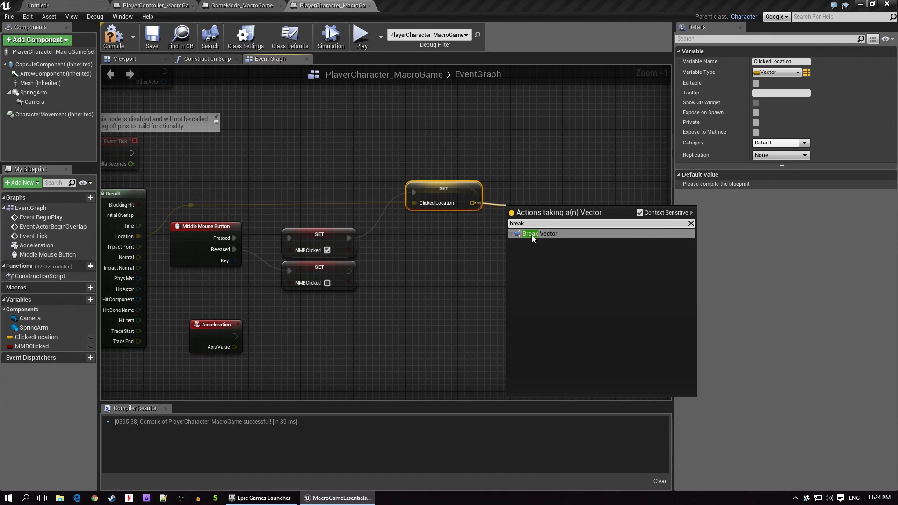
Break ClickedLocation and the hit location, subtract X and Y, and feed a Make Vector.
click(530, 233)
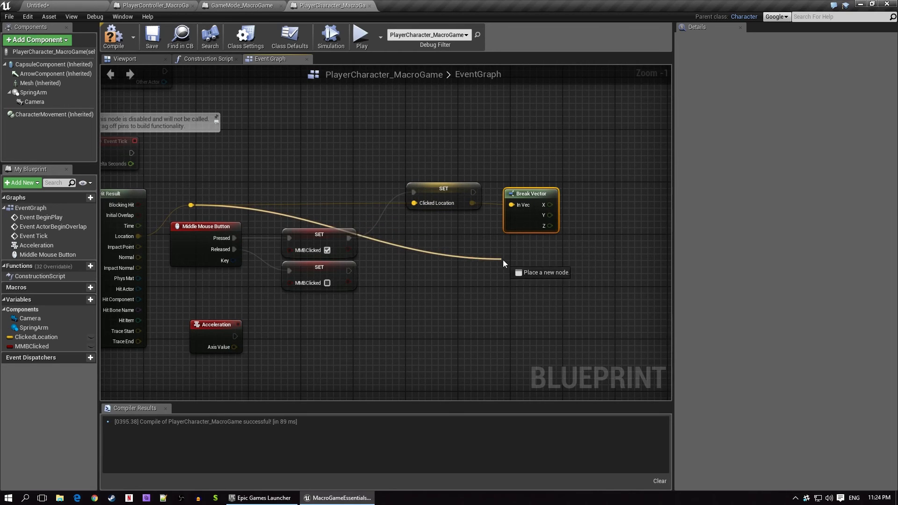
text(brea)
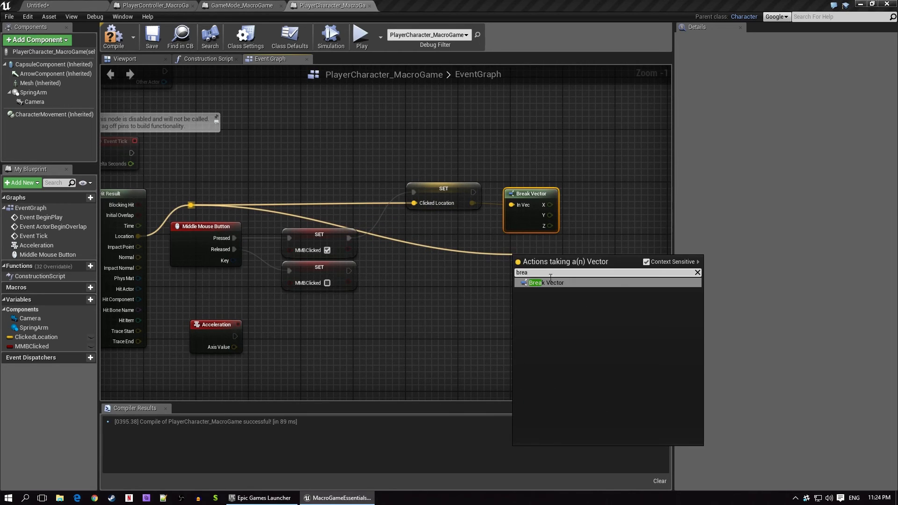
click(547, 283)
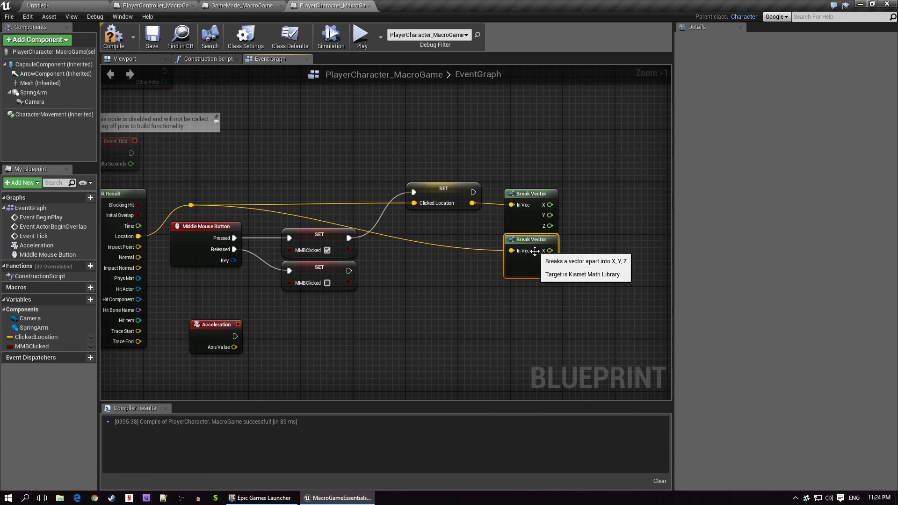
mouse_move(545, 290)
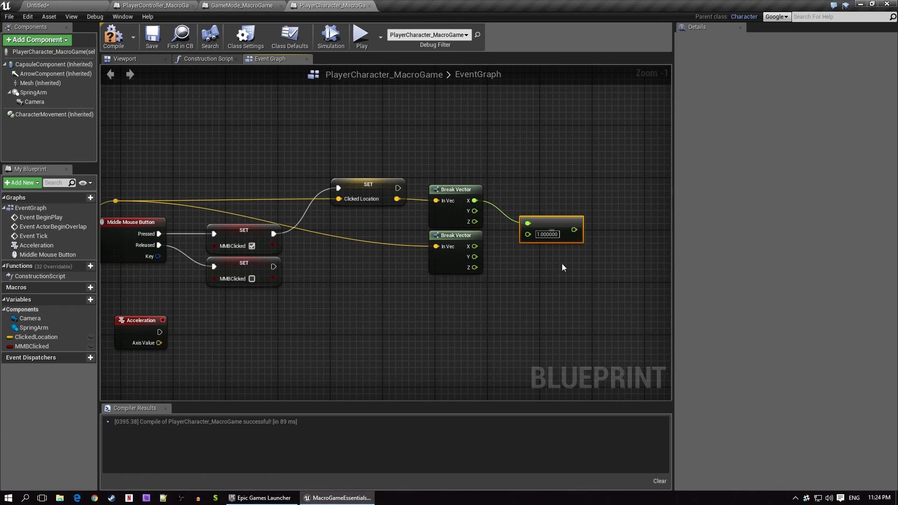
drag(476, 246, 516, 261)
text(makev)
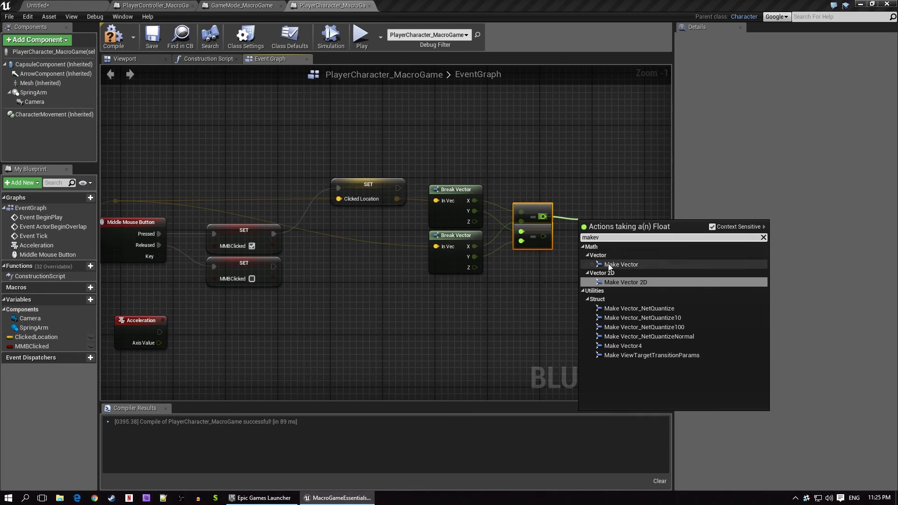
click(621, 264)
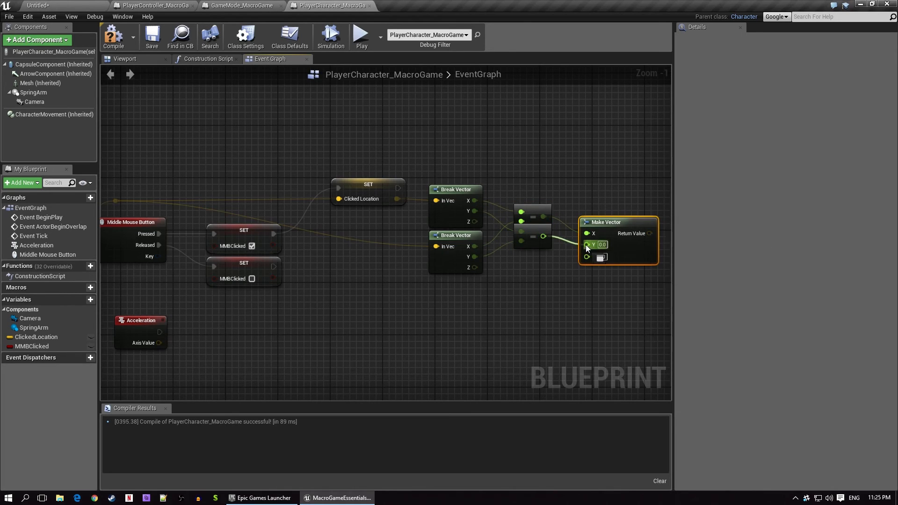
mouse_move(642, 220)
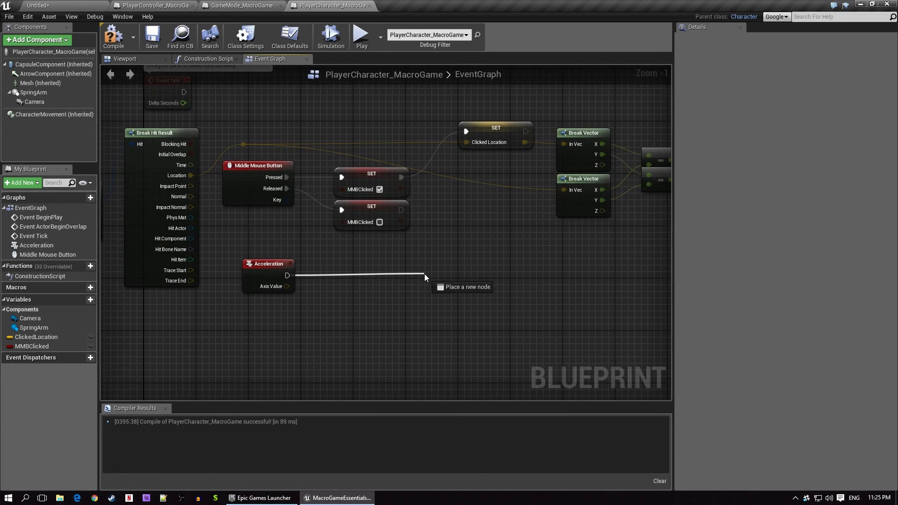
Gate the Acceleration event with a Branch conditioned on the MMBClicked variable.
text(branch)
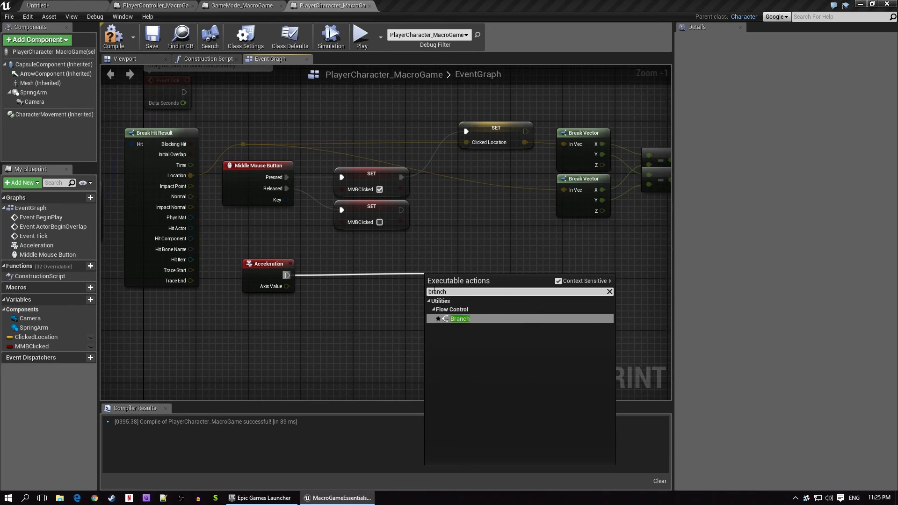
click(460, 318)
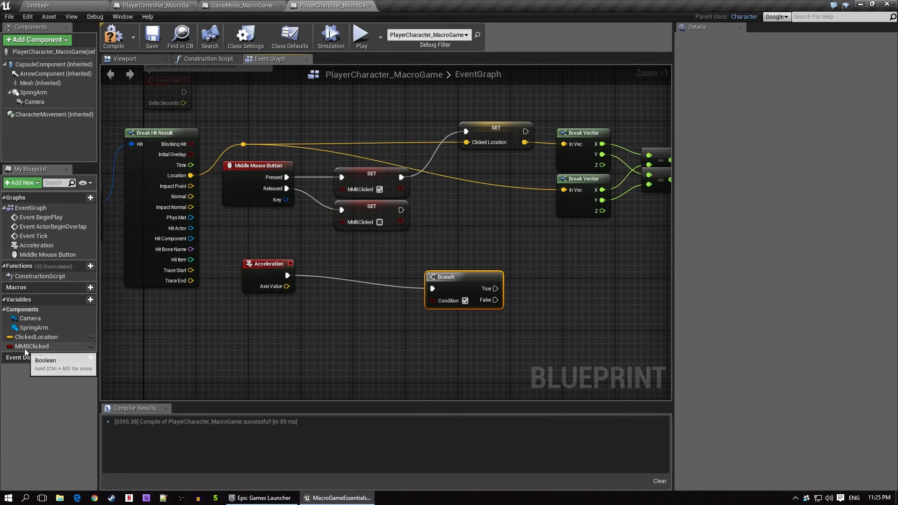
click(32, 346)
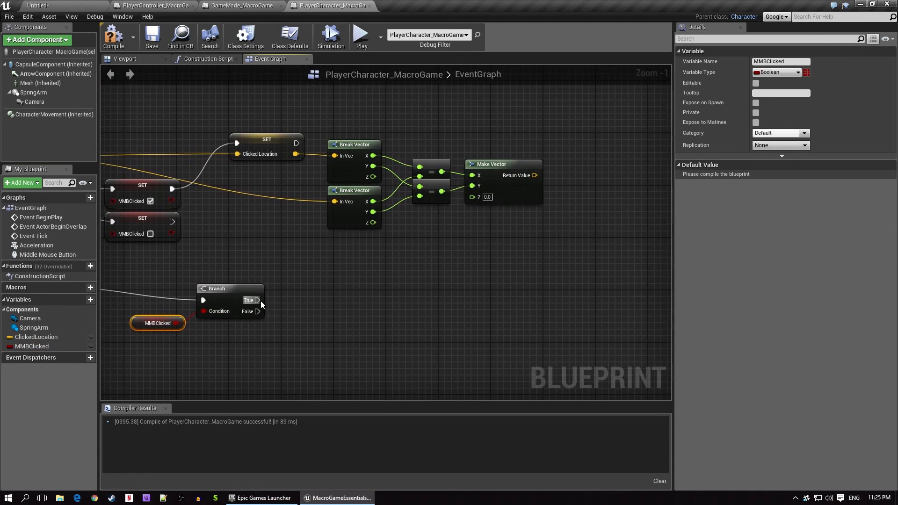
From the Branch's True output add AddActorLocalOffset driven by the Make Vector delta.
drag(256, 300, 547, 301)
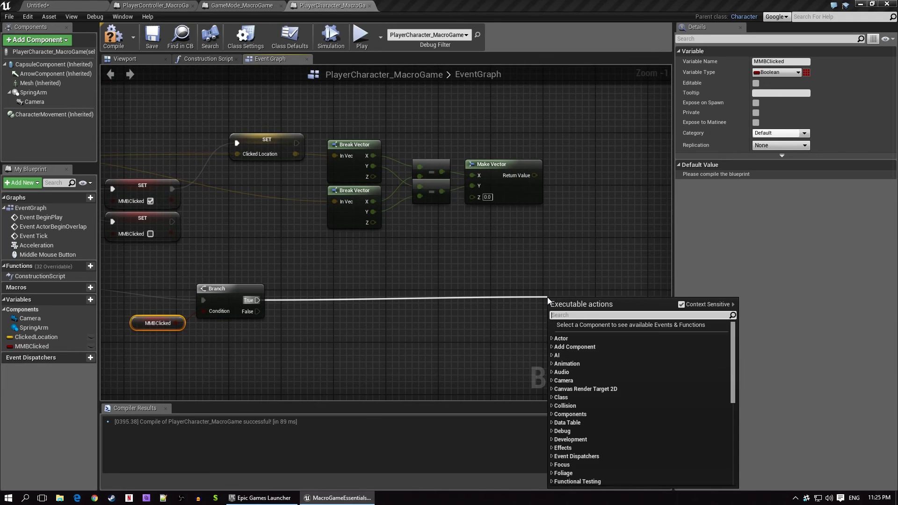
text(addact)
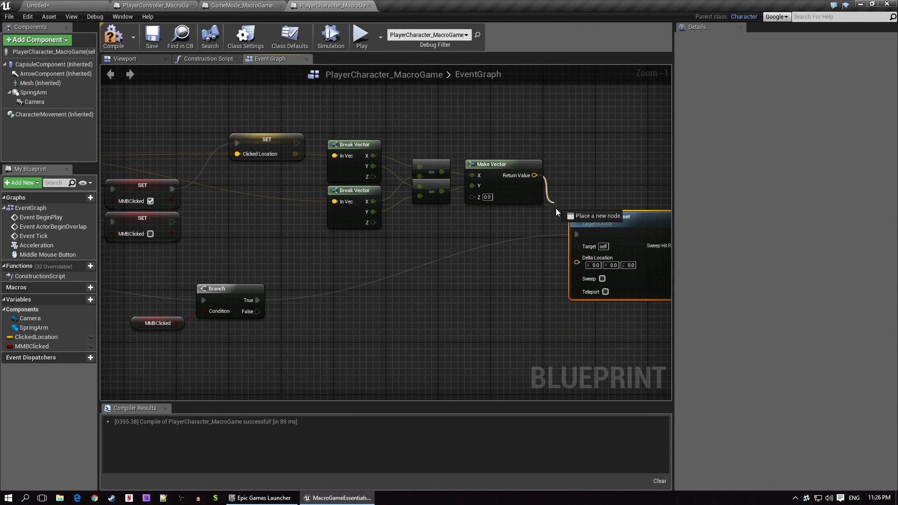
scroll(down, 3)
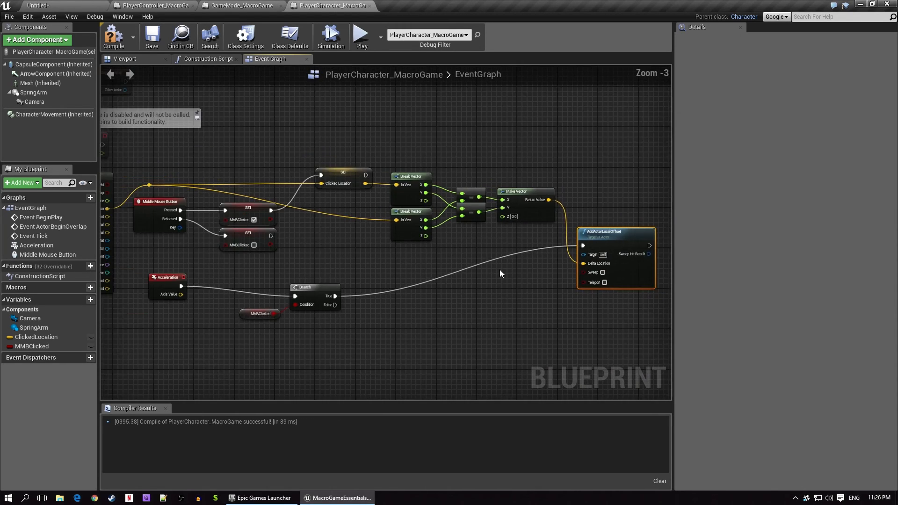
scroll(down, 3)
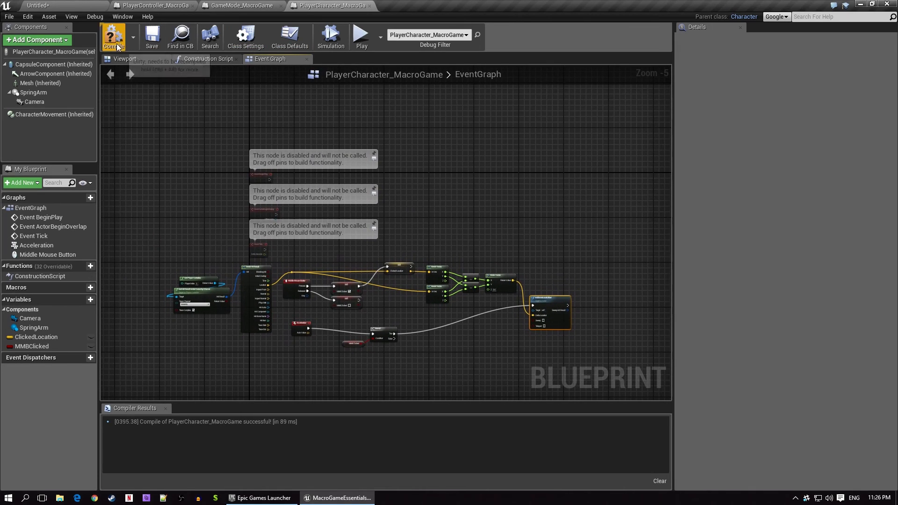
mouse_move(362, 35)
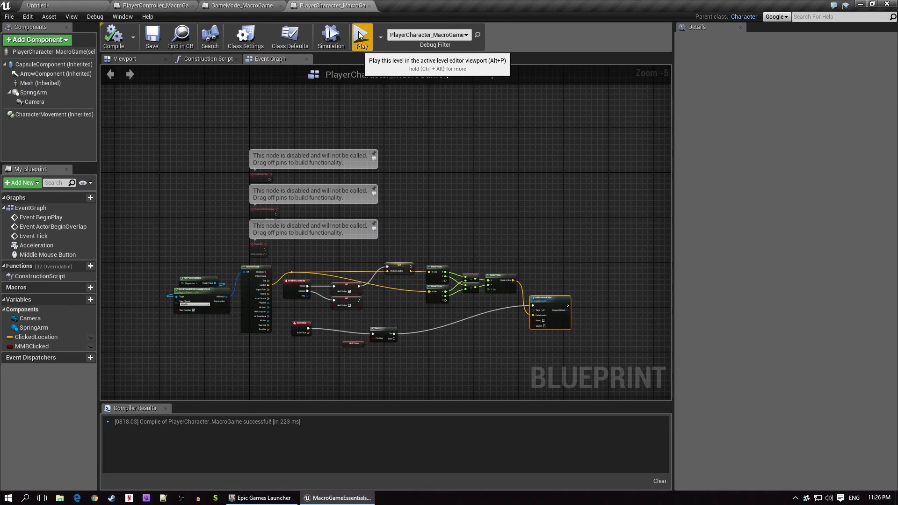
Play the level debugging the PlayerCharacter_MacroGame instance, then close the preview and return to the level editor.
click(362, 33)
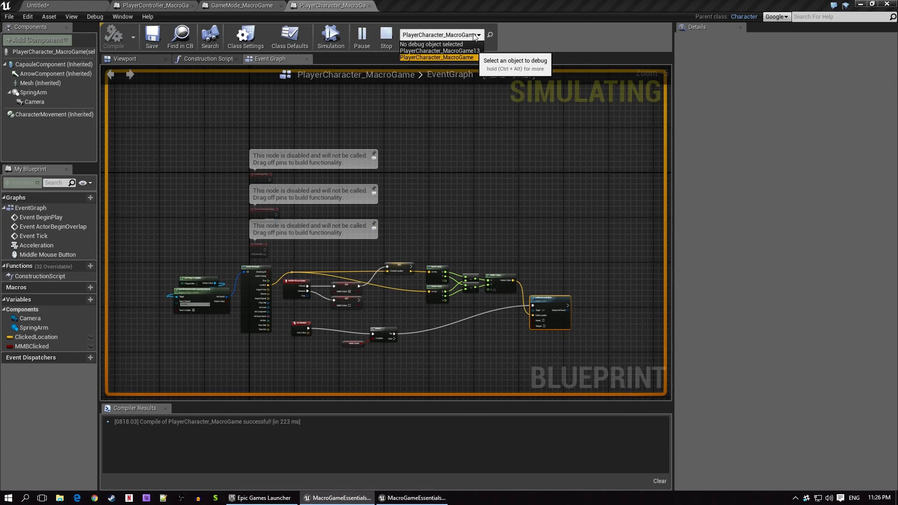
click(438, 57)
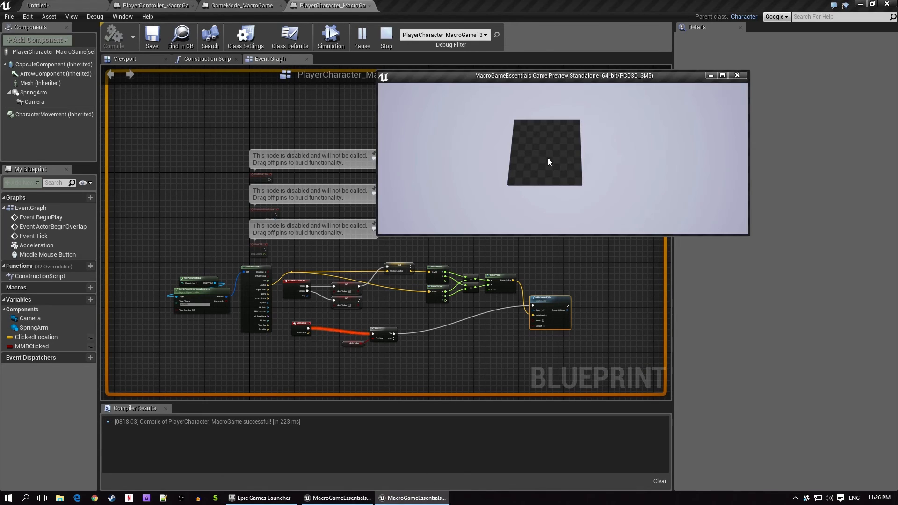
mouse_move(552, 160)
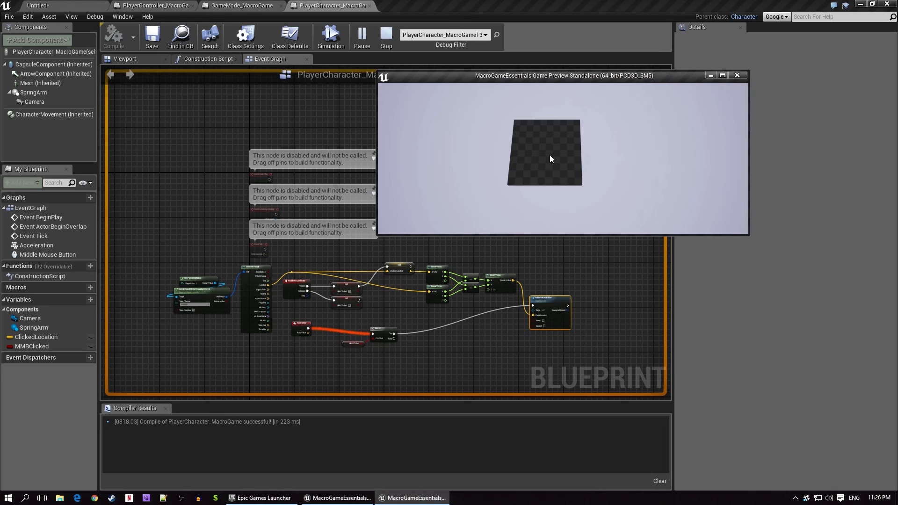
mouse_move(555, 167)
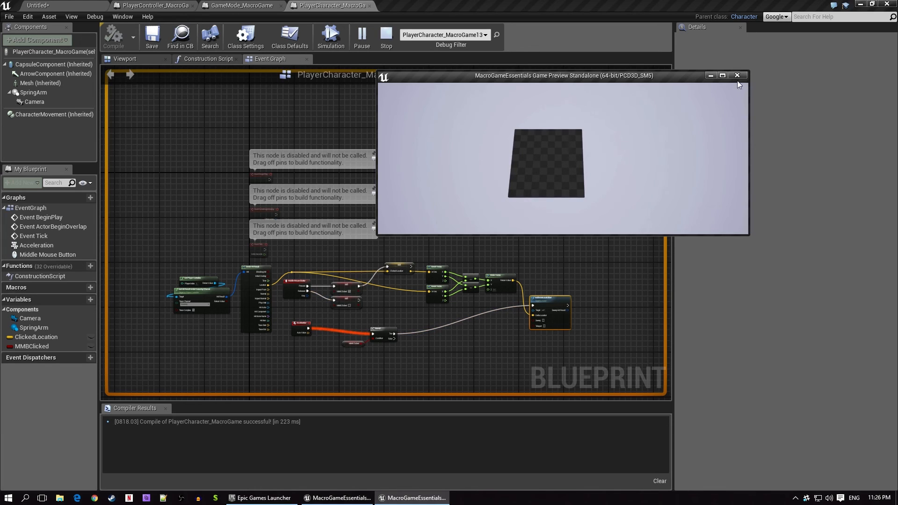
click(737, 75)
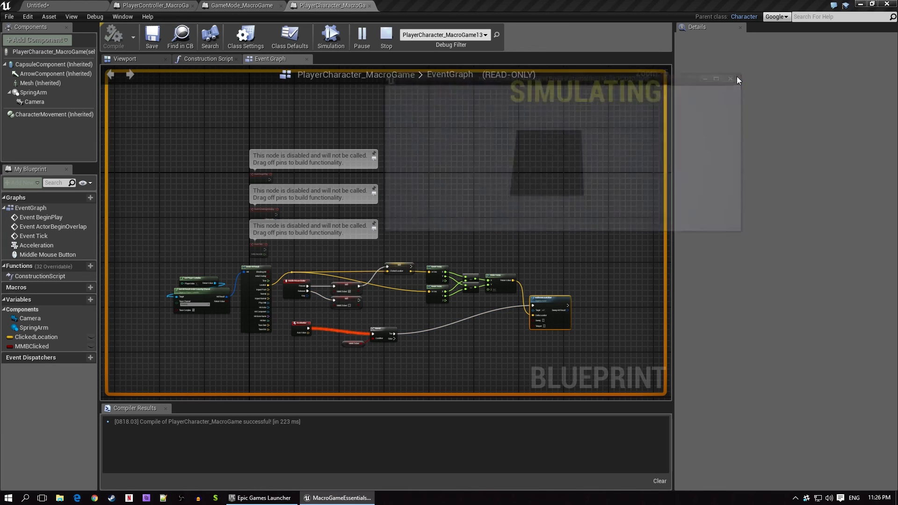
click(387, 35)
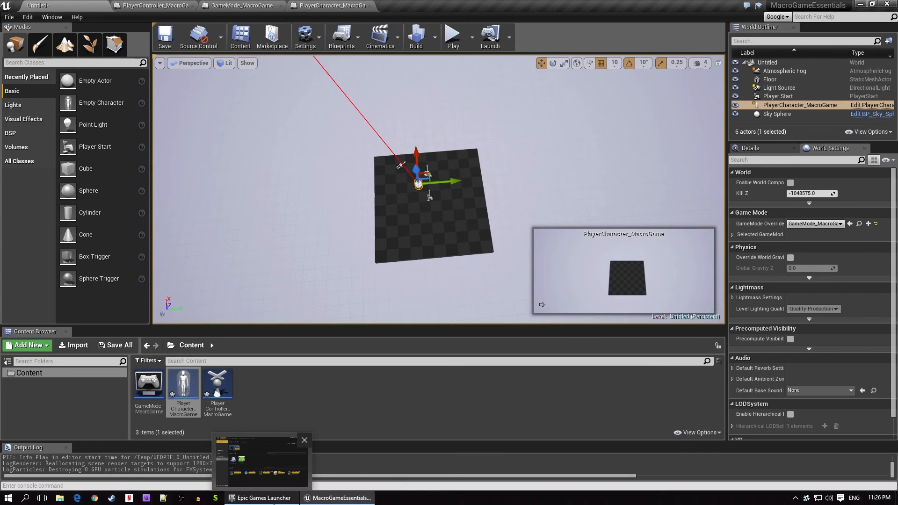
From the Launcher Library add the Animation Starter Pack to the MacroGameEssentials project.
click(259, 497)
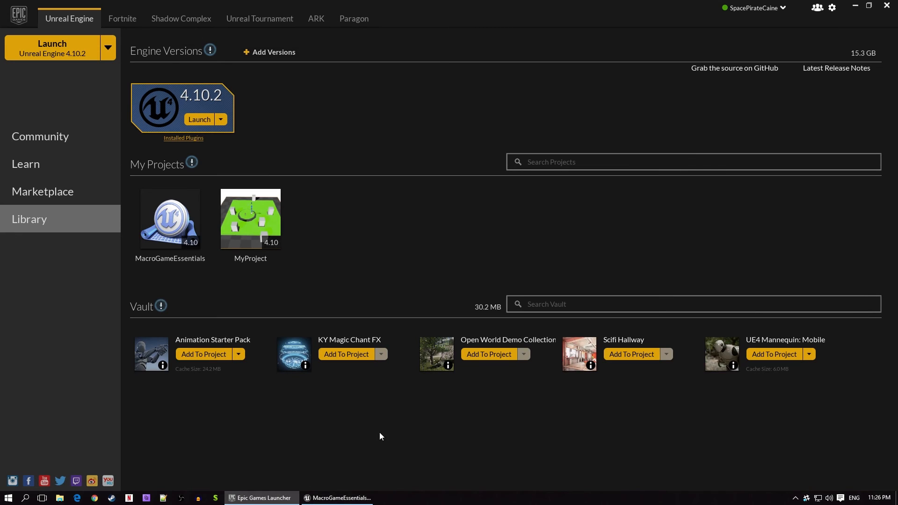
mouse_move(203, 354)
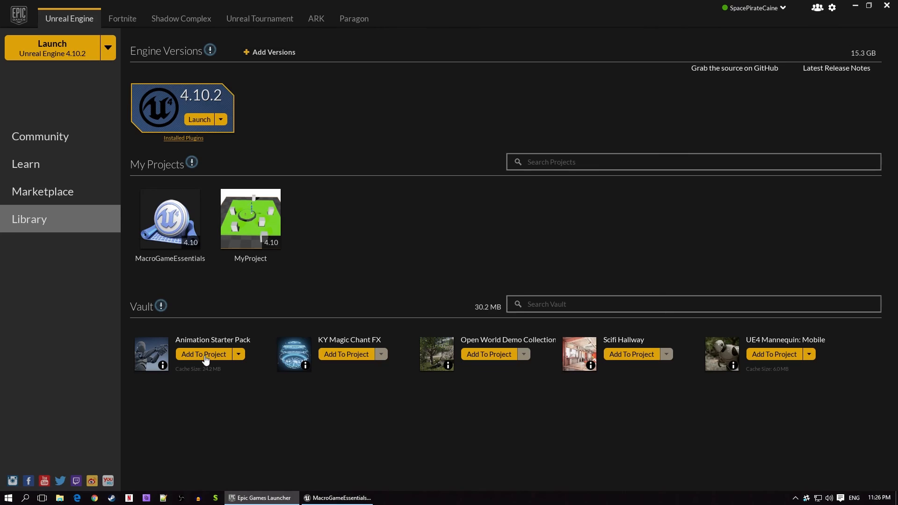
click(203, 354)
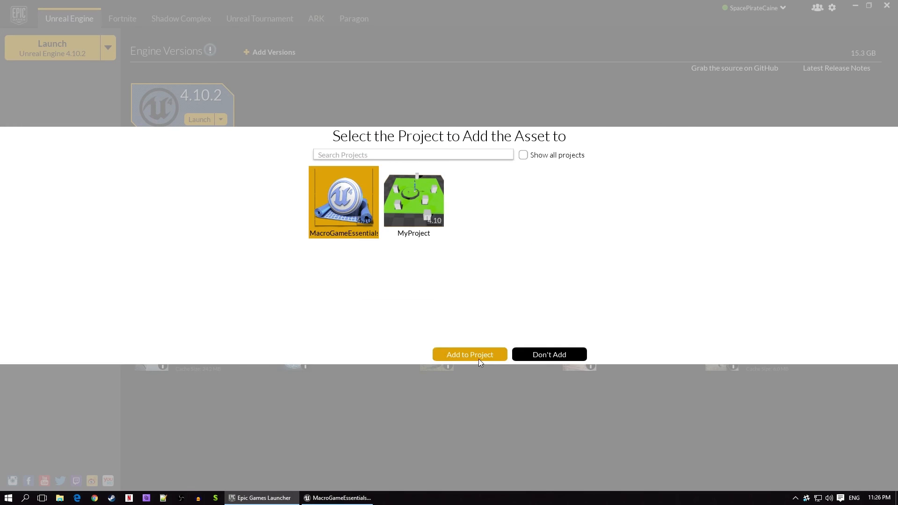
click(468, 354)
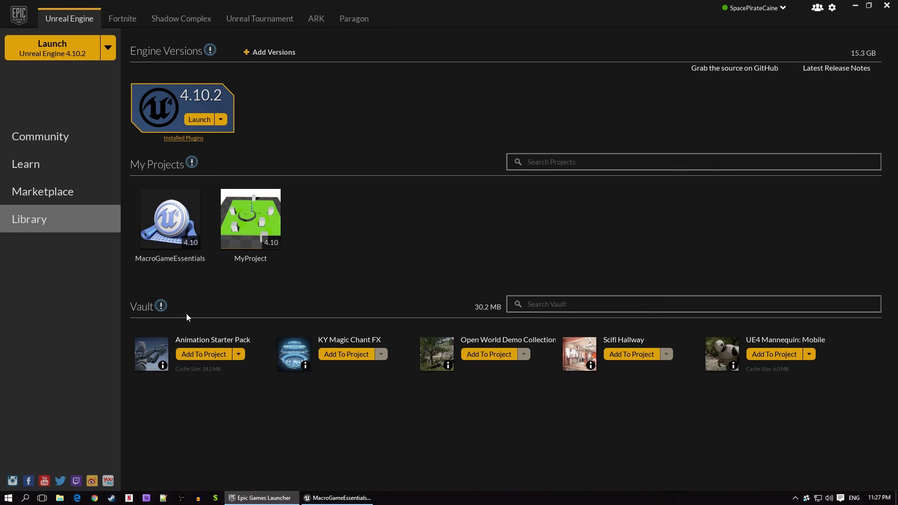
mouse_move(339, 497)
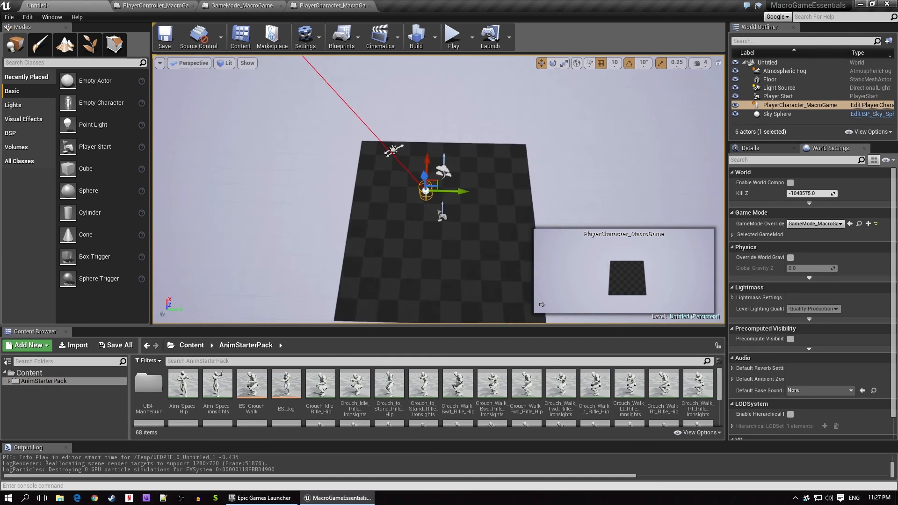
Create a Character-based blueprint class named AI_BaseTemplate and open it for editing.
click(191, 345)
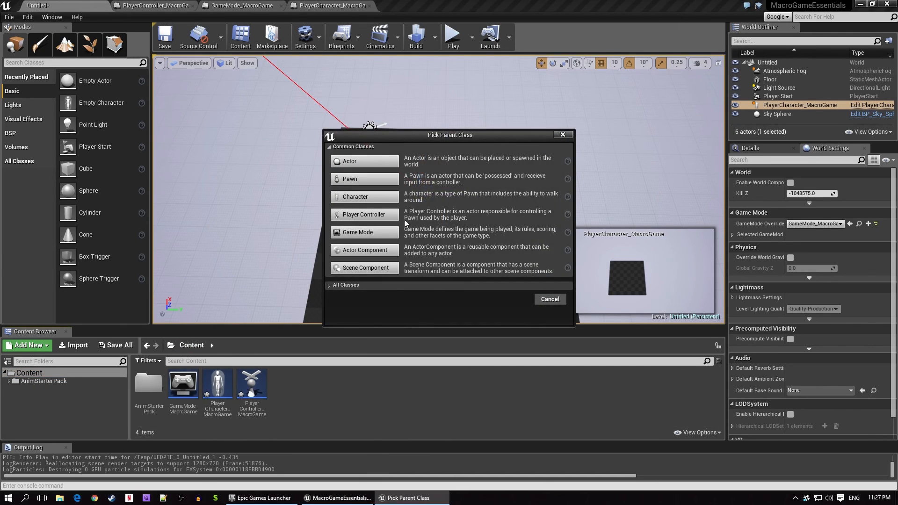
click(548, 299)
text(AI_BaseTe)
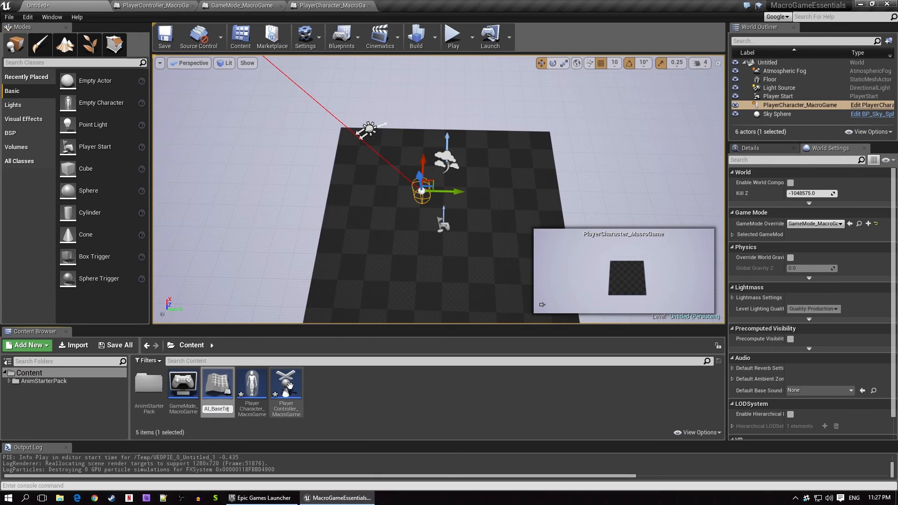
click(183, 384)
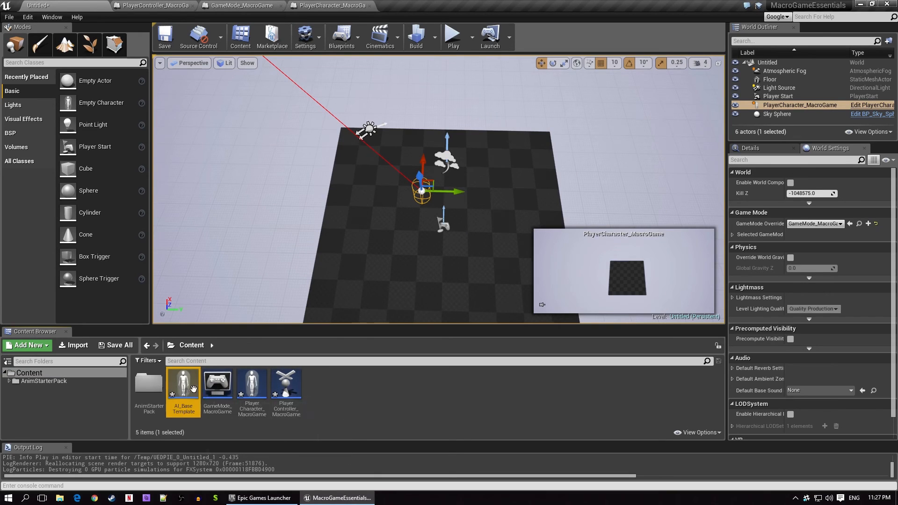
double_click(183, 384)
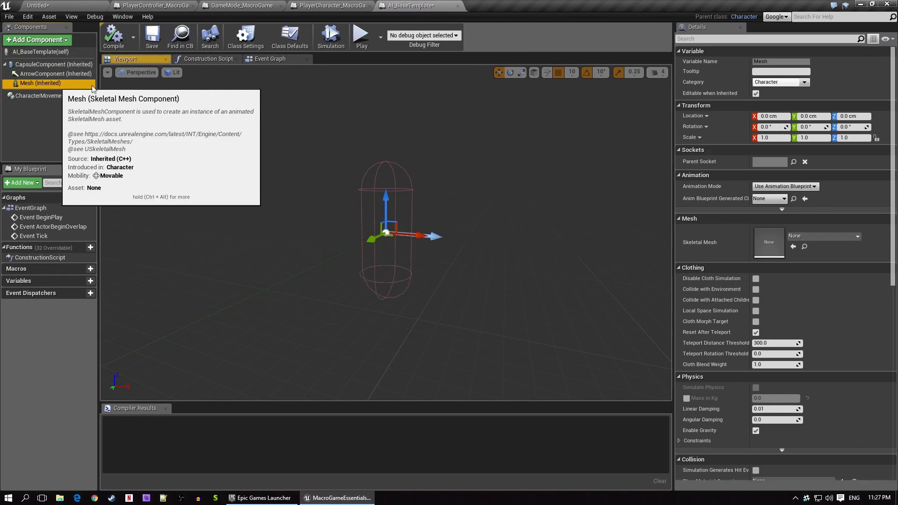
Give its mesh component the UE4ASP_HeroTPP anim blueprint and compile AI_BaseTemplate.
click(851, 236)
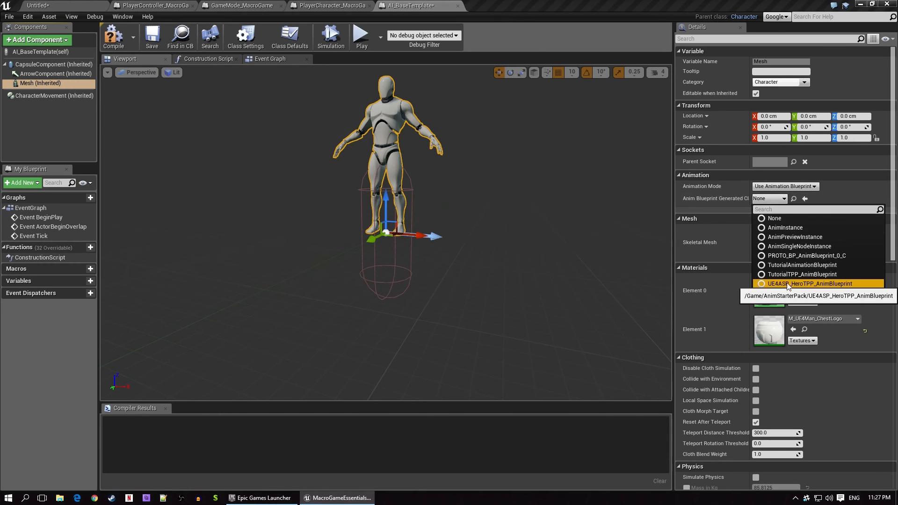
click(809, 283)
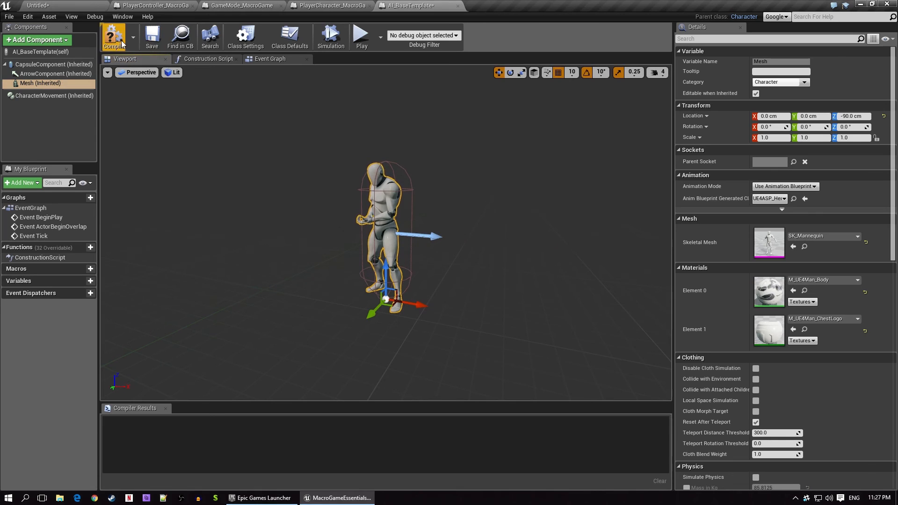
click(113, 37)
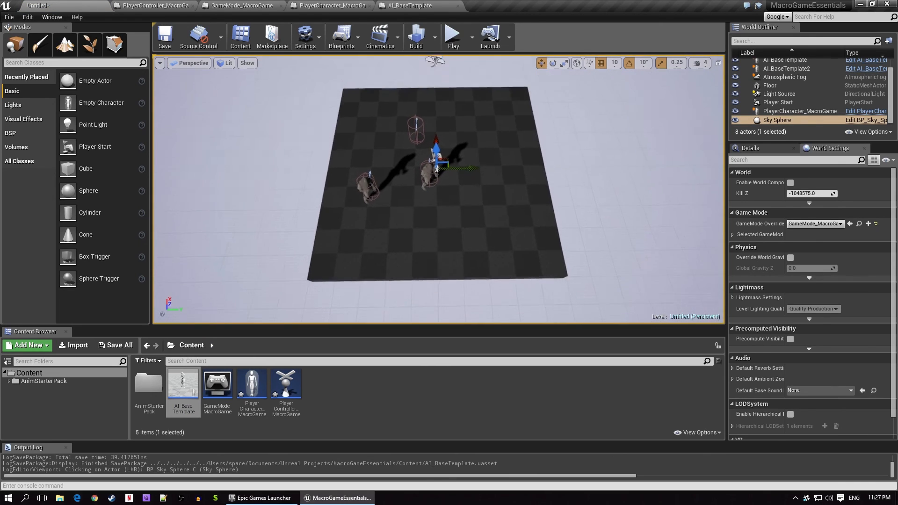
In PlayerCharacter_MacroGame add a Left Mouse Button event that gets all actors of class AI_BaseTemplate.
click(328, 5)
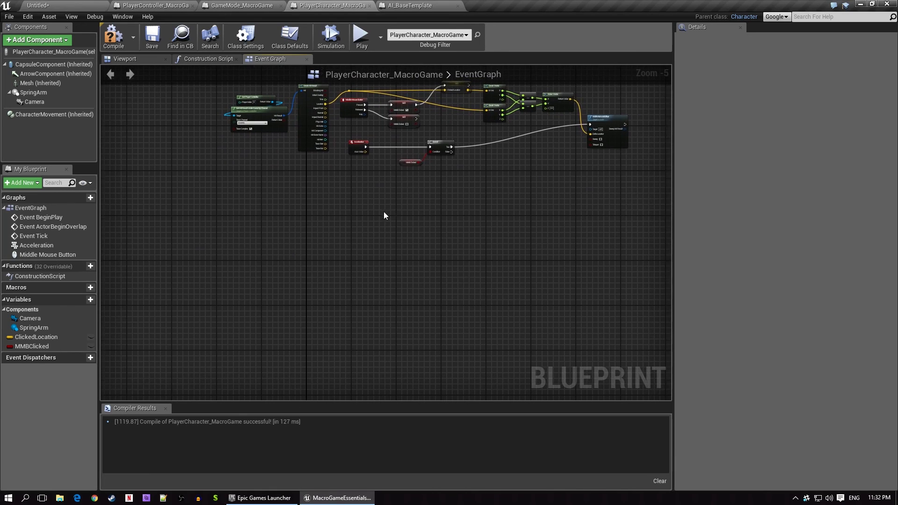
text(leftm)
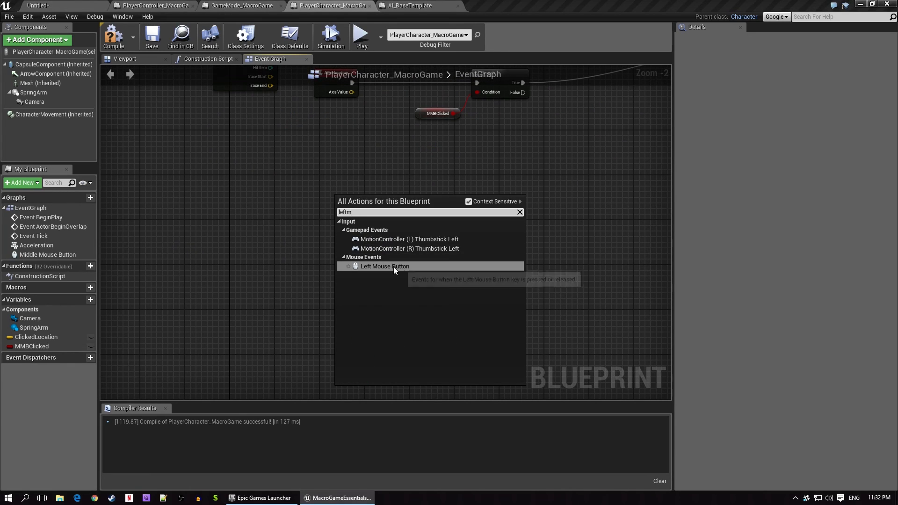
click(384, 266)
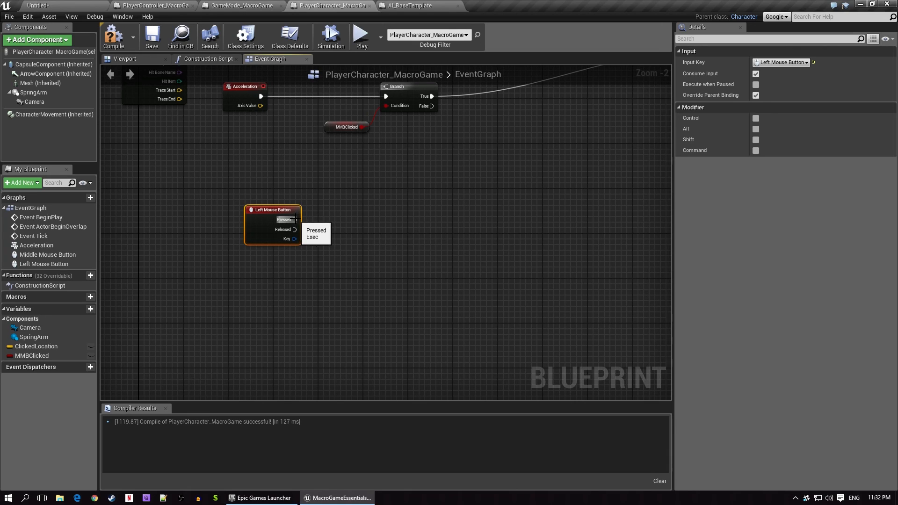
drag(295, 219, 338, 223)
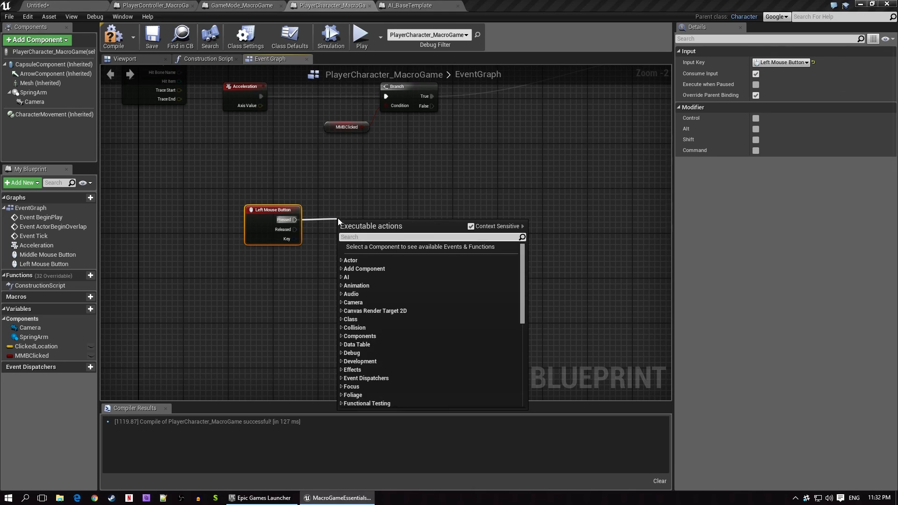
text(getall)
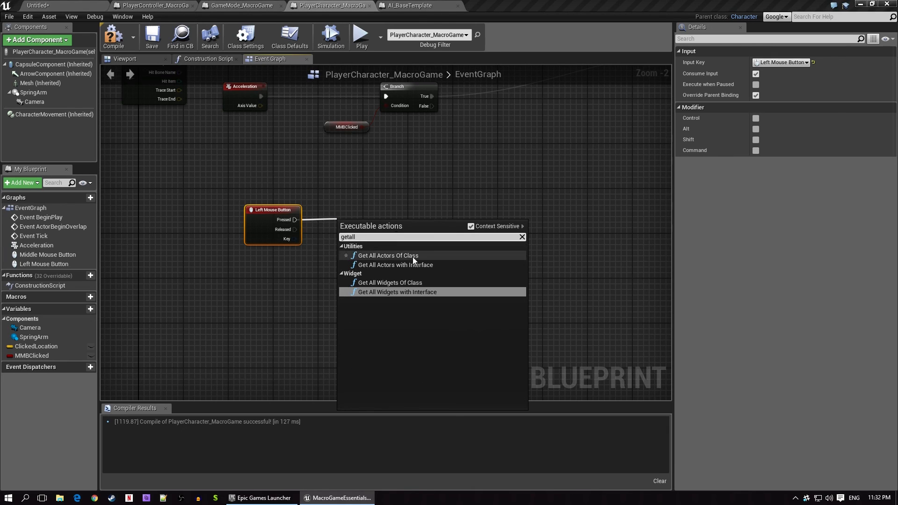
click(387, 256)
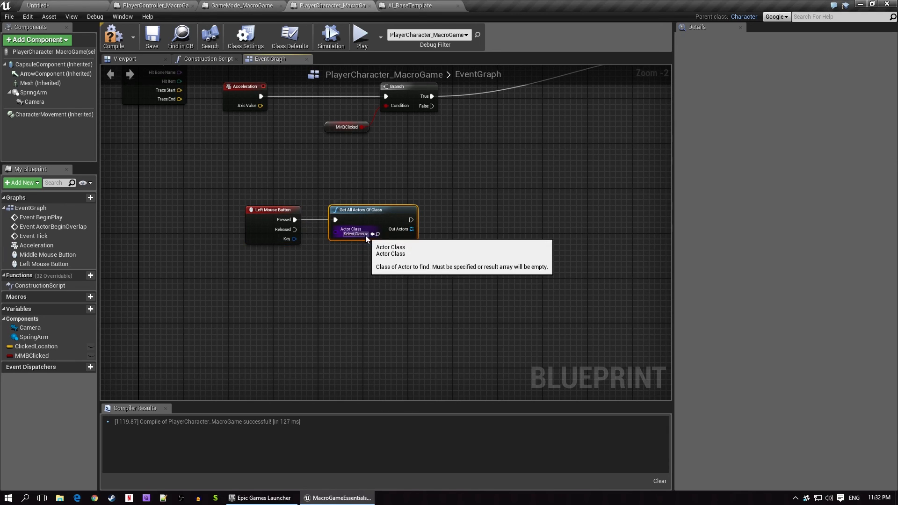
text(ai)
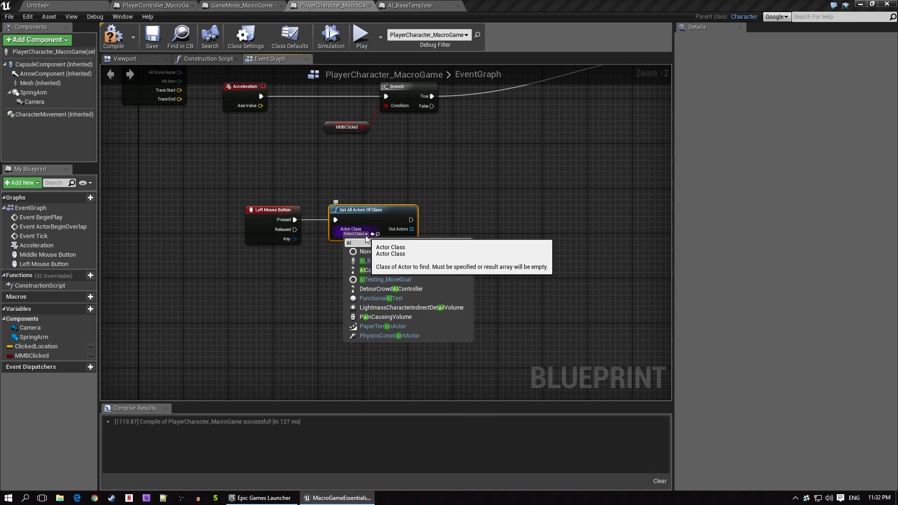
click(365, 261)
text(foreach)
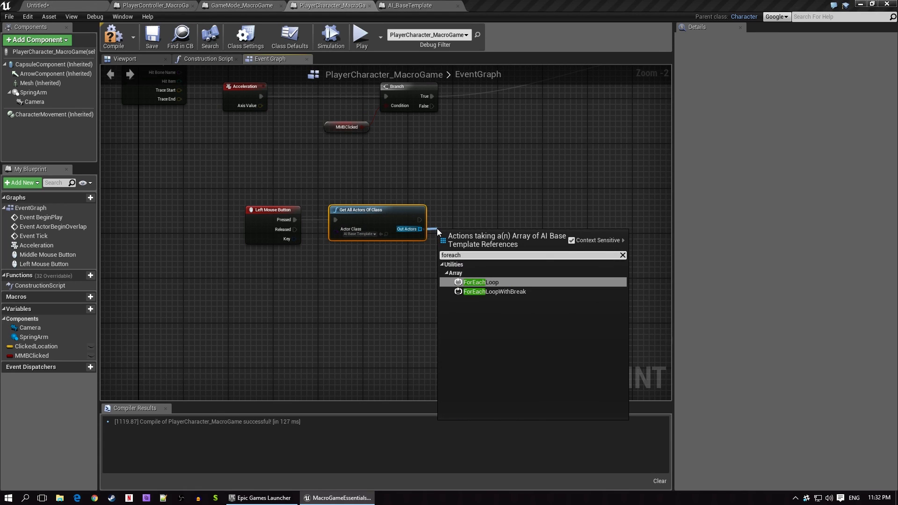
Loop over the found actors with ForEachLoop, sending each into an AI MoveTo pawn input.
click(481, 282)
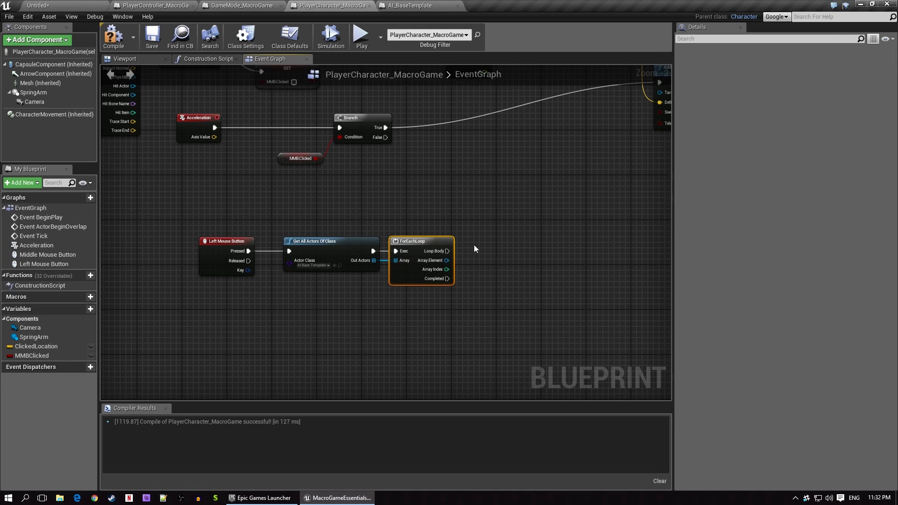
text(aimov)
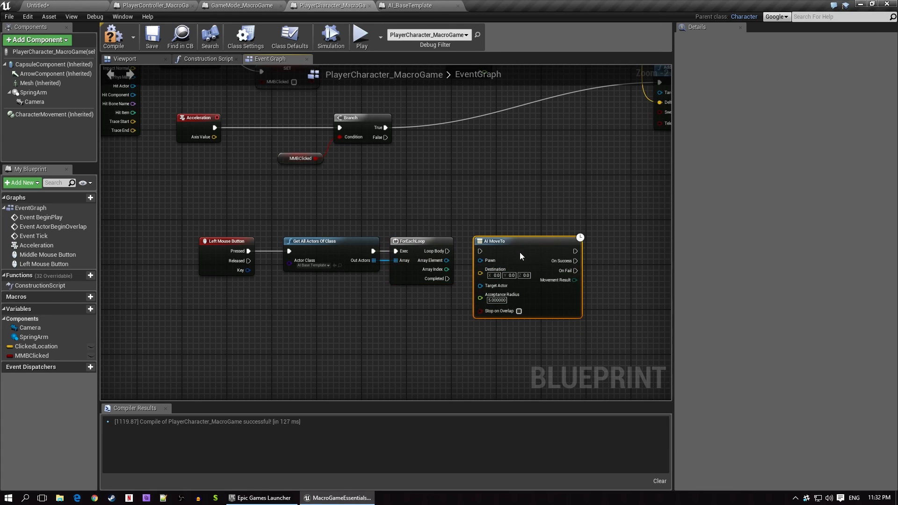
drag(447, 261, 480, 271)
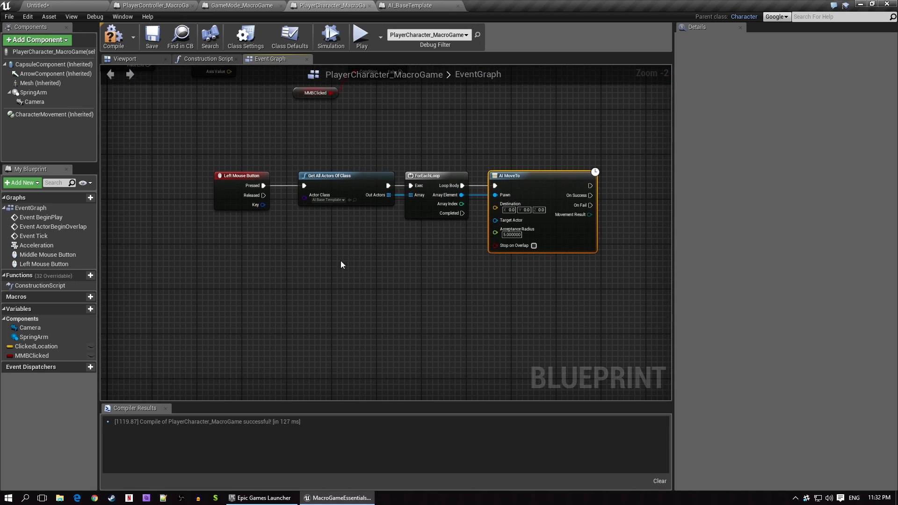
scroll(down, 3)
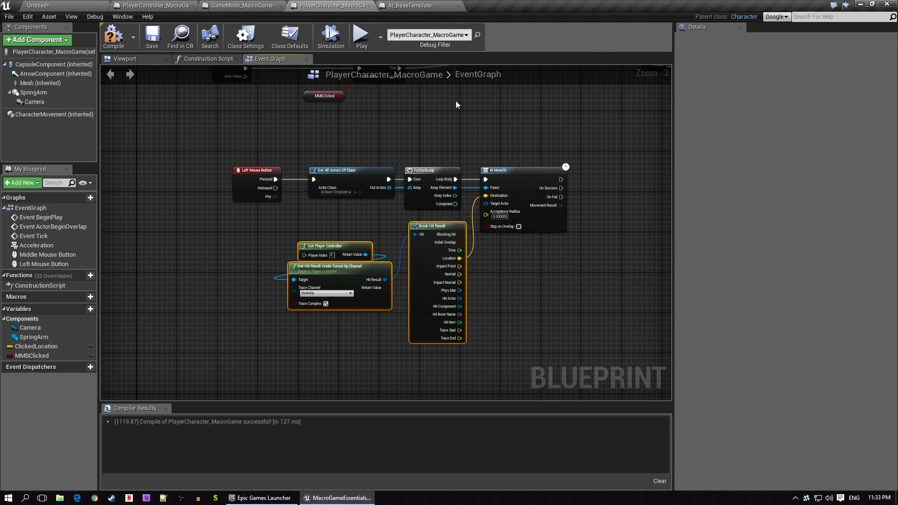
mouse_move(545, 294)
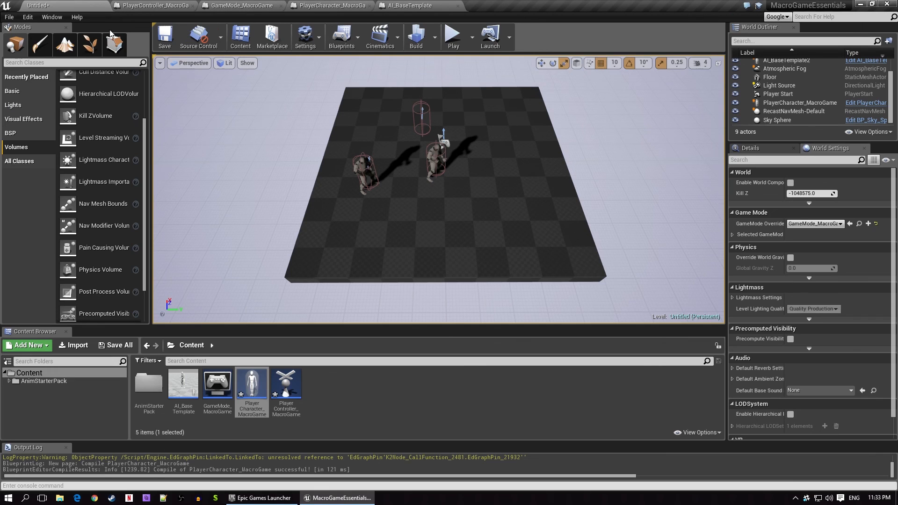
mouse_move(94, 206)
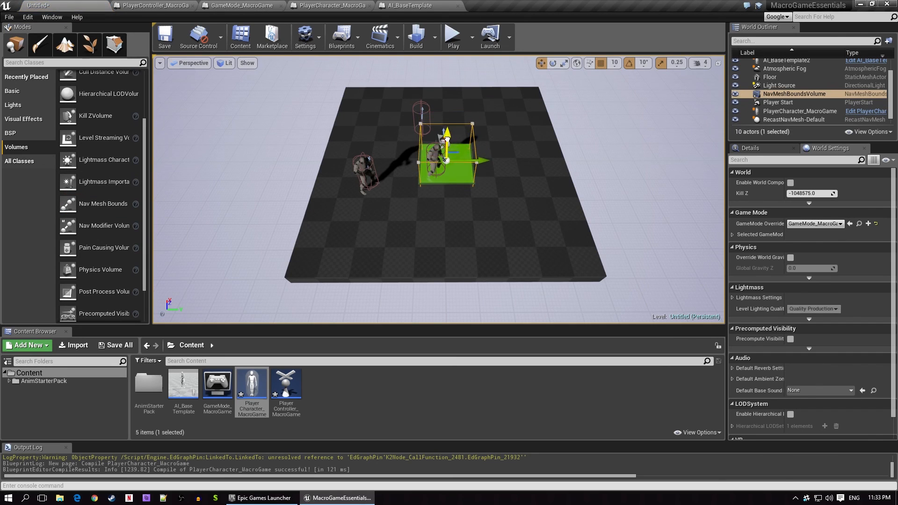
Scale the Nav Mesh Bounds Volume over the floor, then play and stop a test session.
click(562, 63)
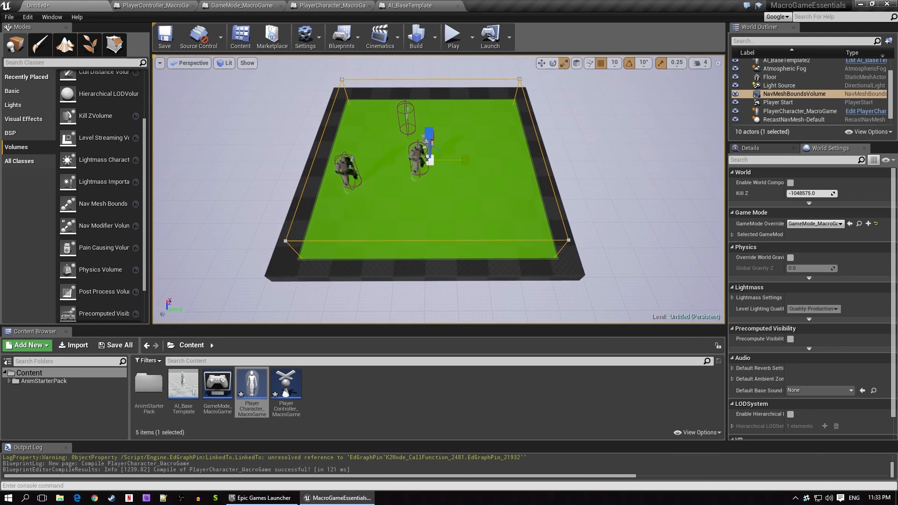
mouse_move(453, 35)
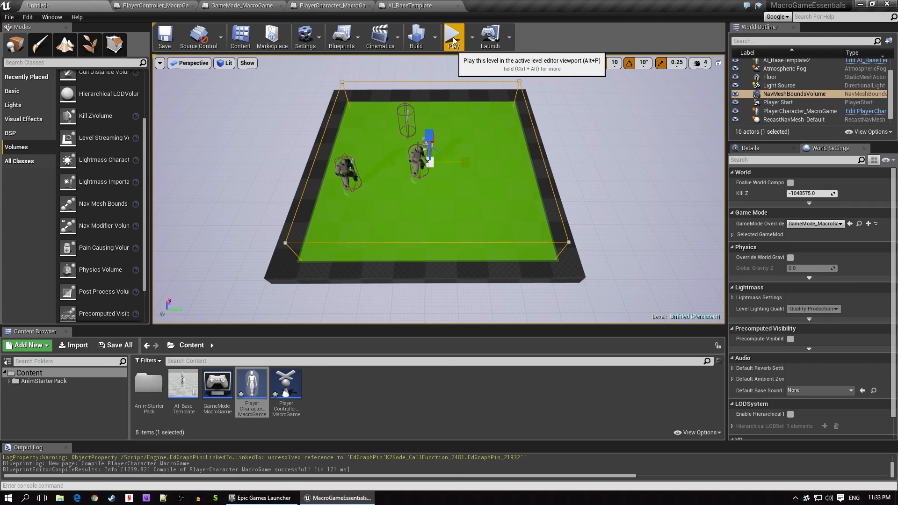
click(453, 34)
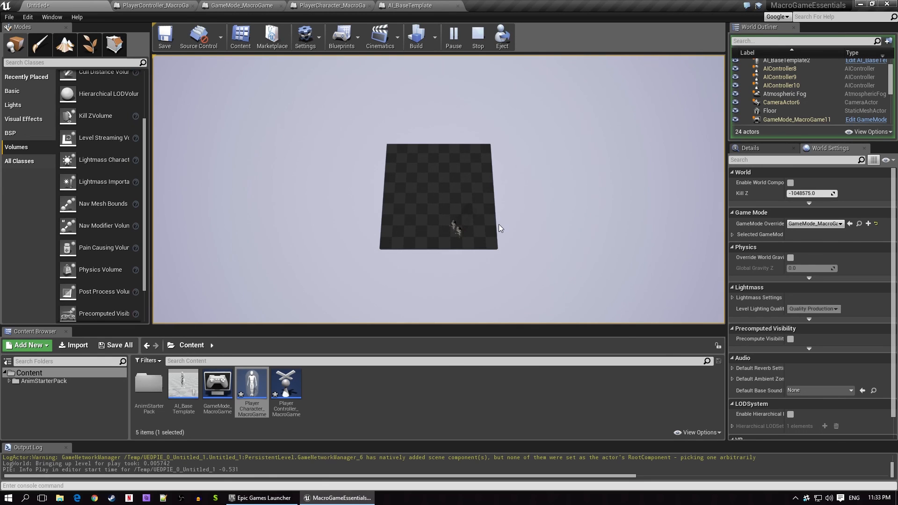
mouse_move(491, 76)
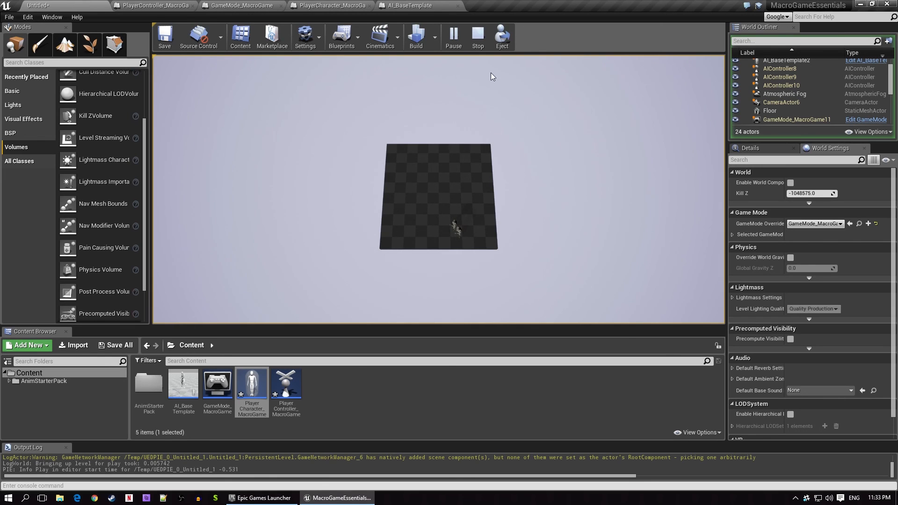
mouse_move(478, 37)
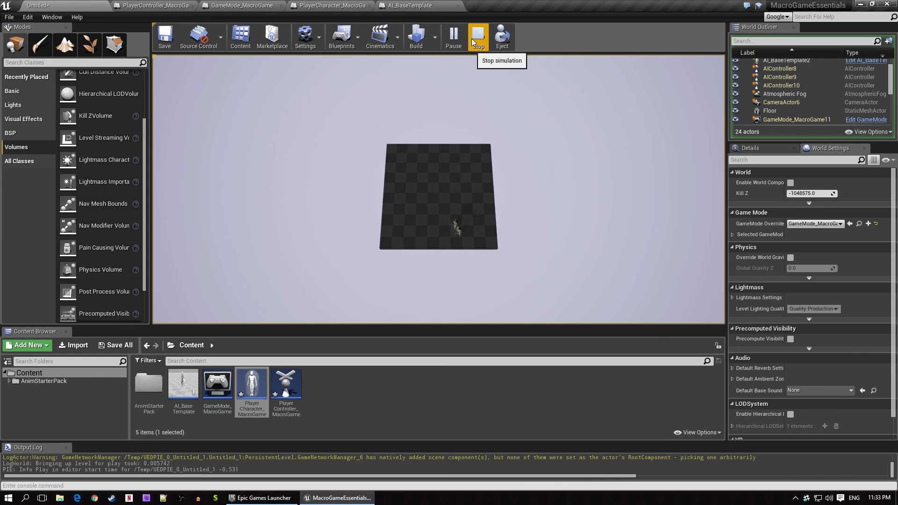
click(478, 35)
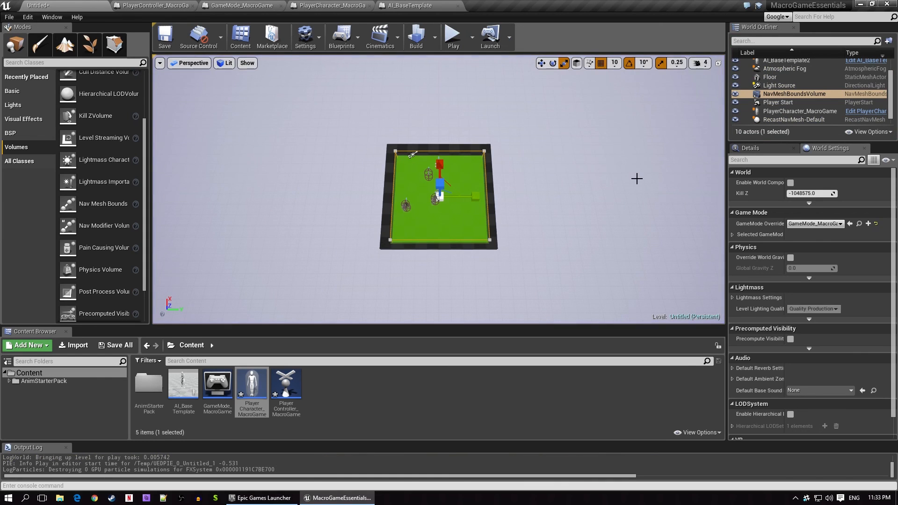